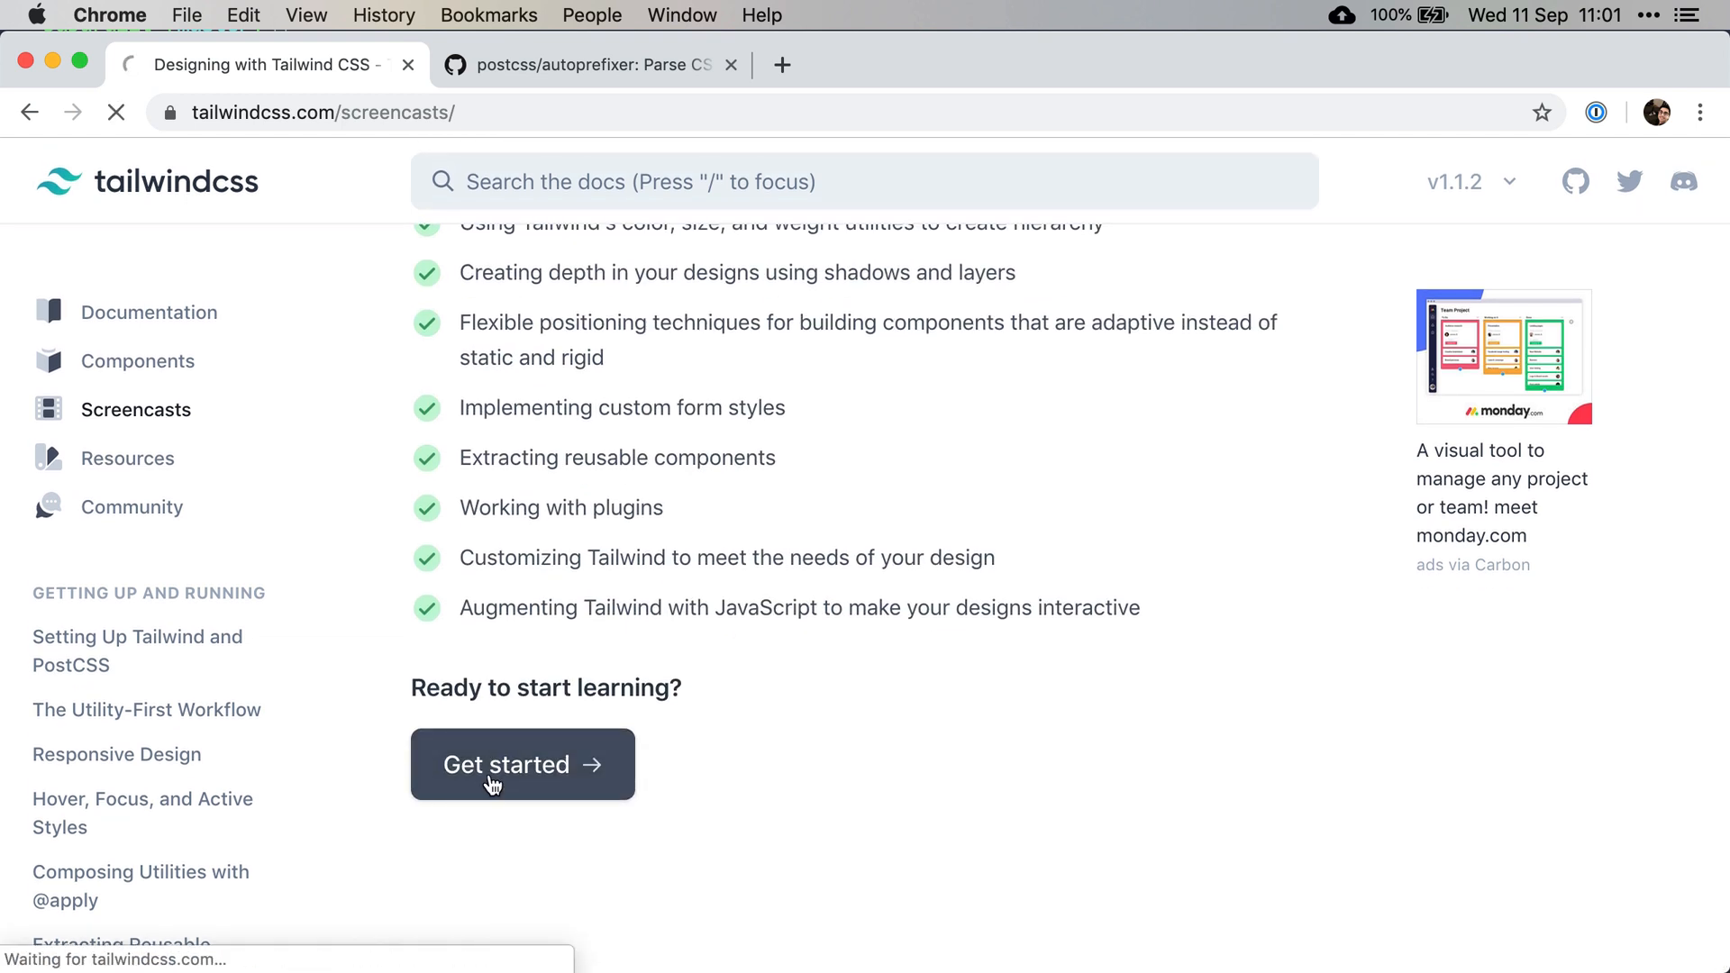
# Open the Tailwind installation guide from the tailwindcss.com home page
pyautogui.click(522, 763)
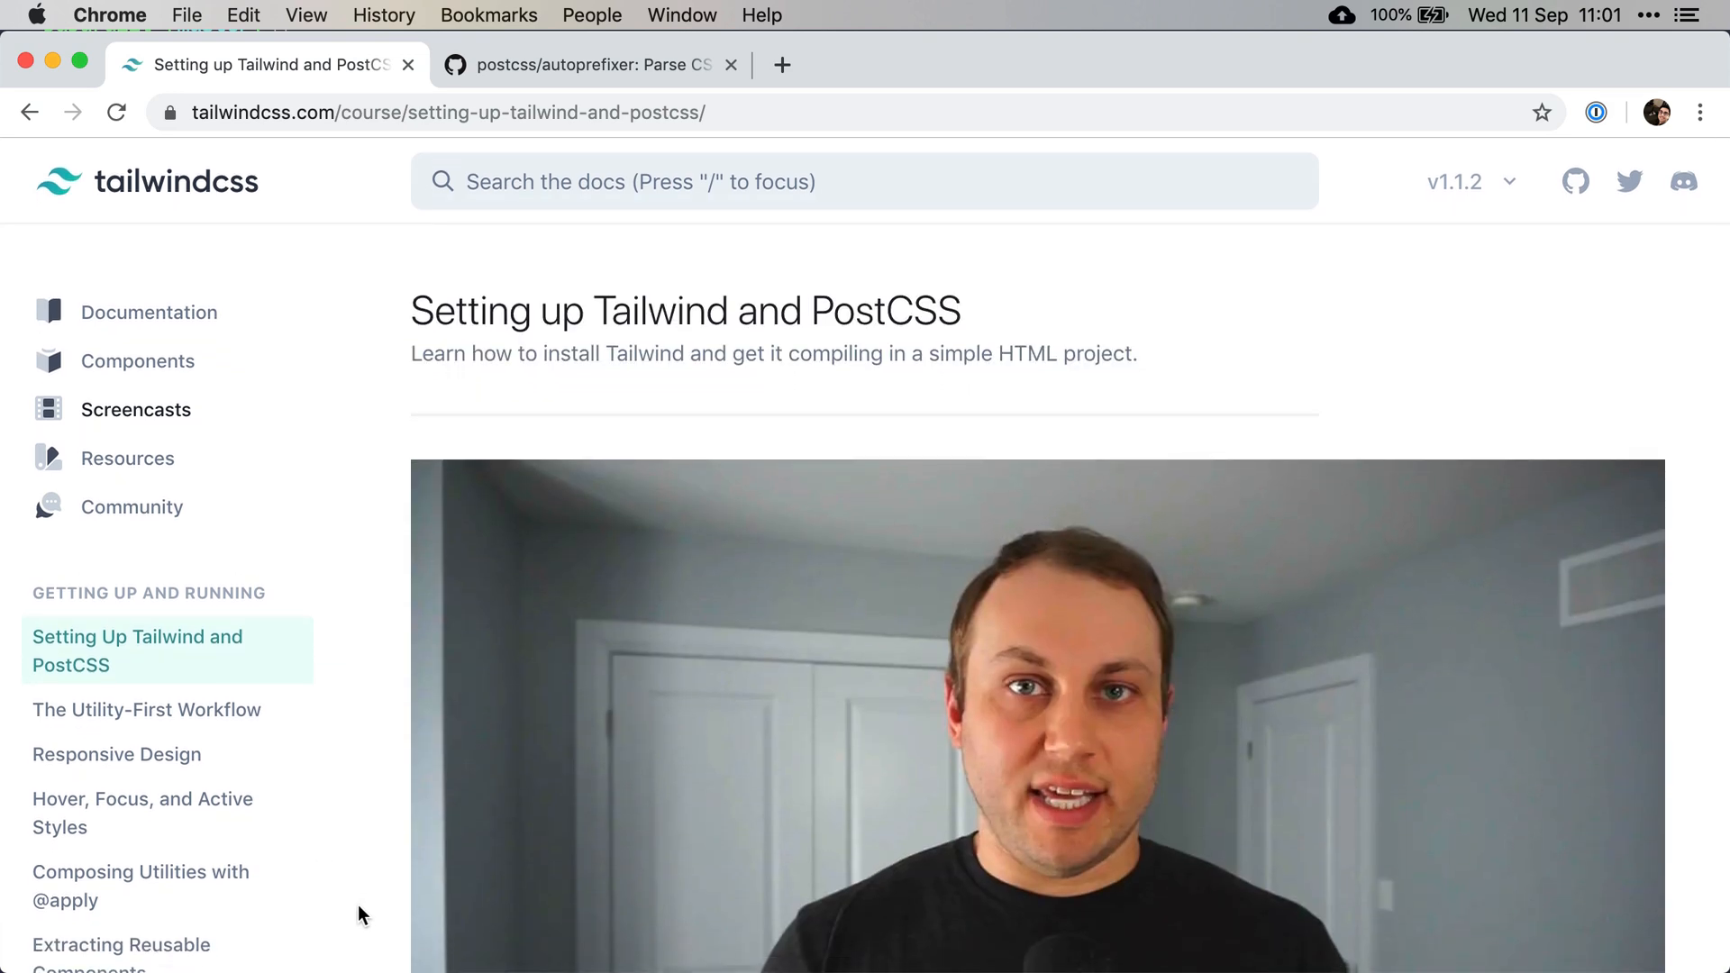
pyautogui.click(146, 181)
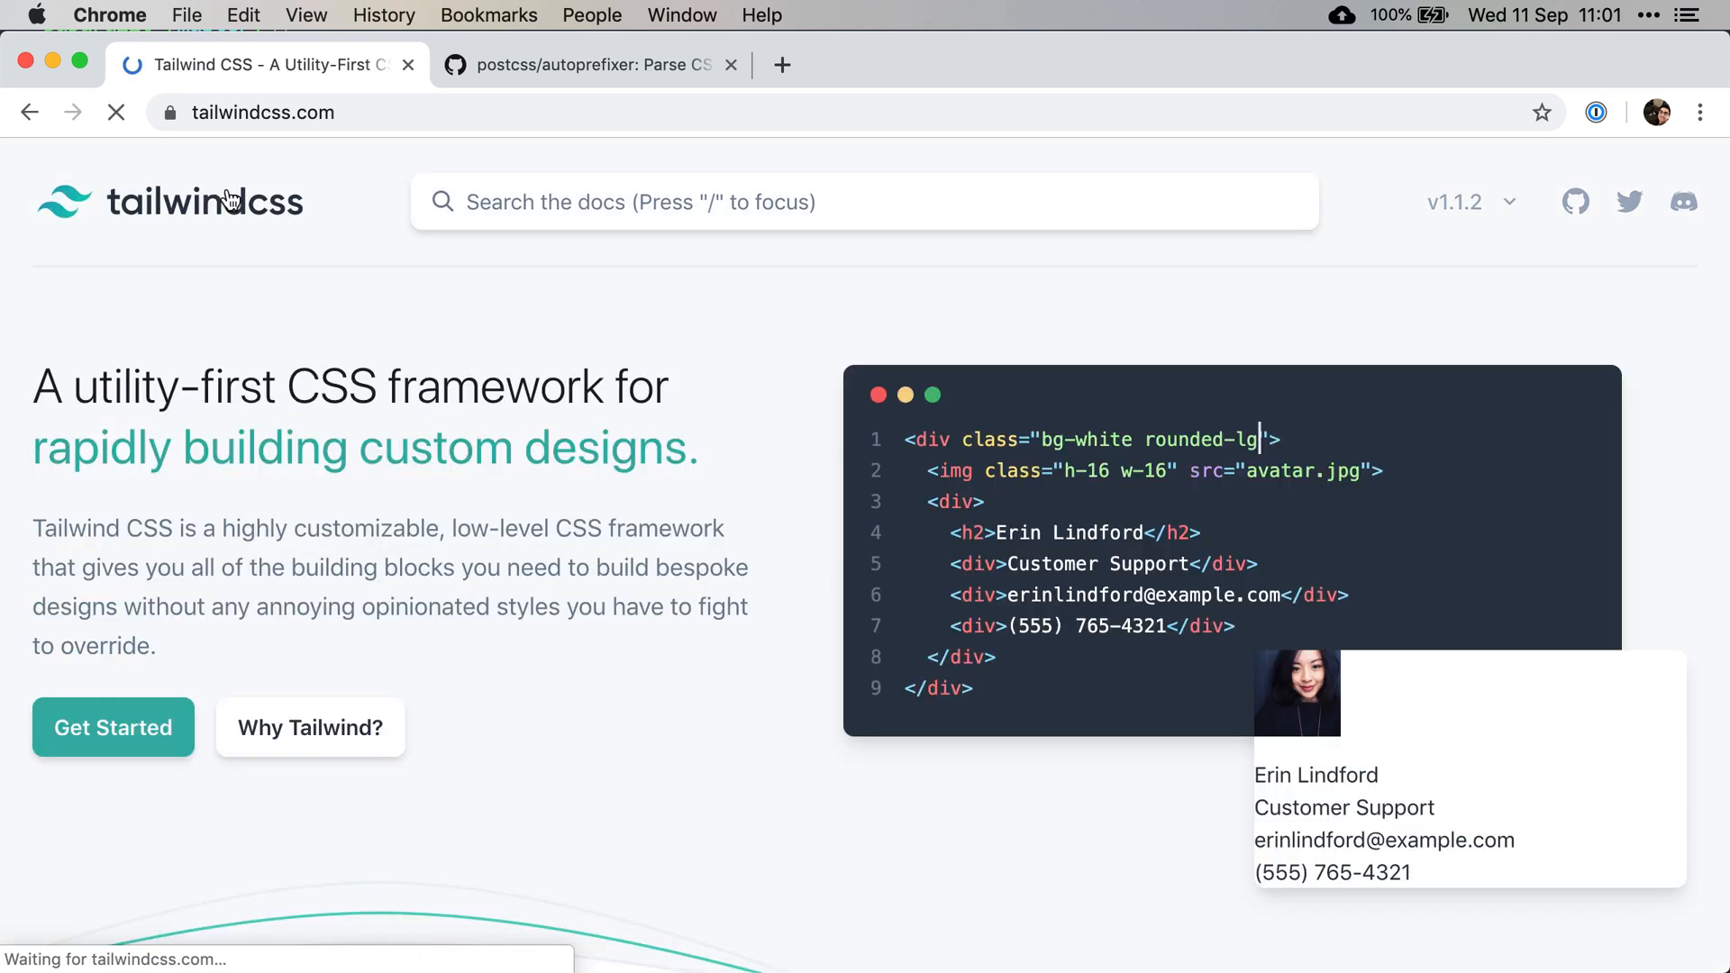
pyautogui.click(112, 728)
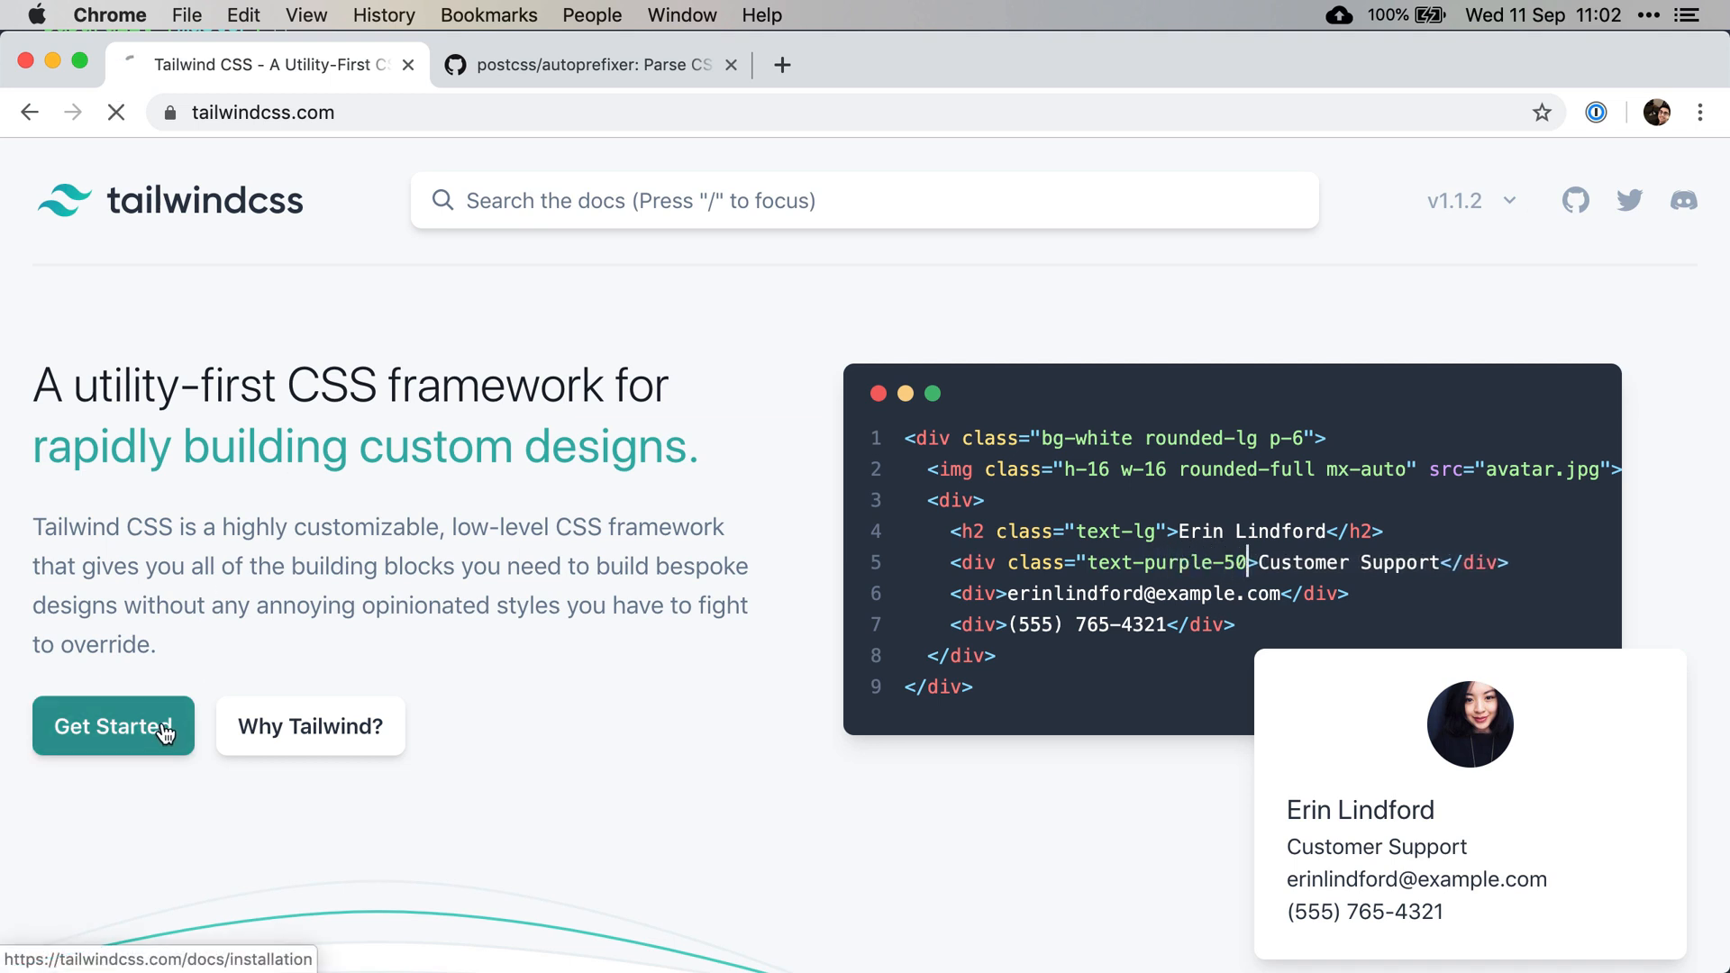
pyautogui.click(113, 726)
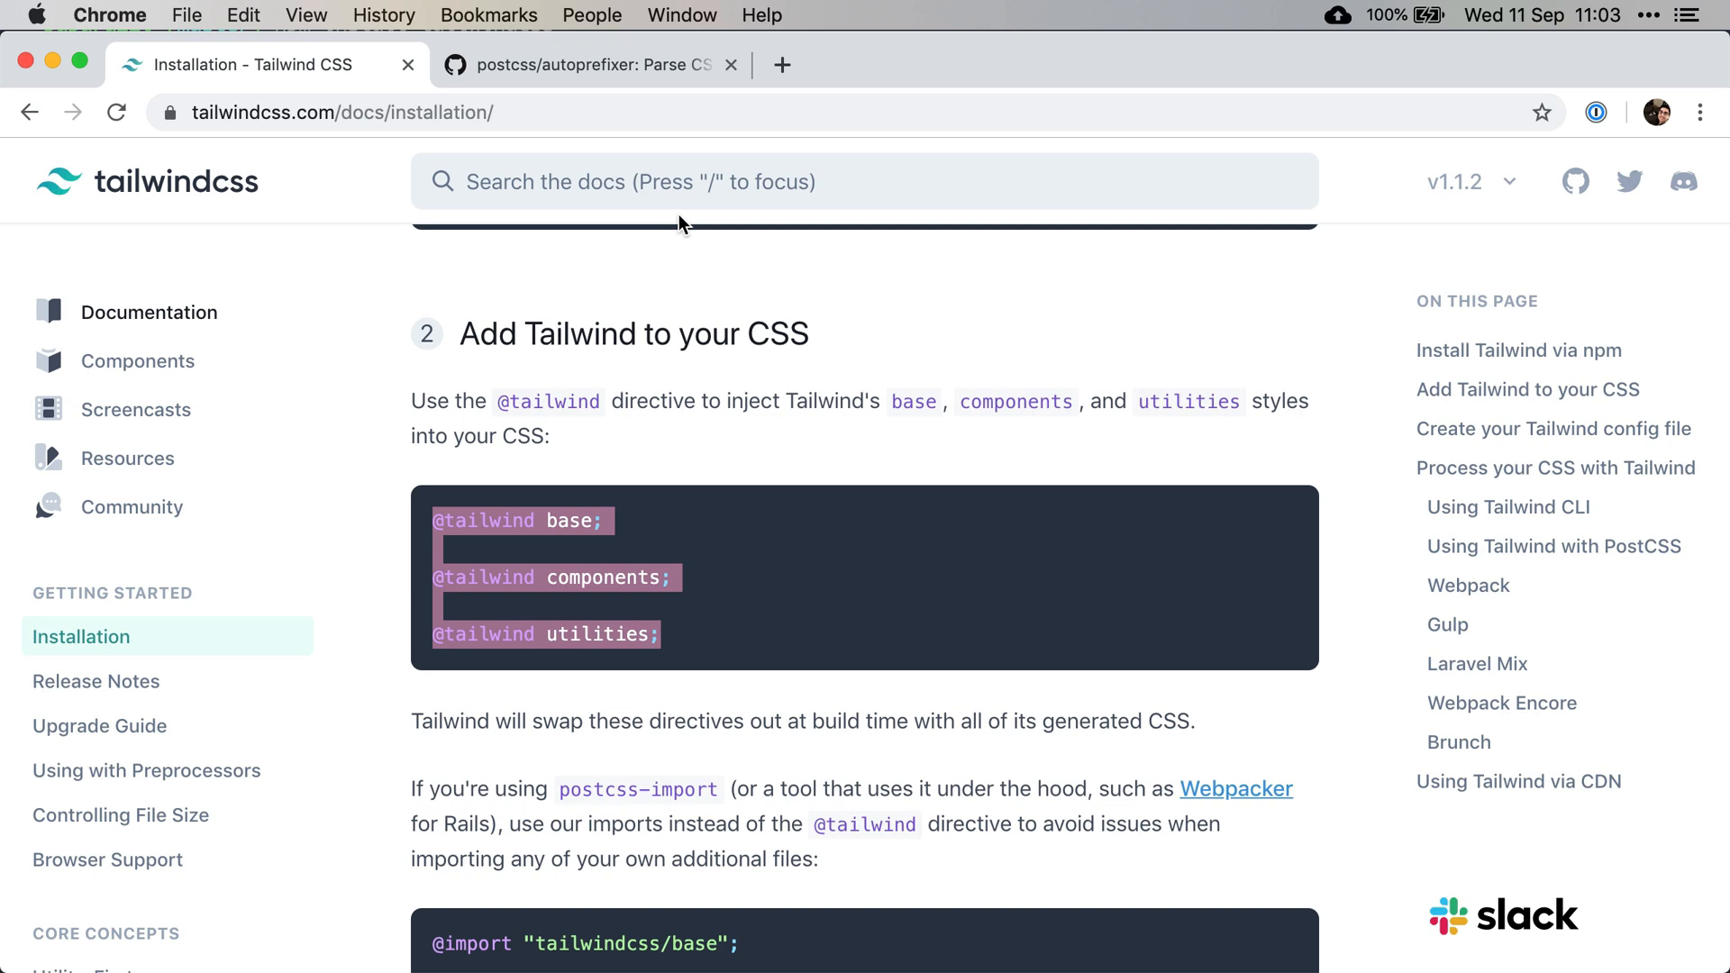
# Copy the 'npx tailwind init' command from the Installation page
pyautogui.scroll(-3)
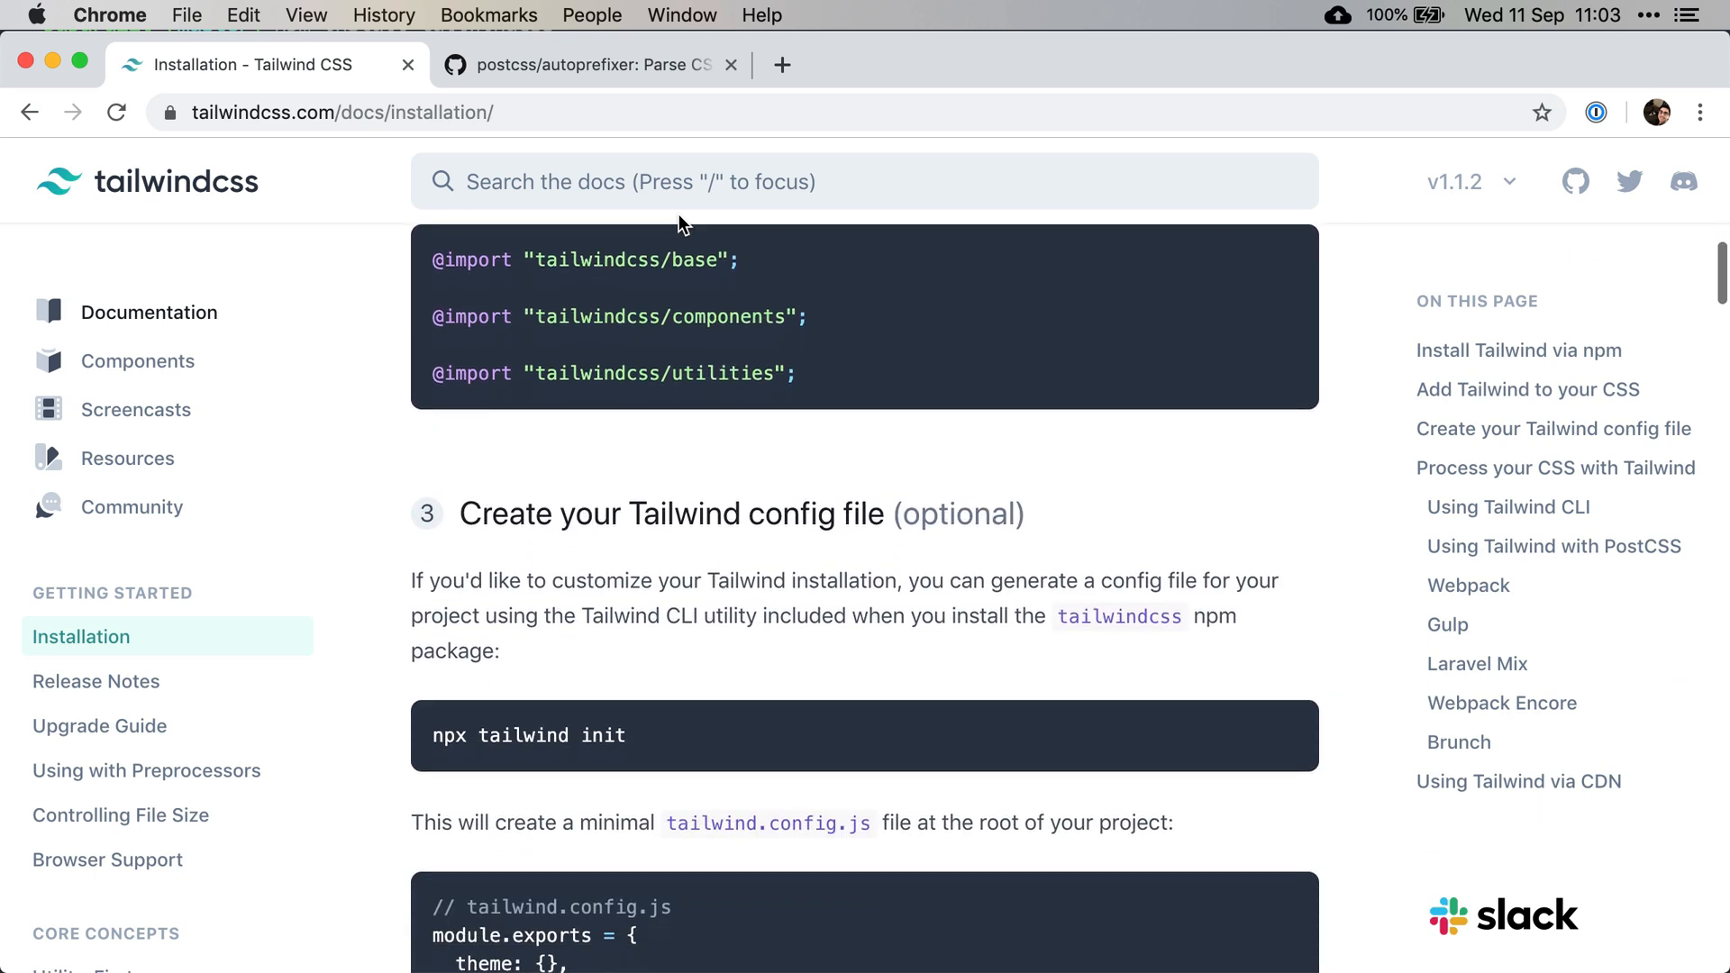
pyautogui.rightClick(608, 295)
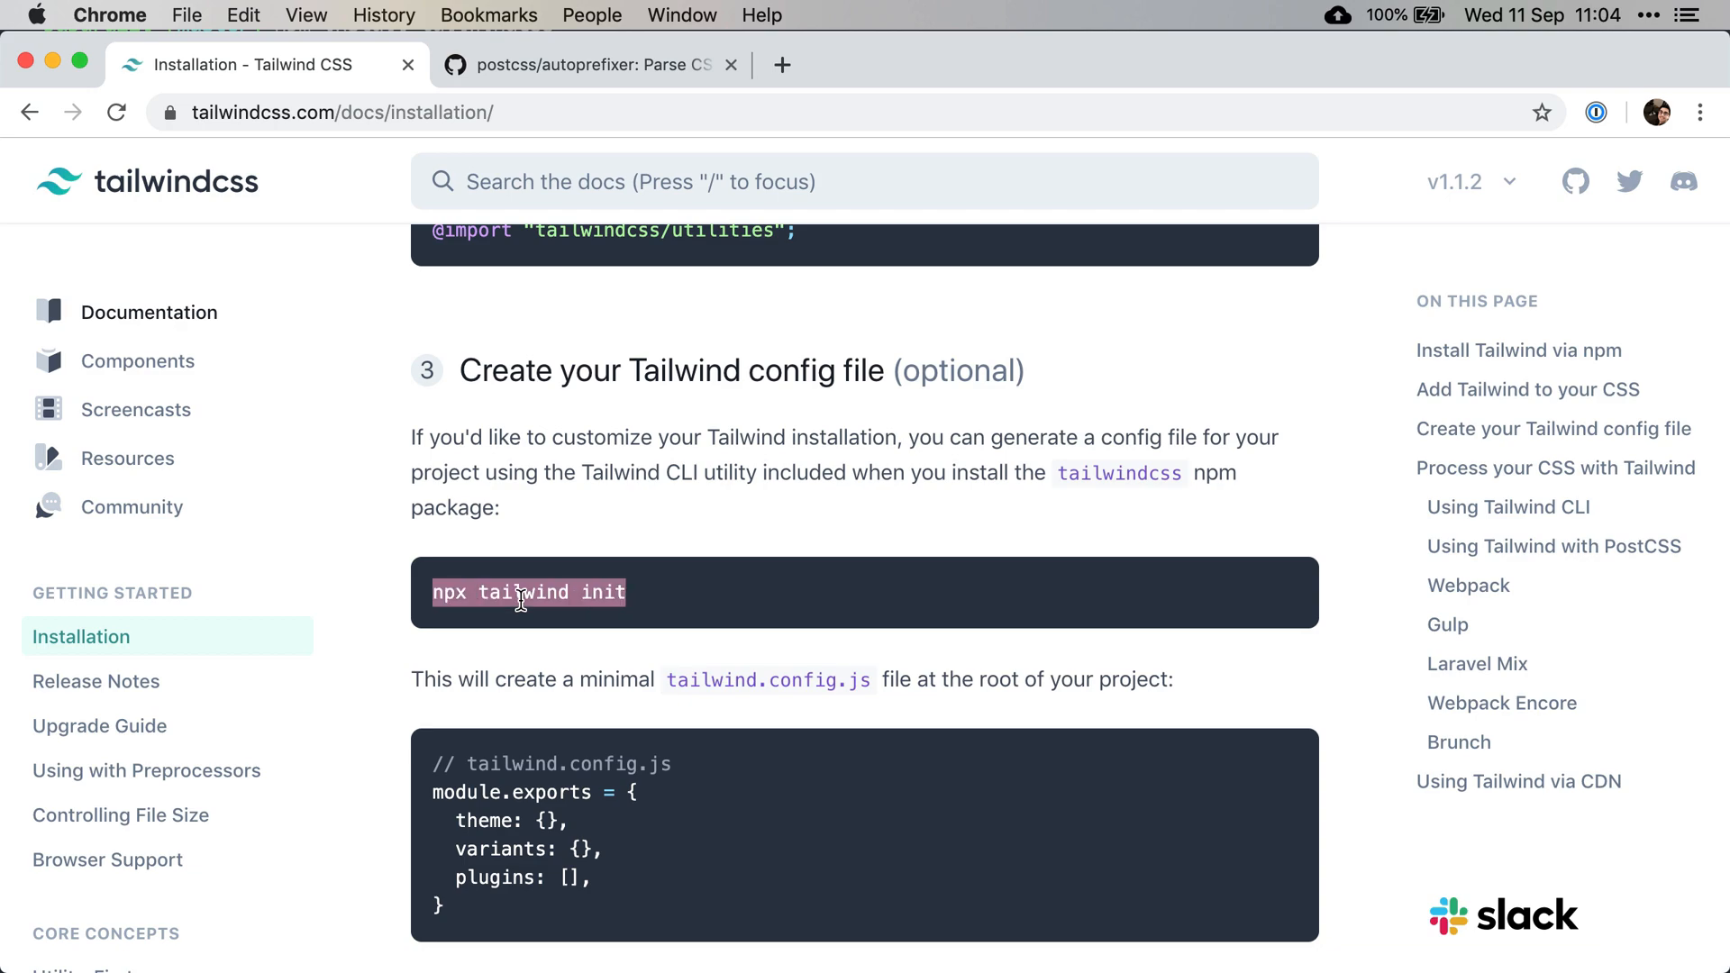
pyautogui.press('cmd+tab')
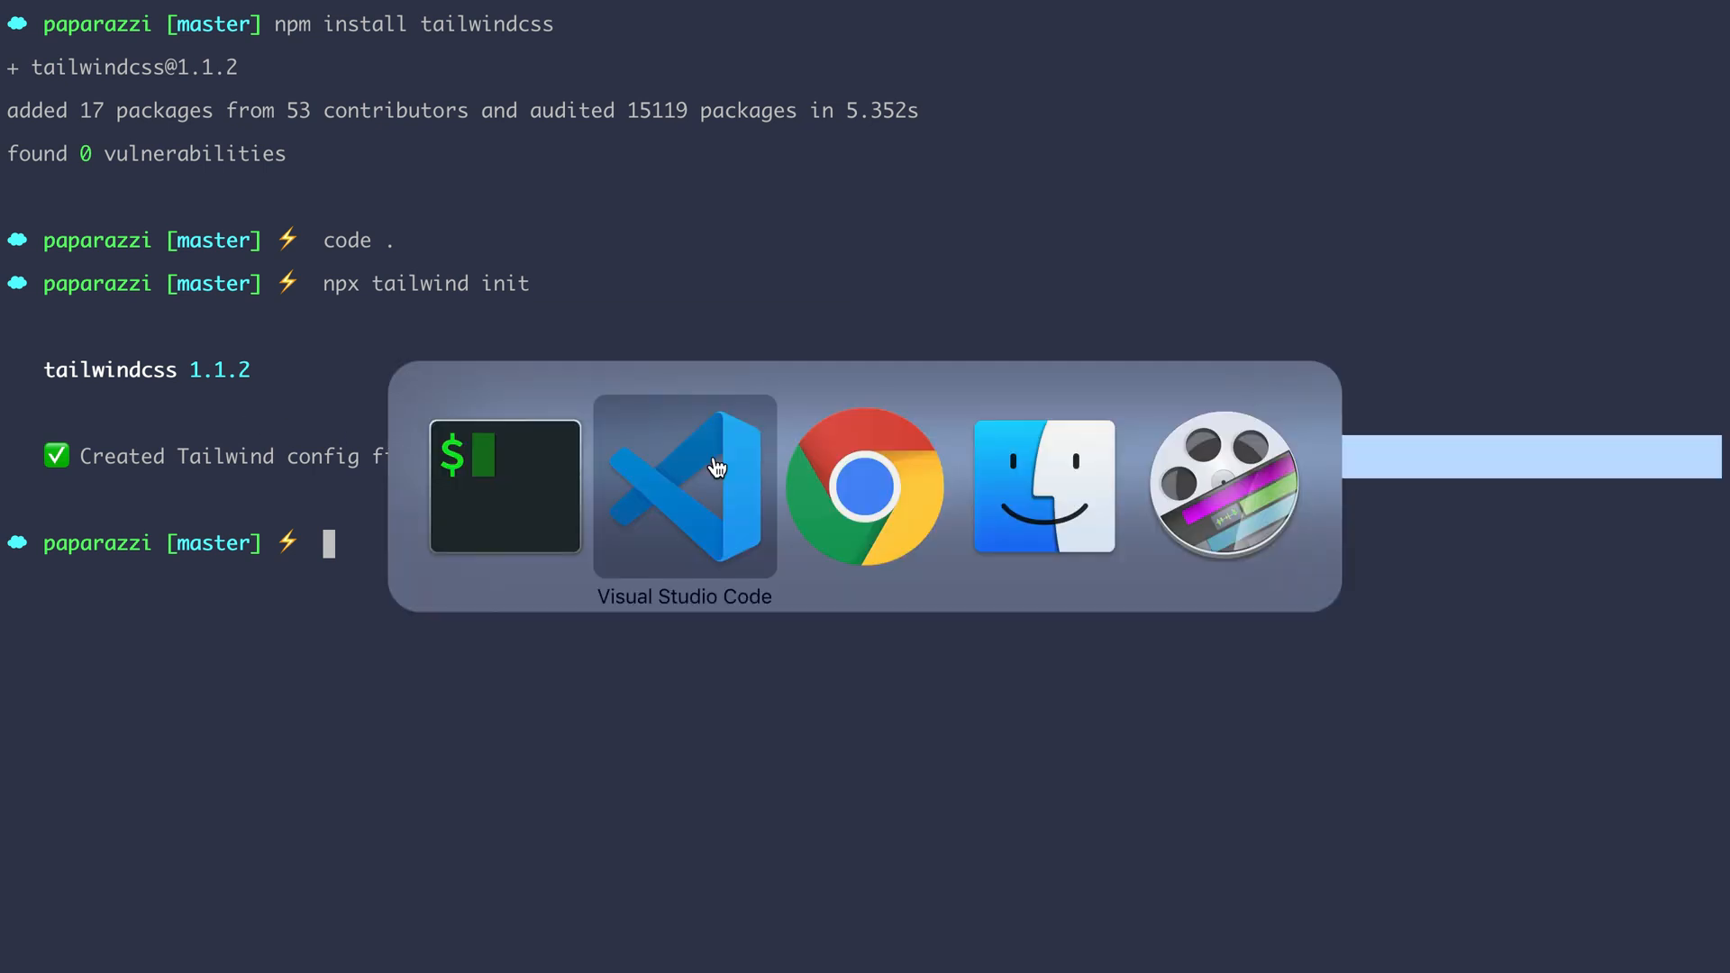
pyautogui.click(683, 487)
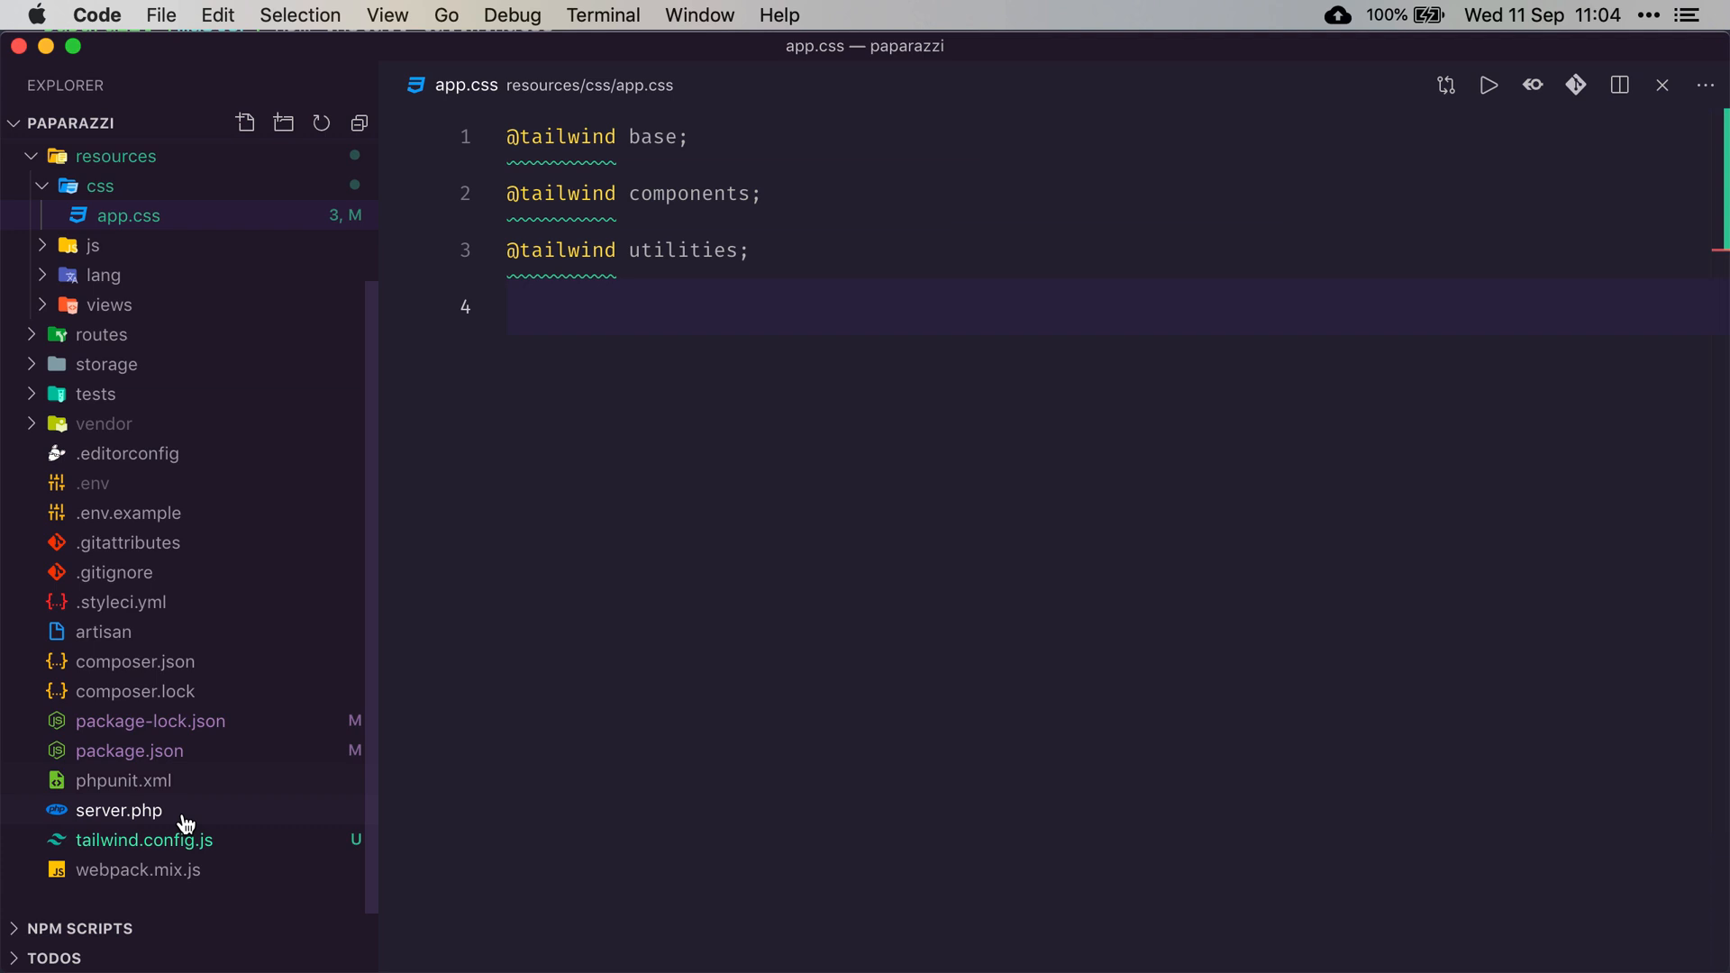
pyautogui.click(143, 840)
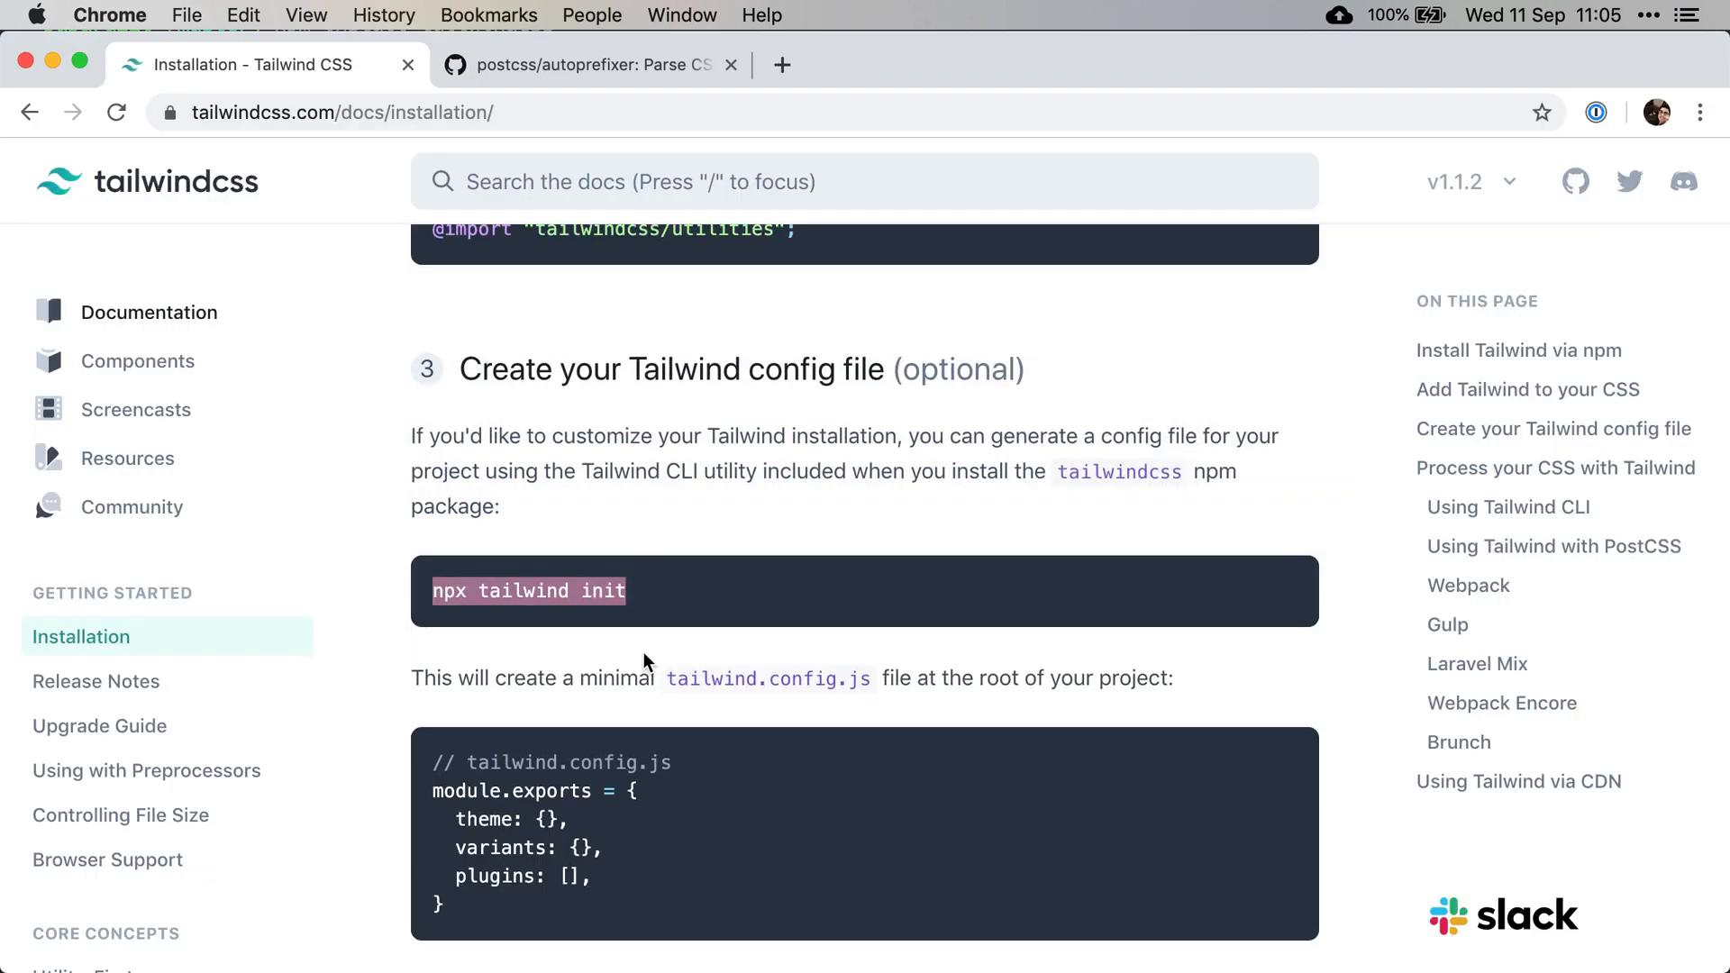
# Jump to the Laravel Mix example under 'Process your CSS with Tailwind'
pyautogui.scroll(-3)
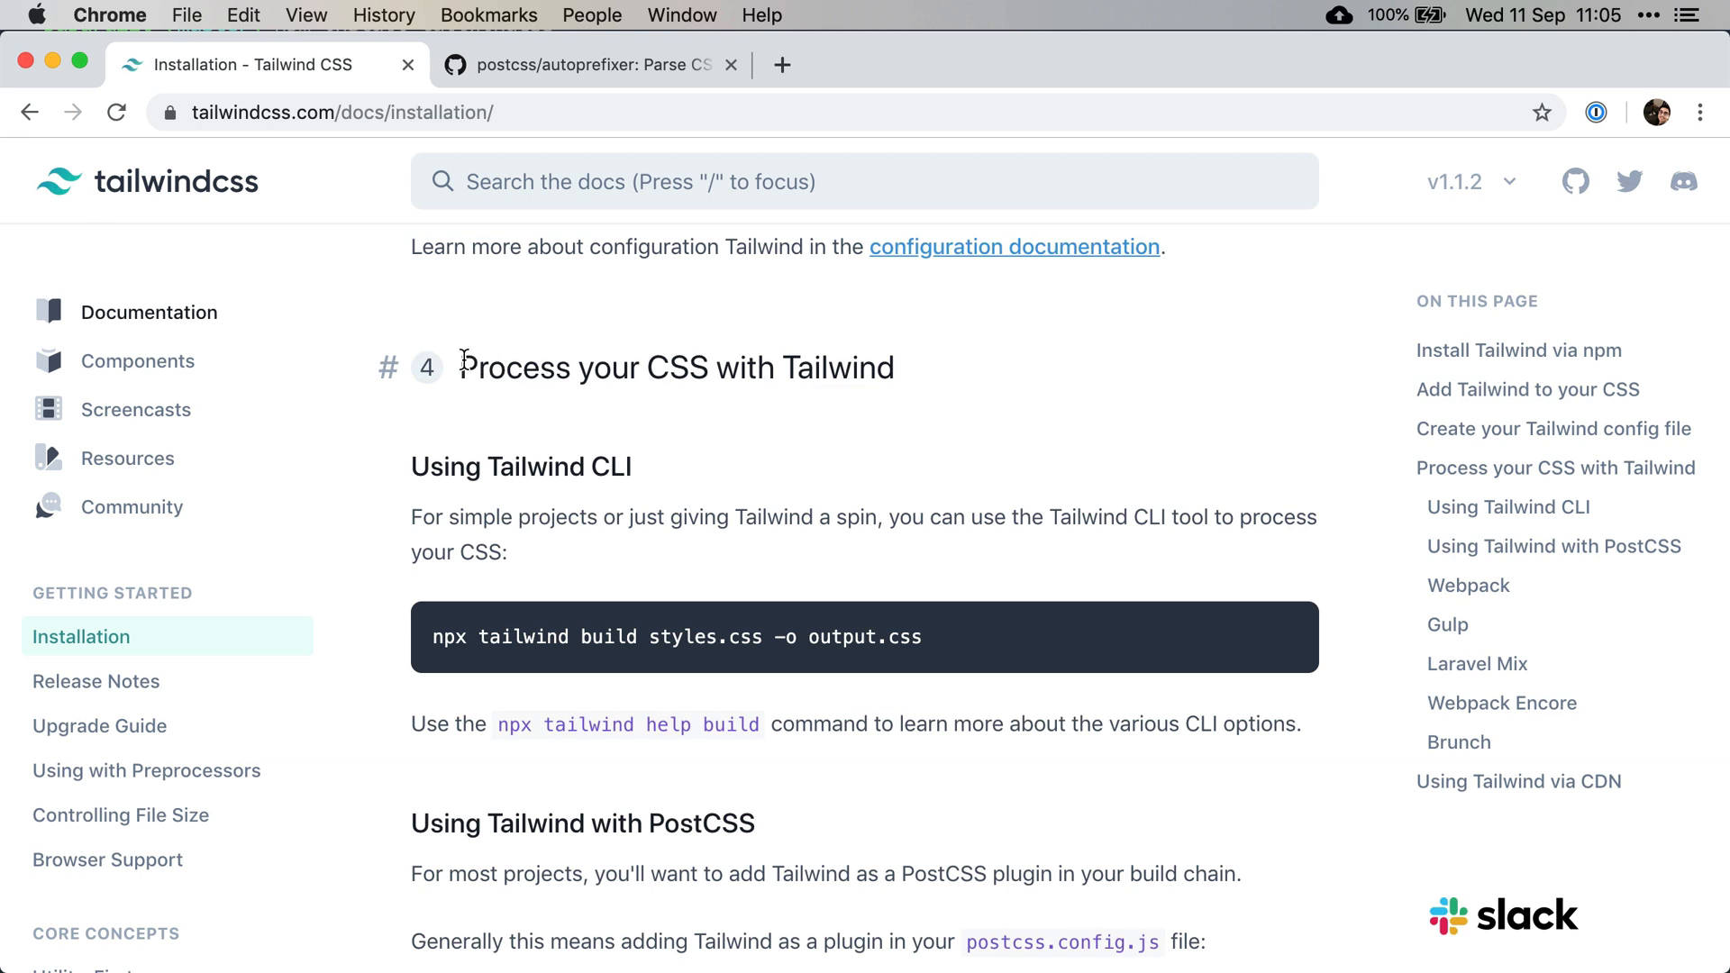
pyautogui.moveTo(462, 367); pyautogui.dragTo(708, 366)
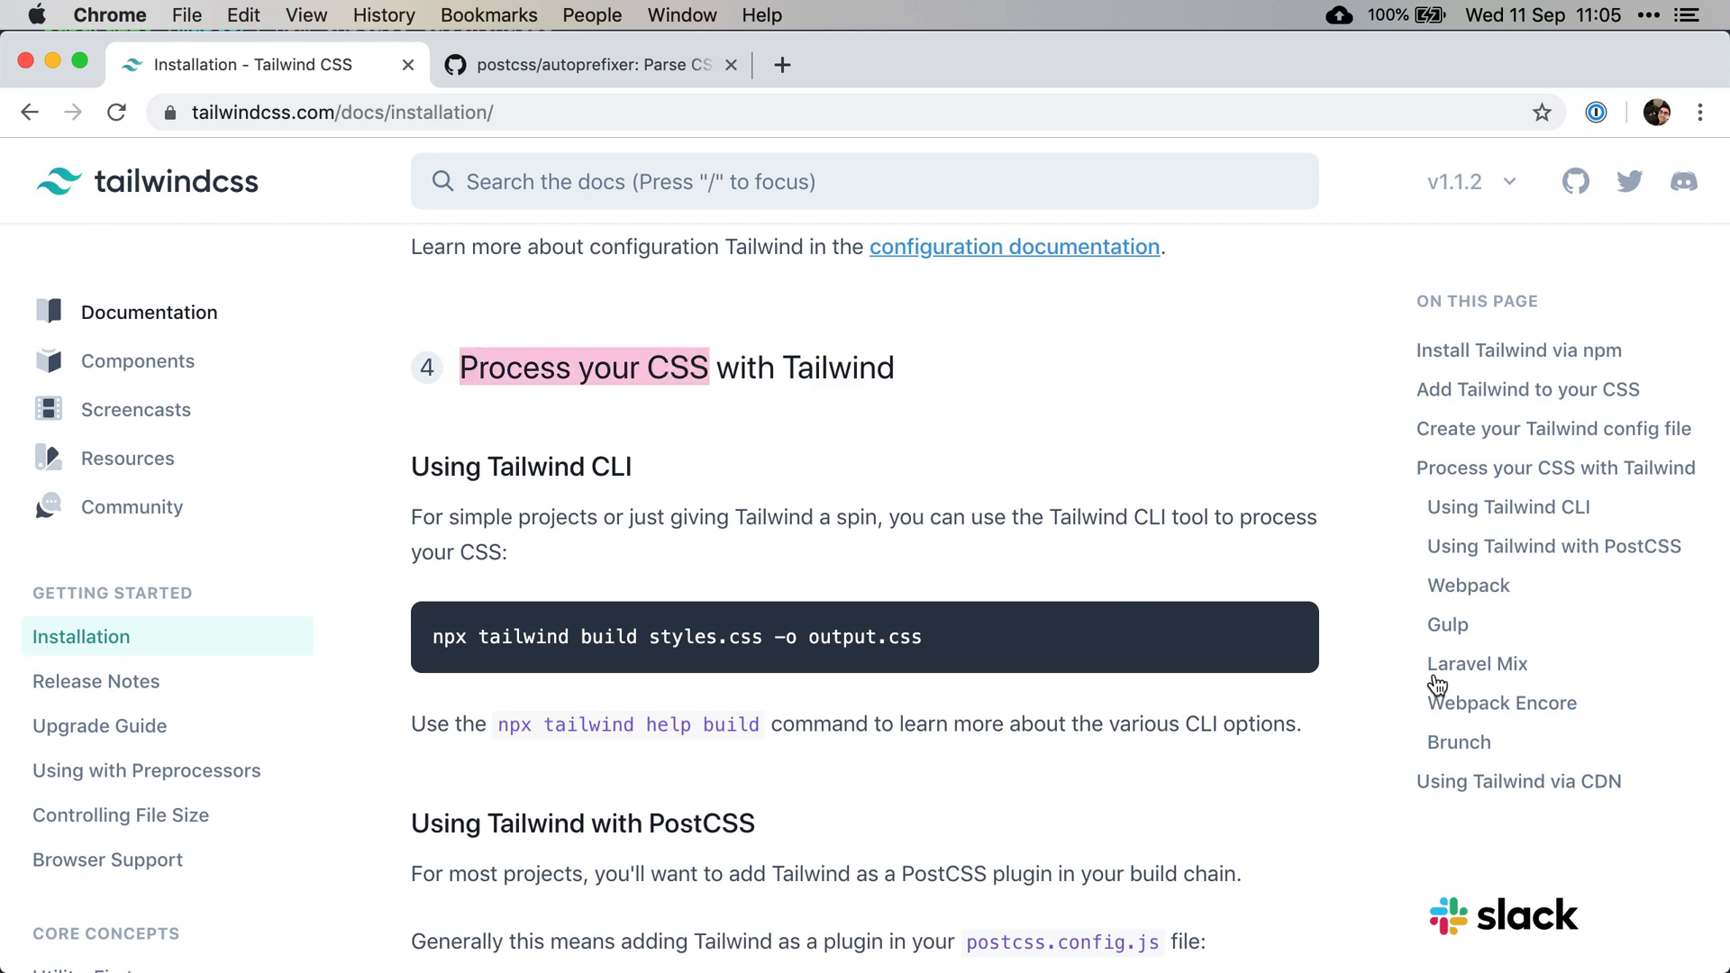
pyautogui.click(1476, 663)
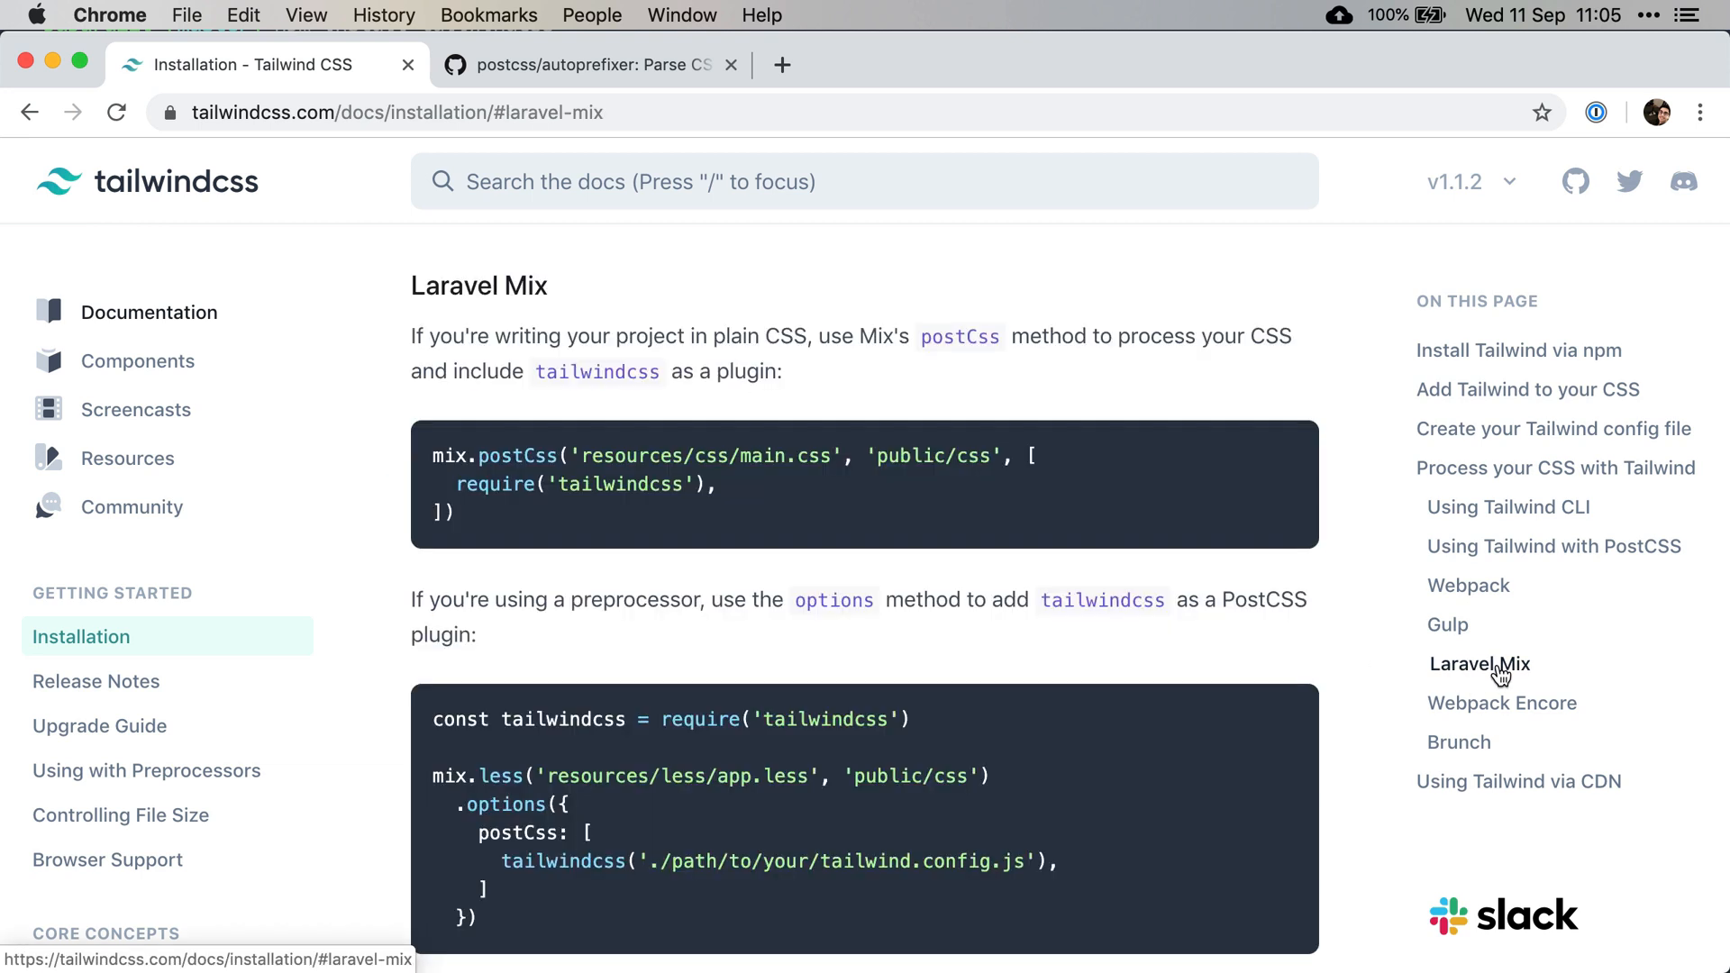
pyautogui.moveTo(458, 480)
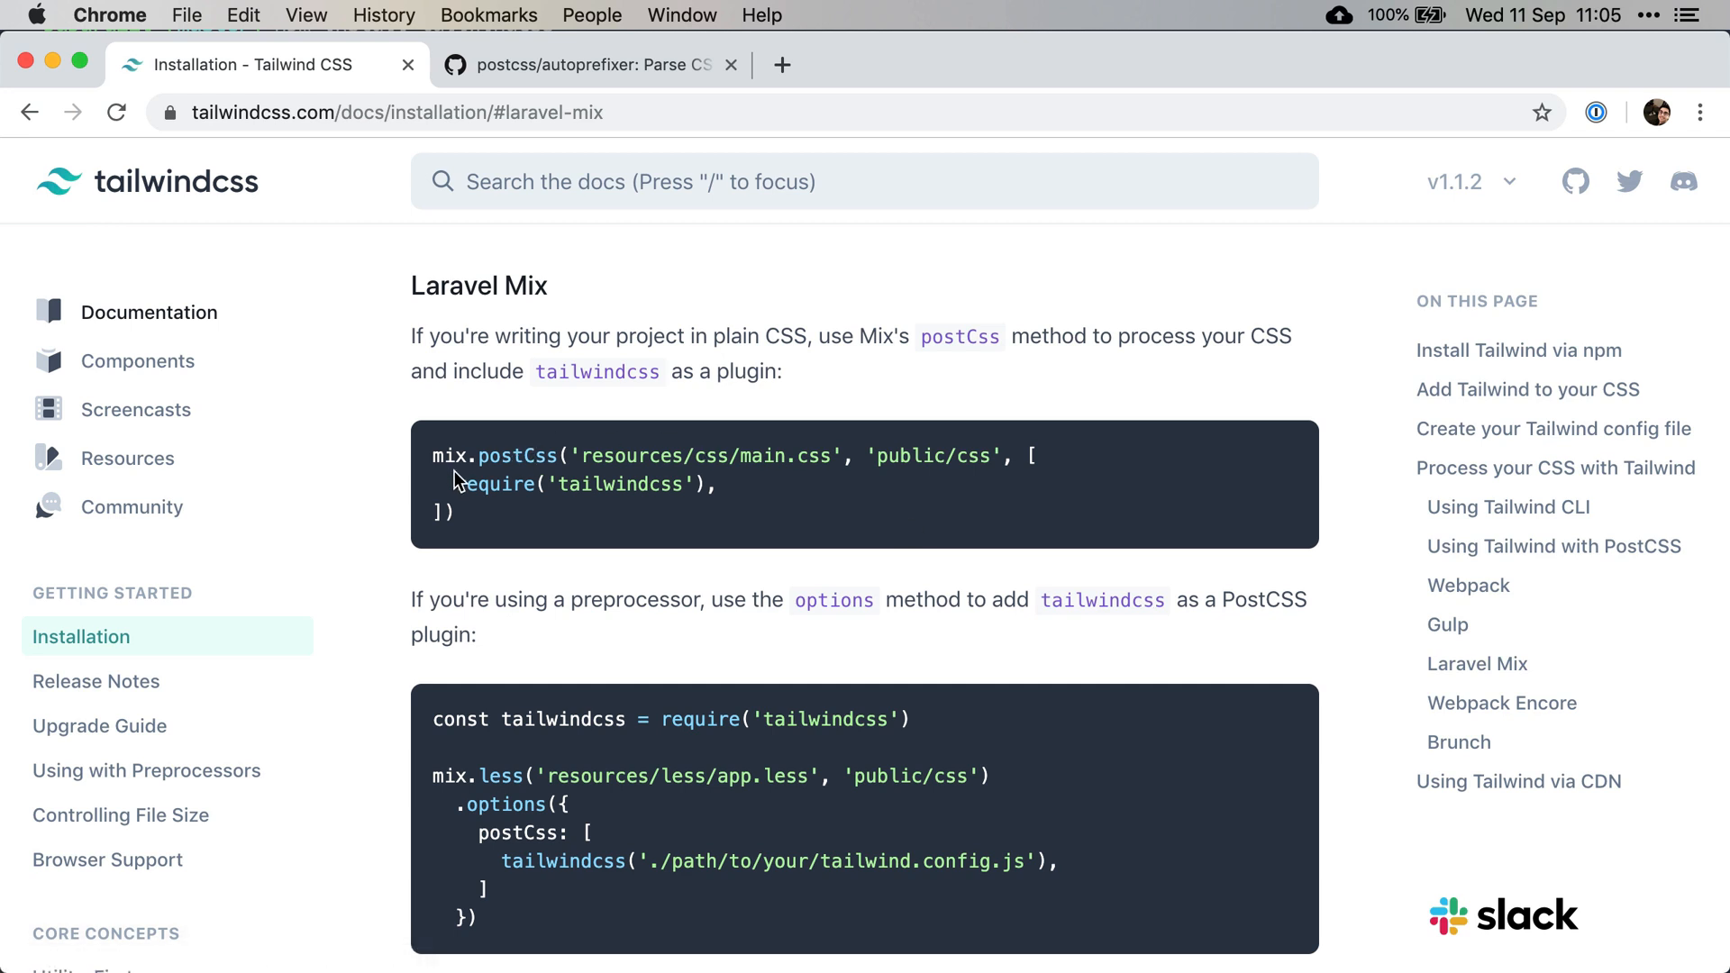
pyautogui.doubleClick(619, 483)
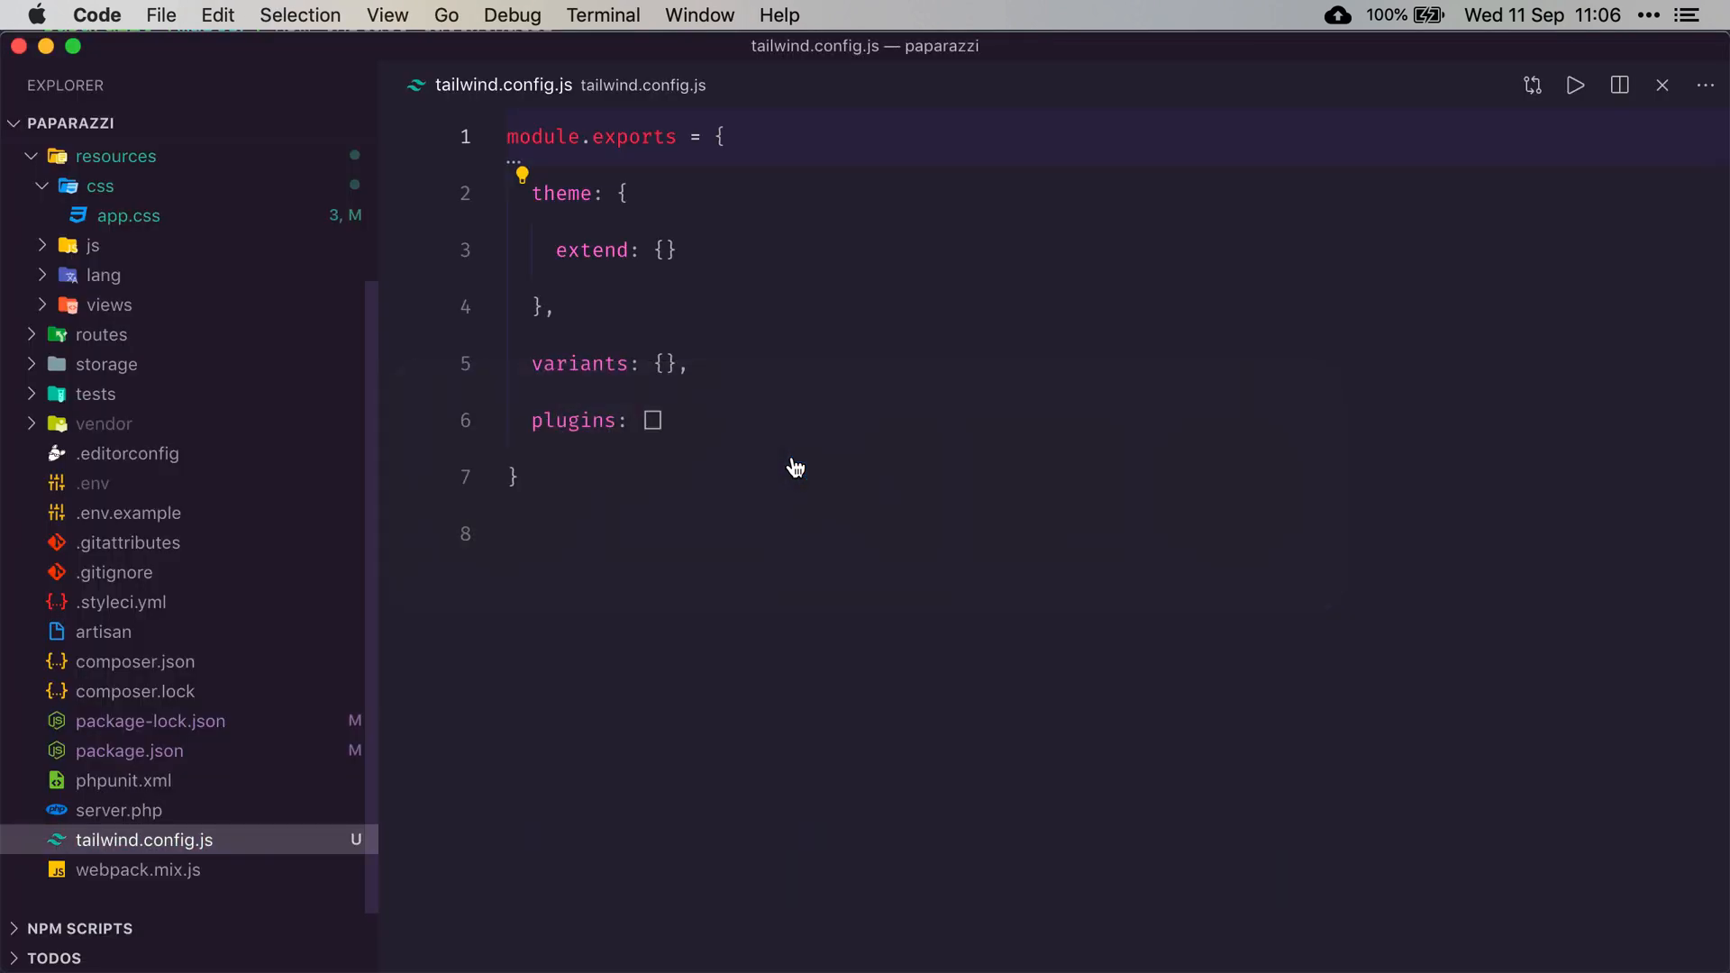
# Open webpack.mix.js from the Explorer sidebar
pyautogui.click(137, 870)
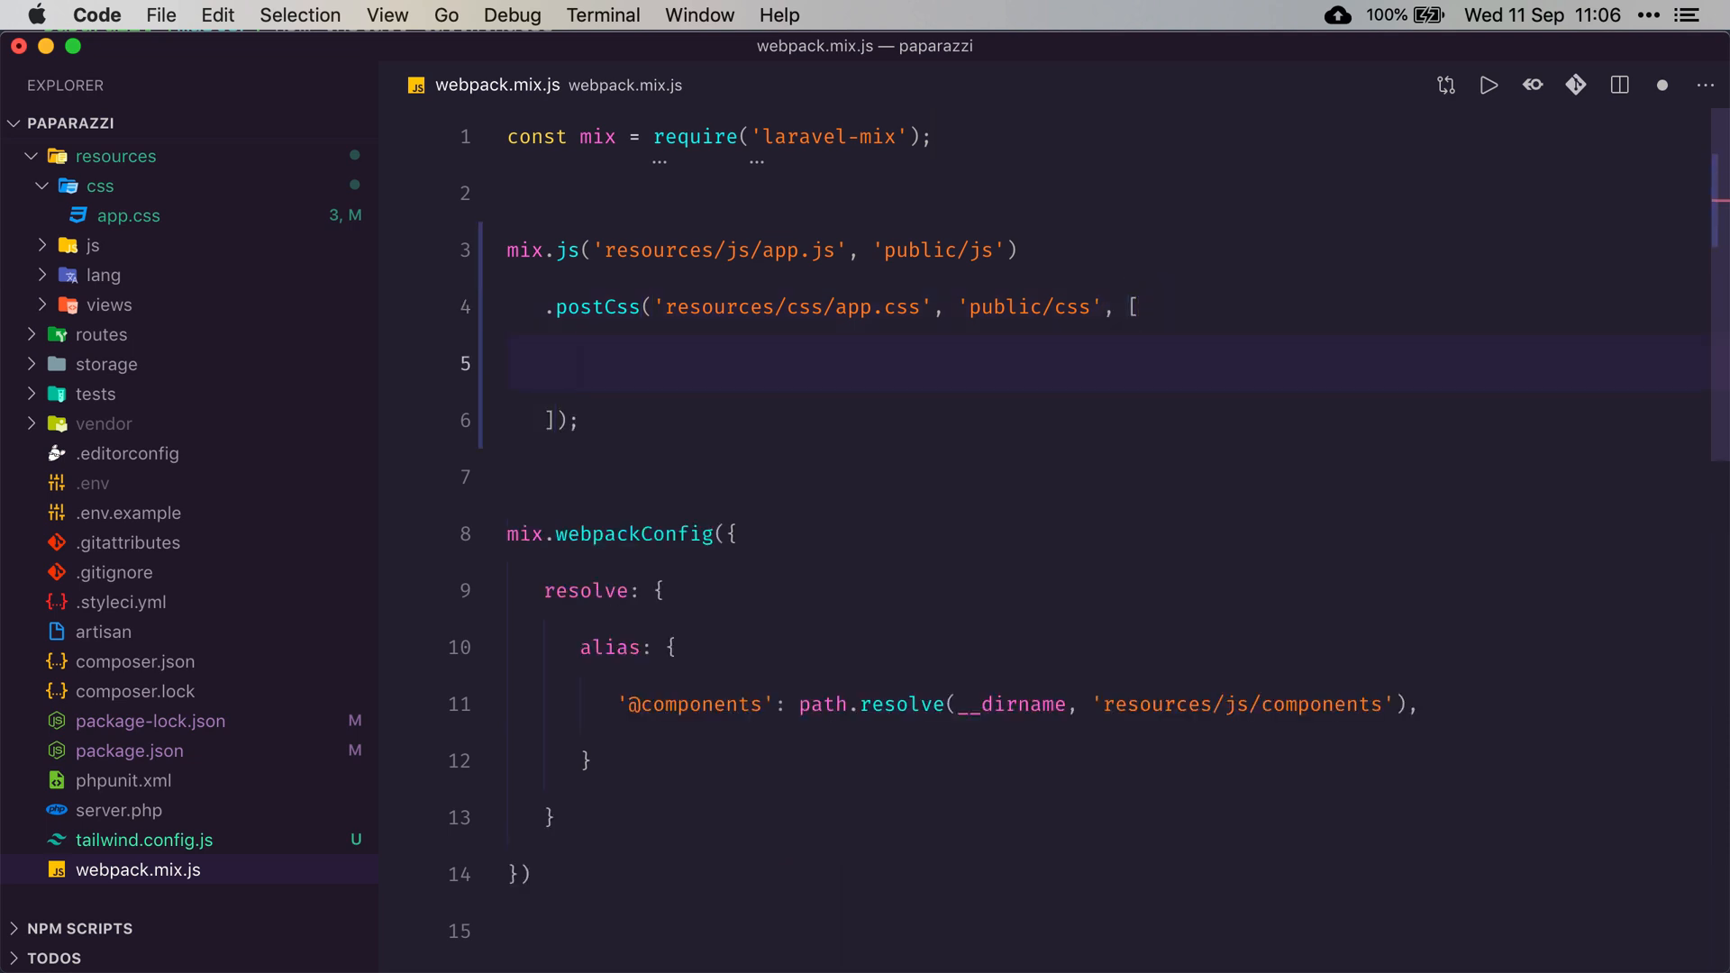
# Add require('tailwindcss') and require('autoprefixer') to the postCss plugin array
pyautogui.write("require('tailwindcss'),")
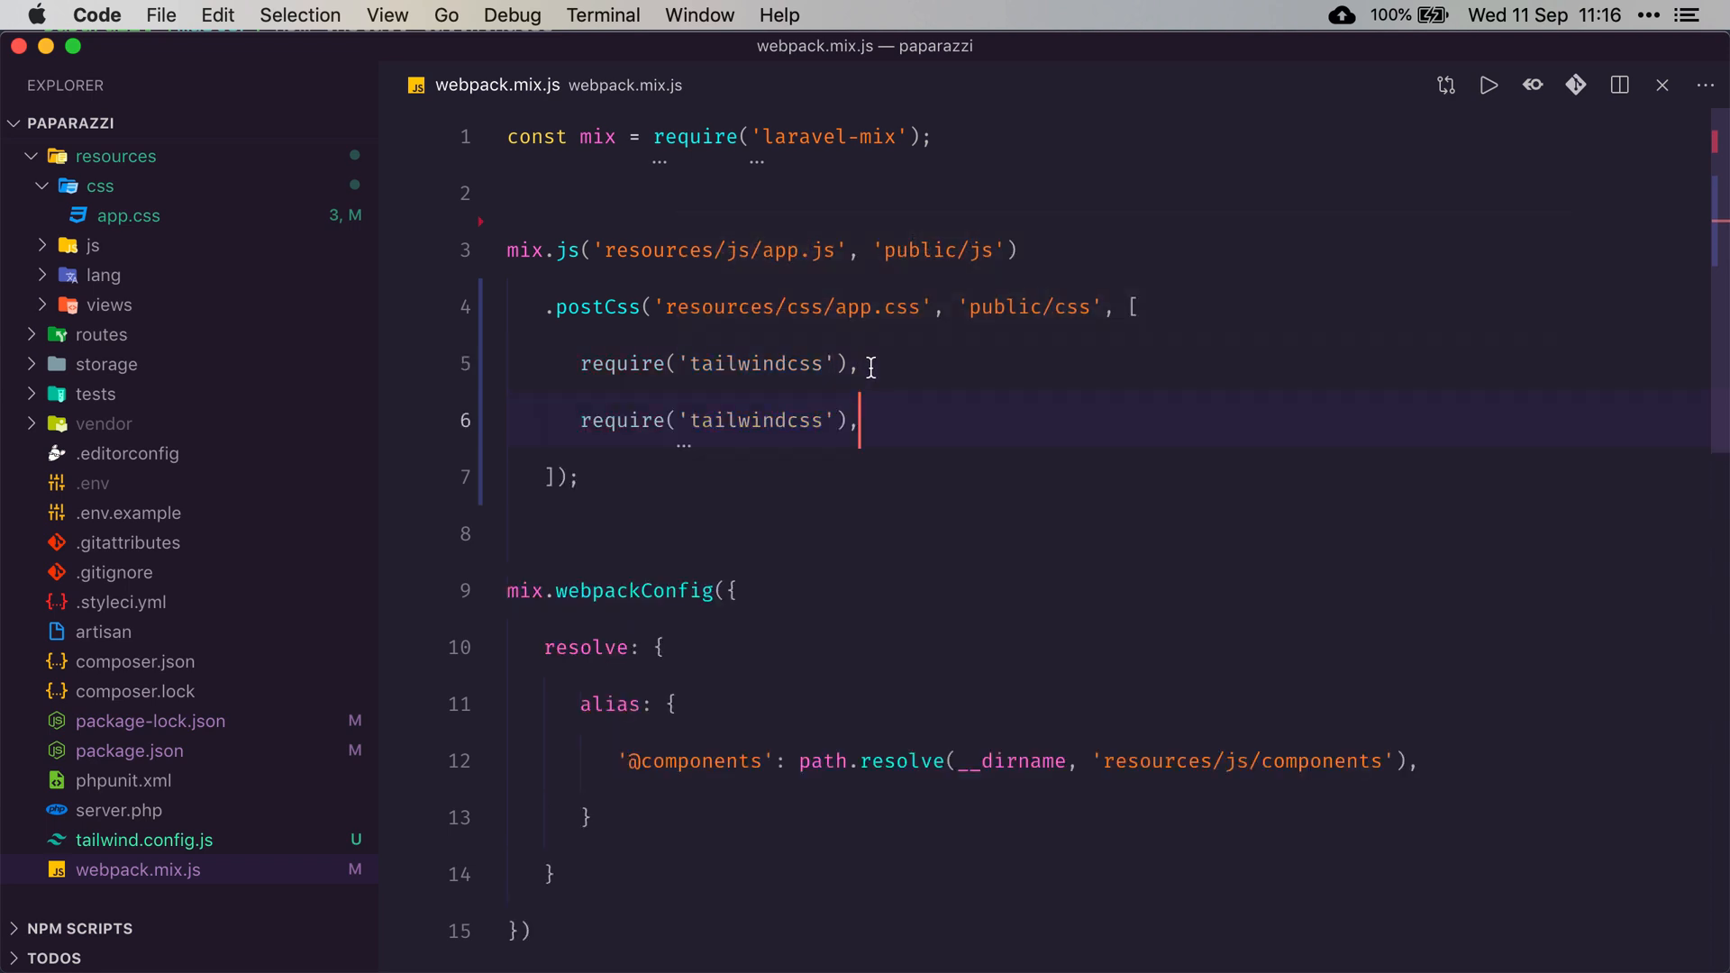
pyautogui.write('autop')
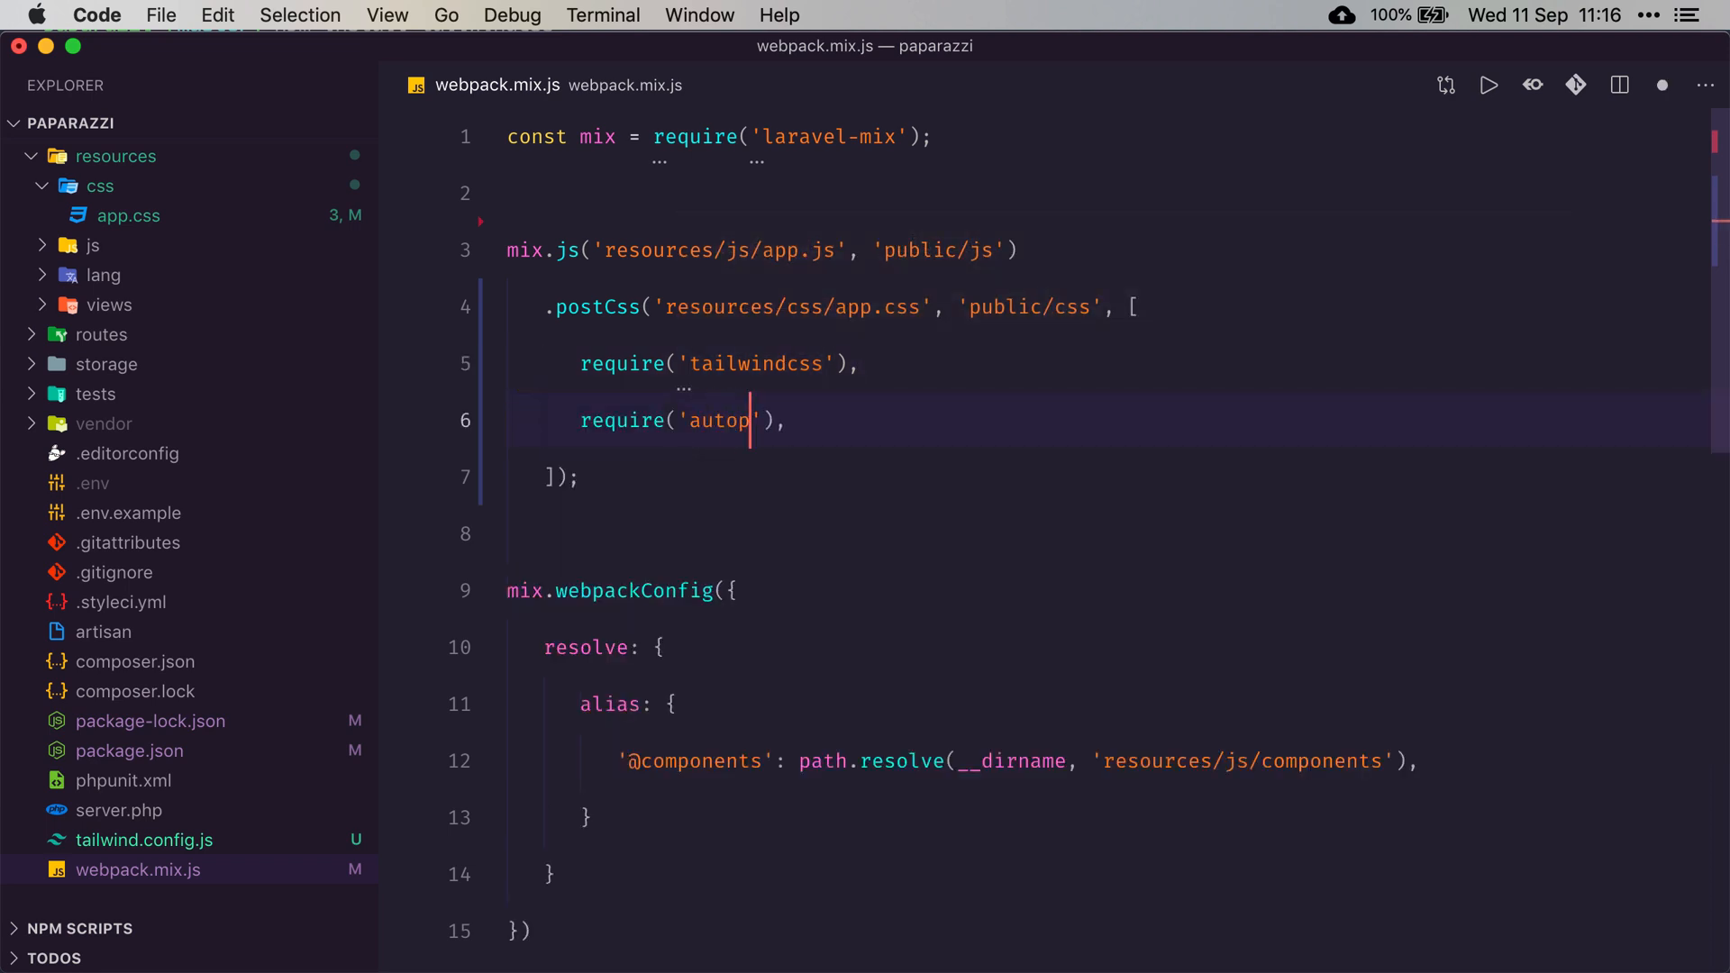
pyautogui.write('refixer')
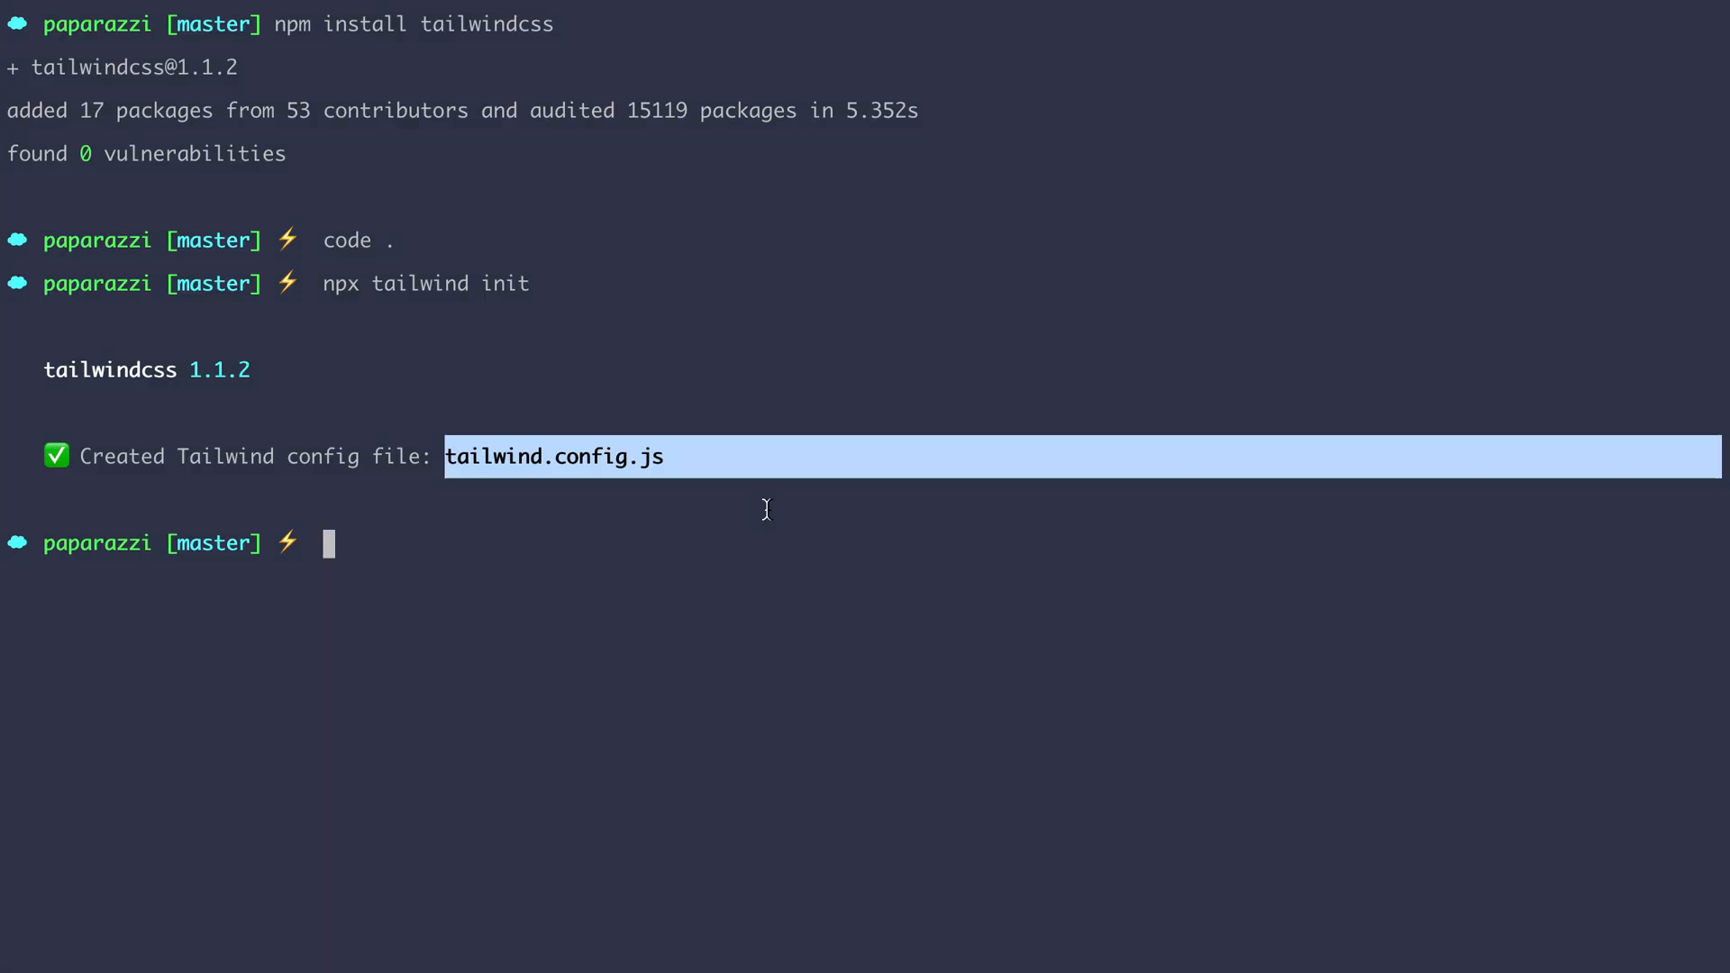
# Run npm run dev in iTerm
pyautogui.write('npm run')
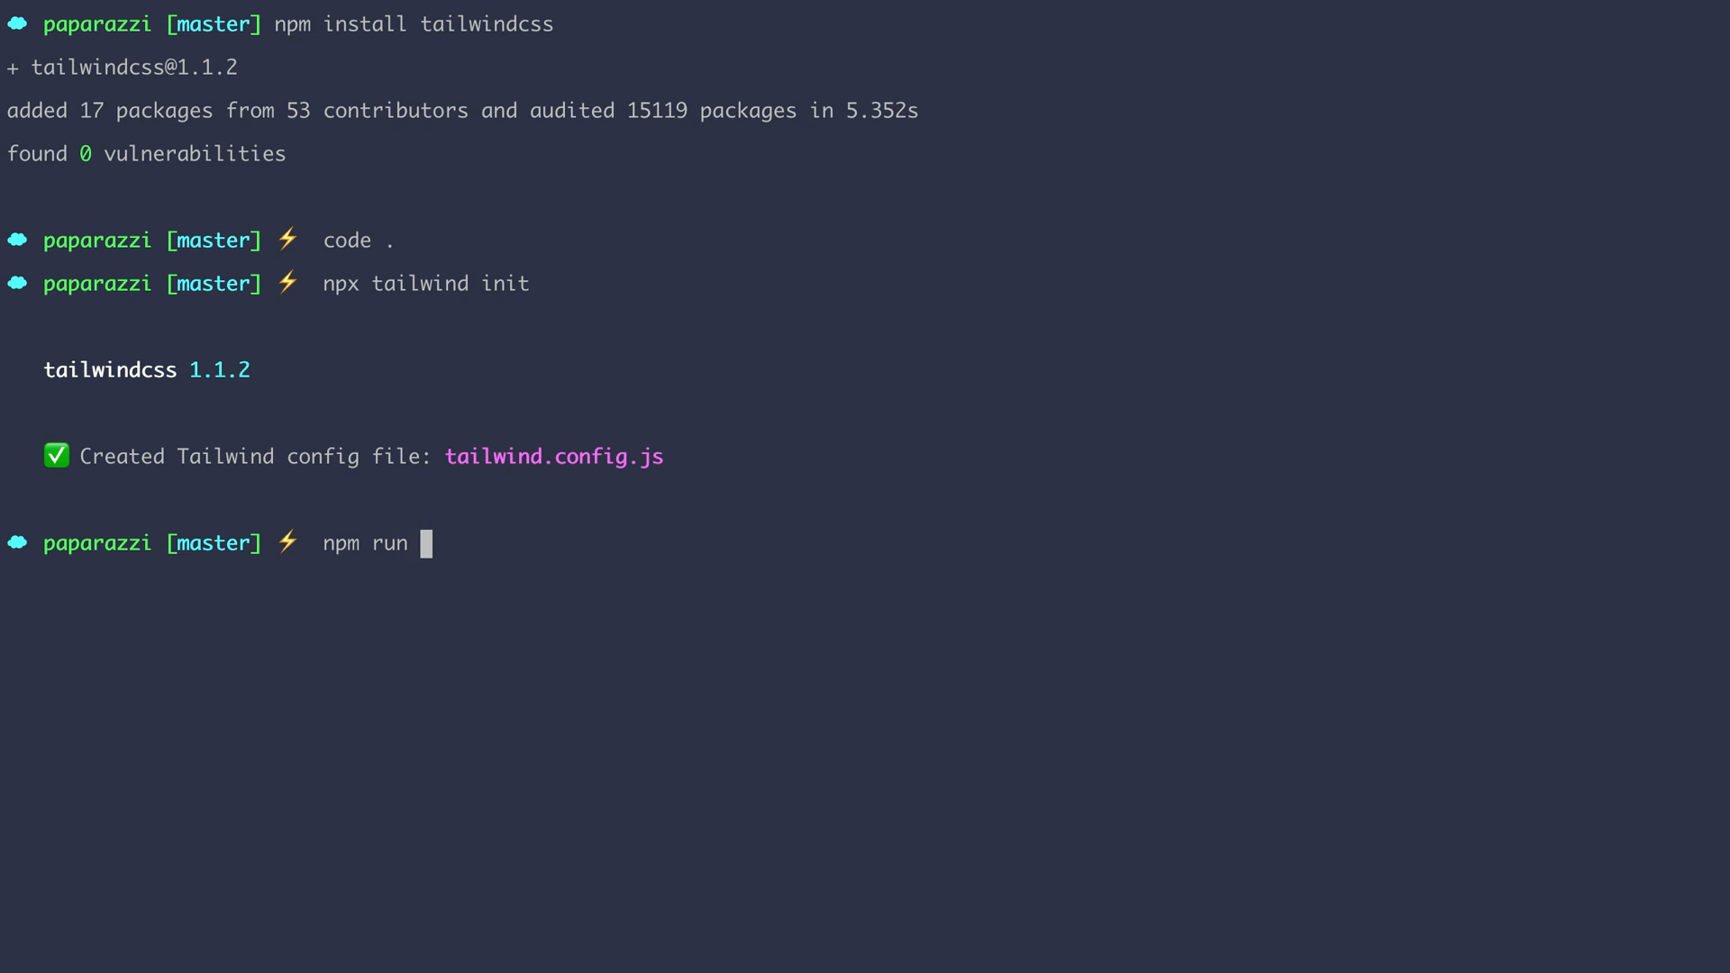
pyautogui.write('dev')
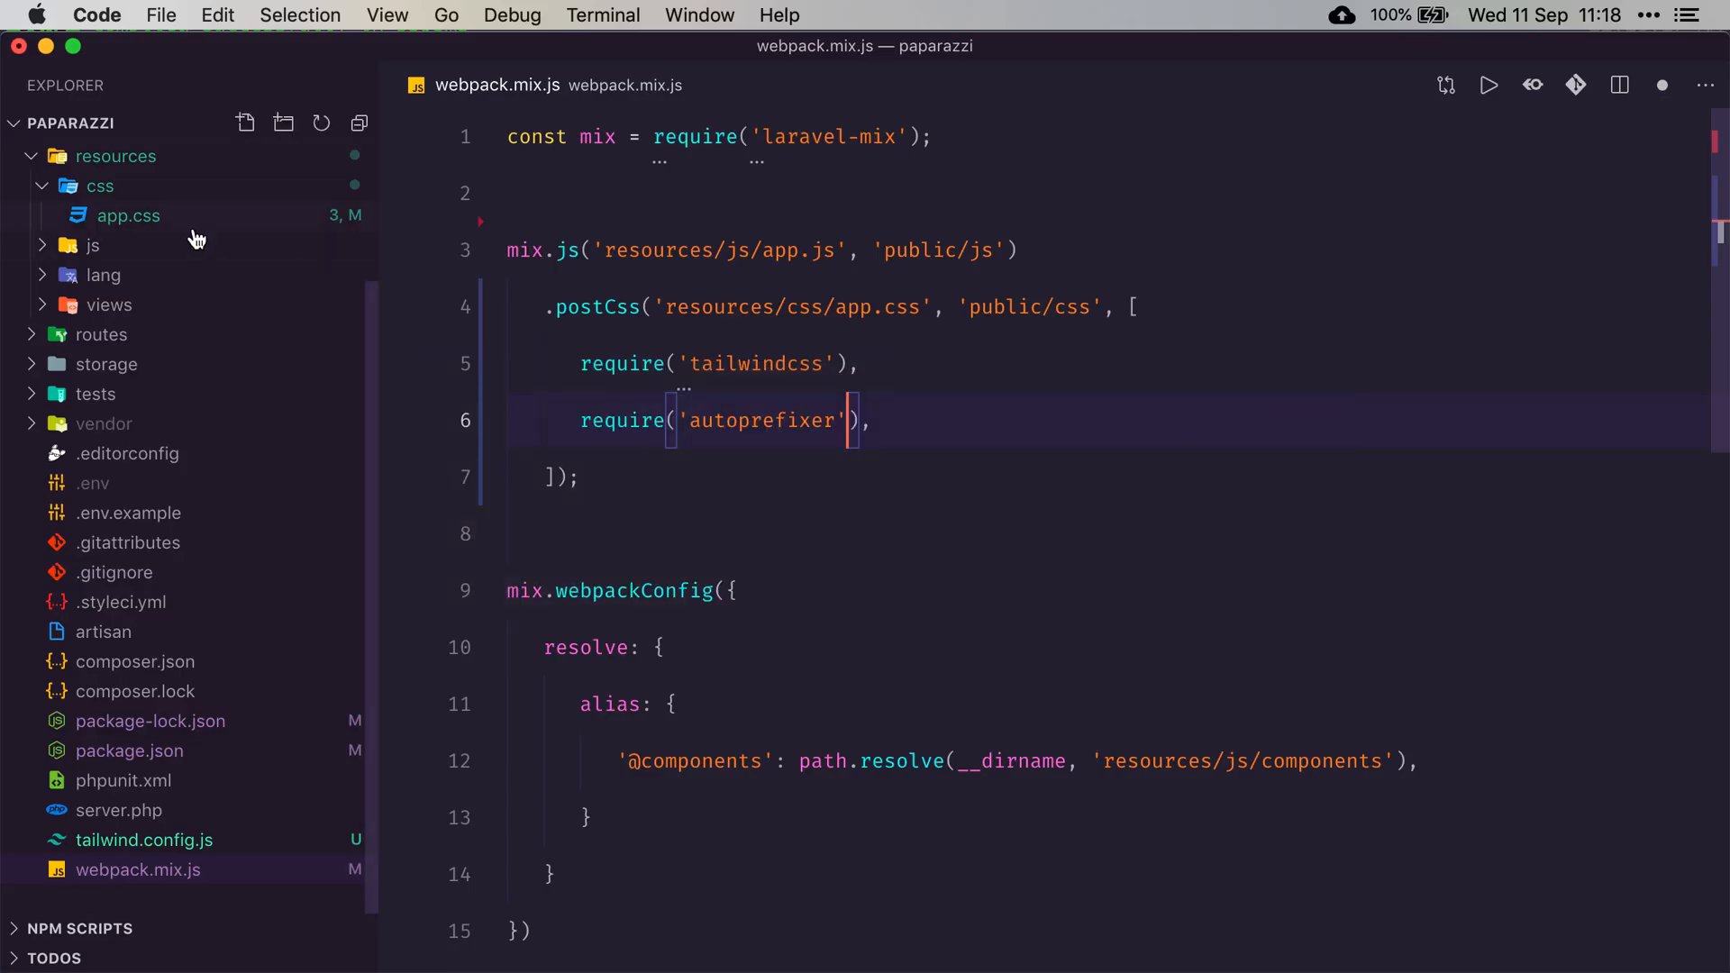
# Open public/css/app.css and scroll through the generated utility classes
pyautogui.click(128, 361)
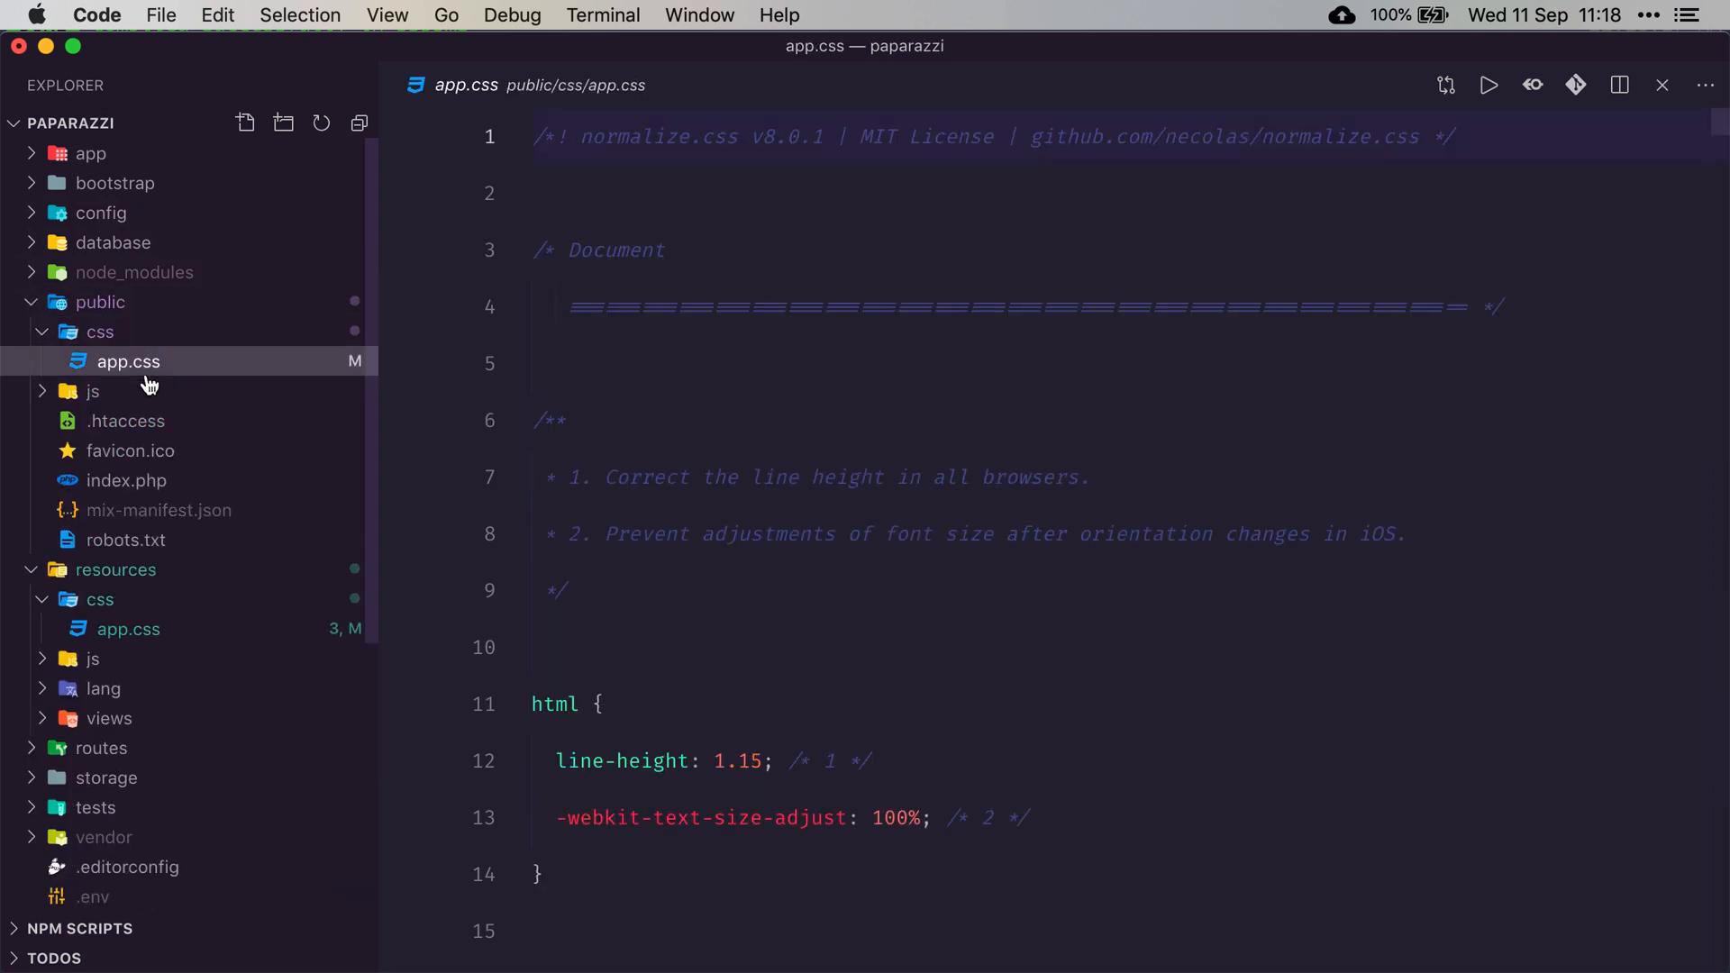
pyautogui.scroll(-3)
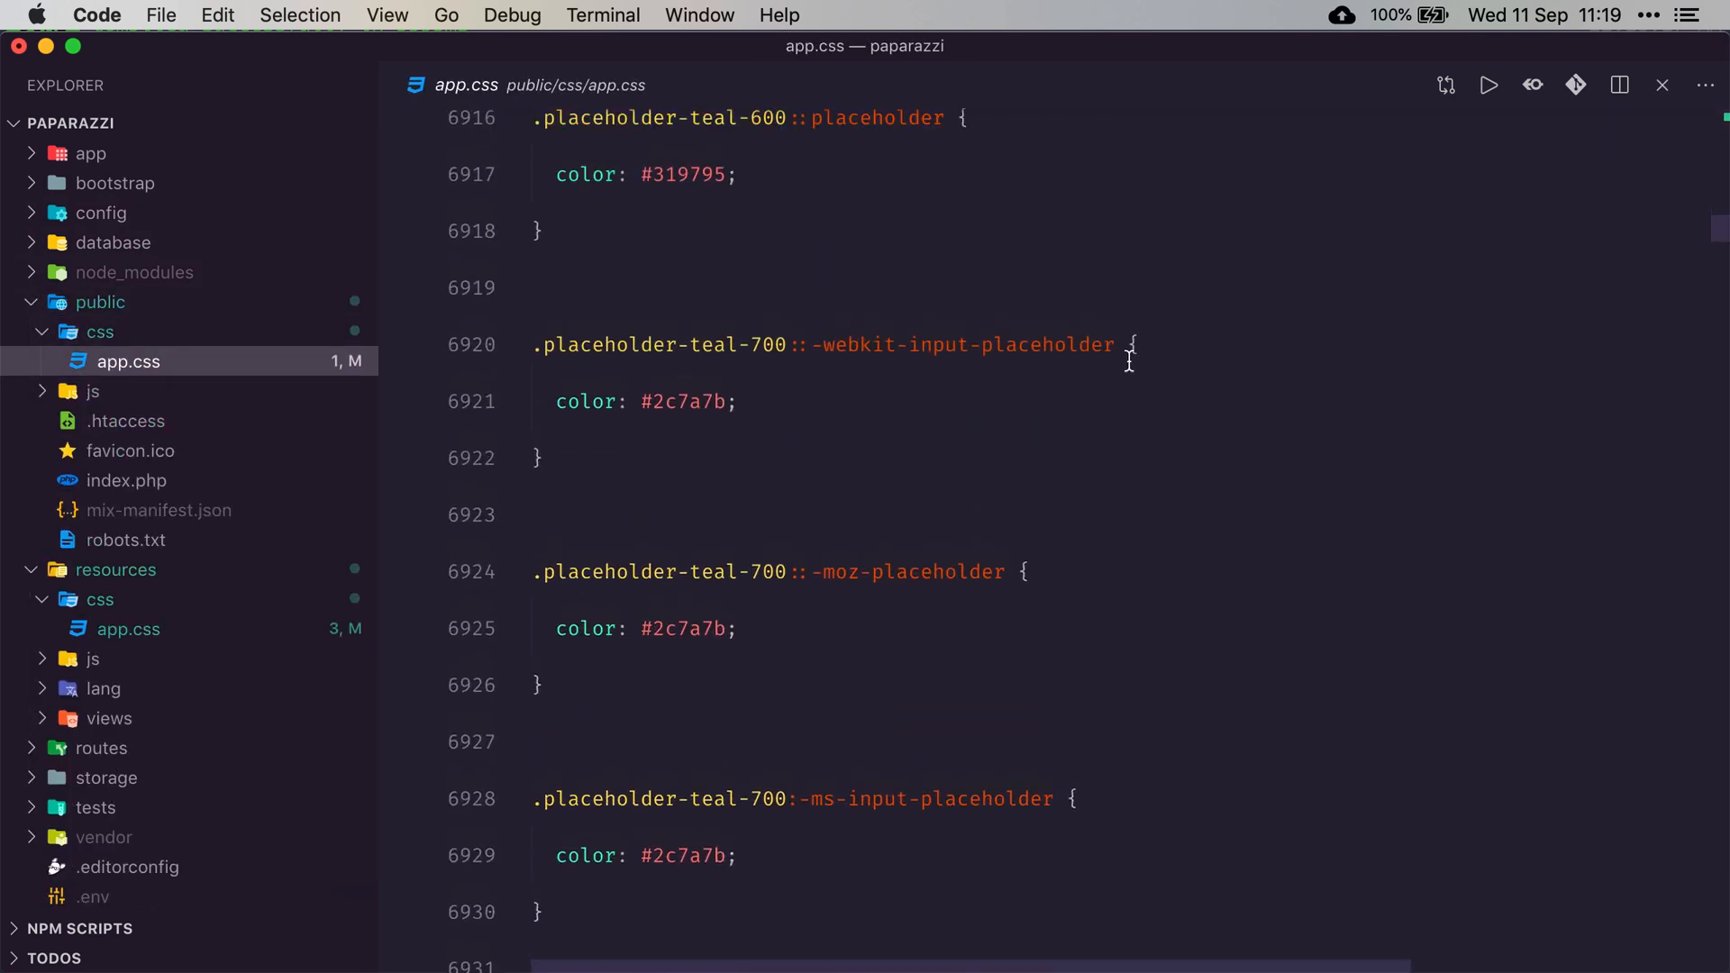
pyautogui.scroll(3)
pyautogui.write('app')
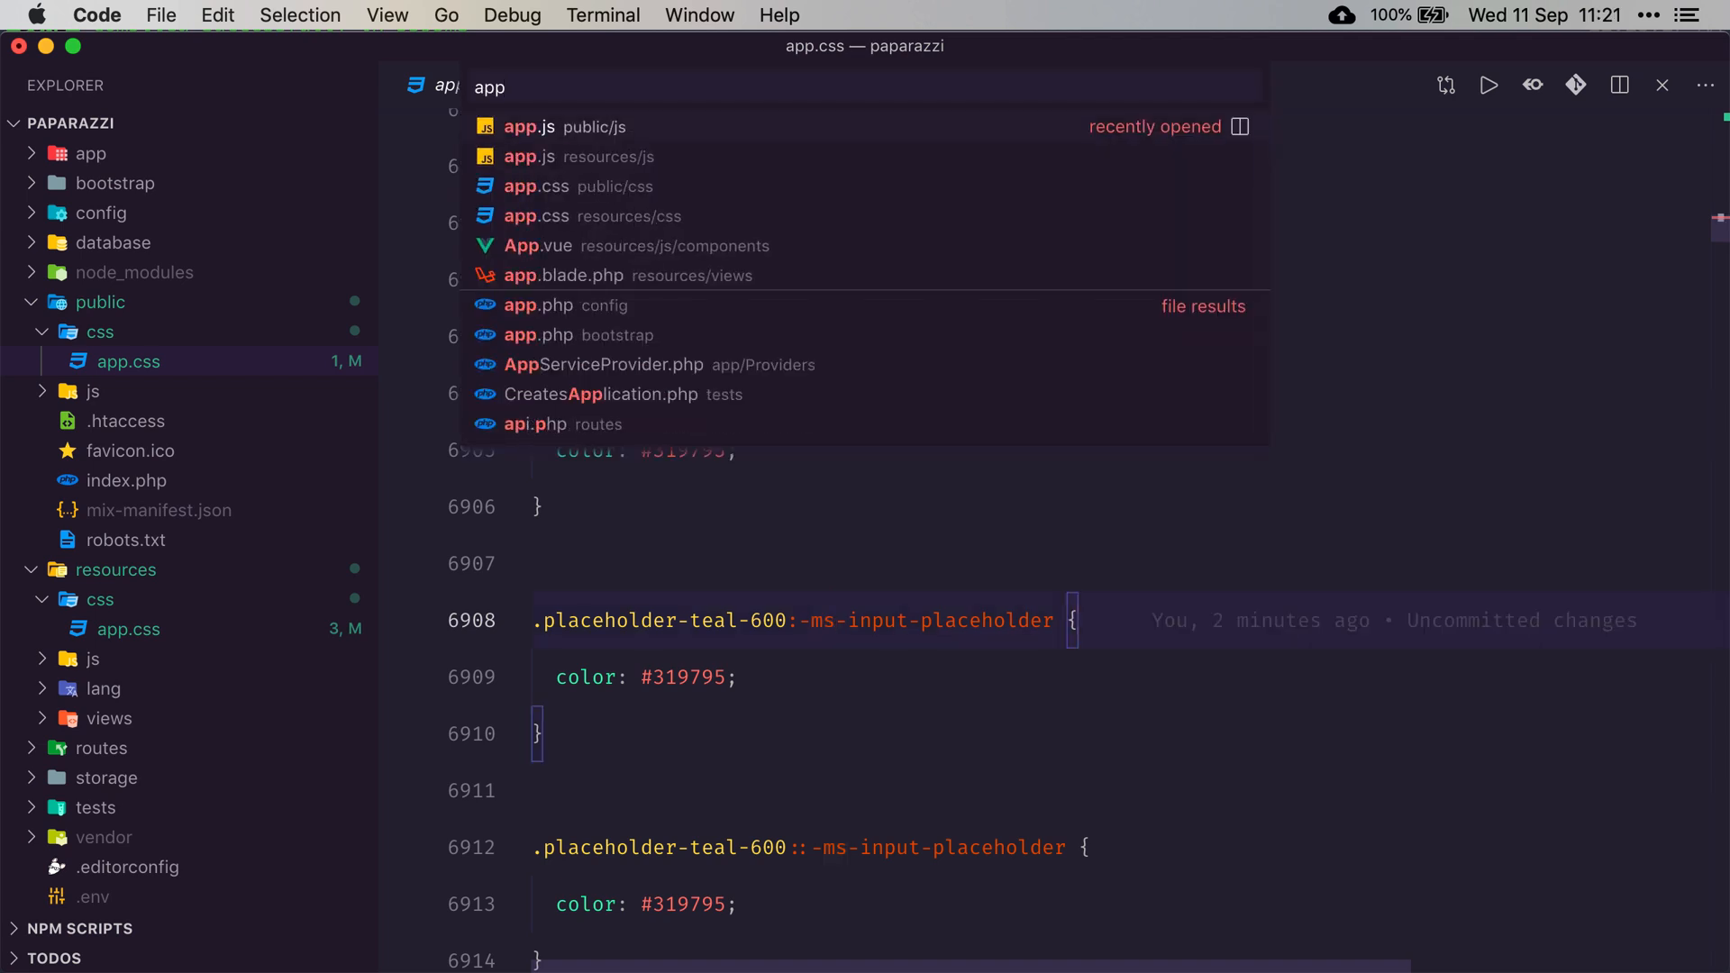
# Replace App.vue's placeholder with a div classed w-32 h-32 bg-blue-500 rounded-full
pyautogui.click(537, 245)
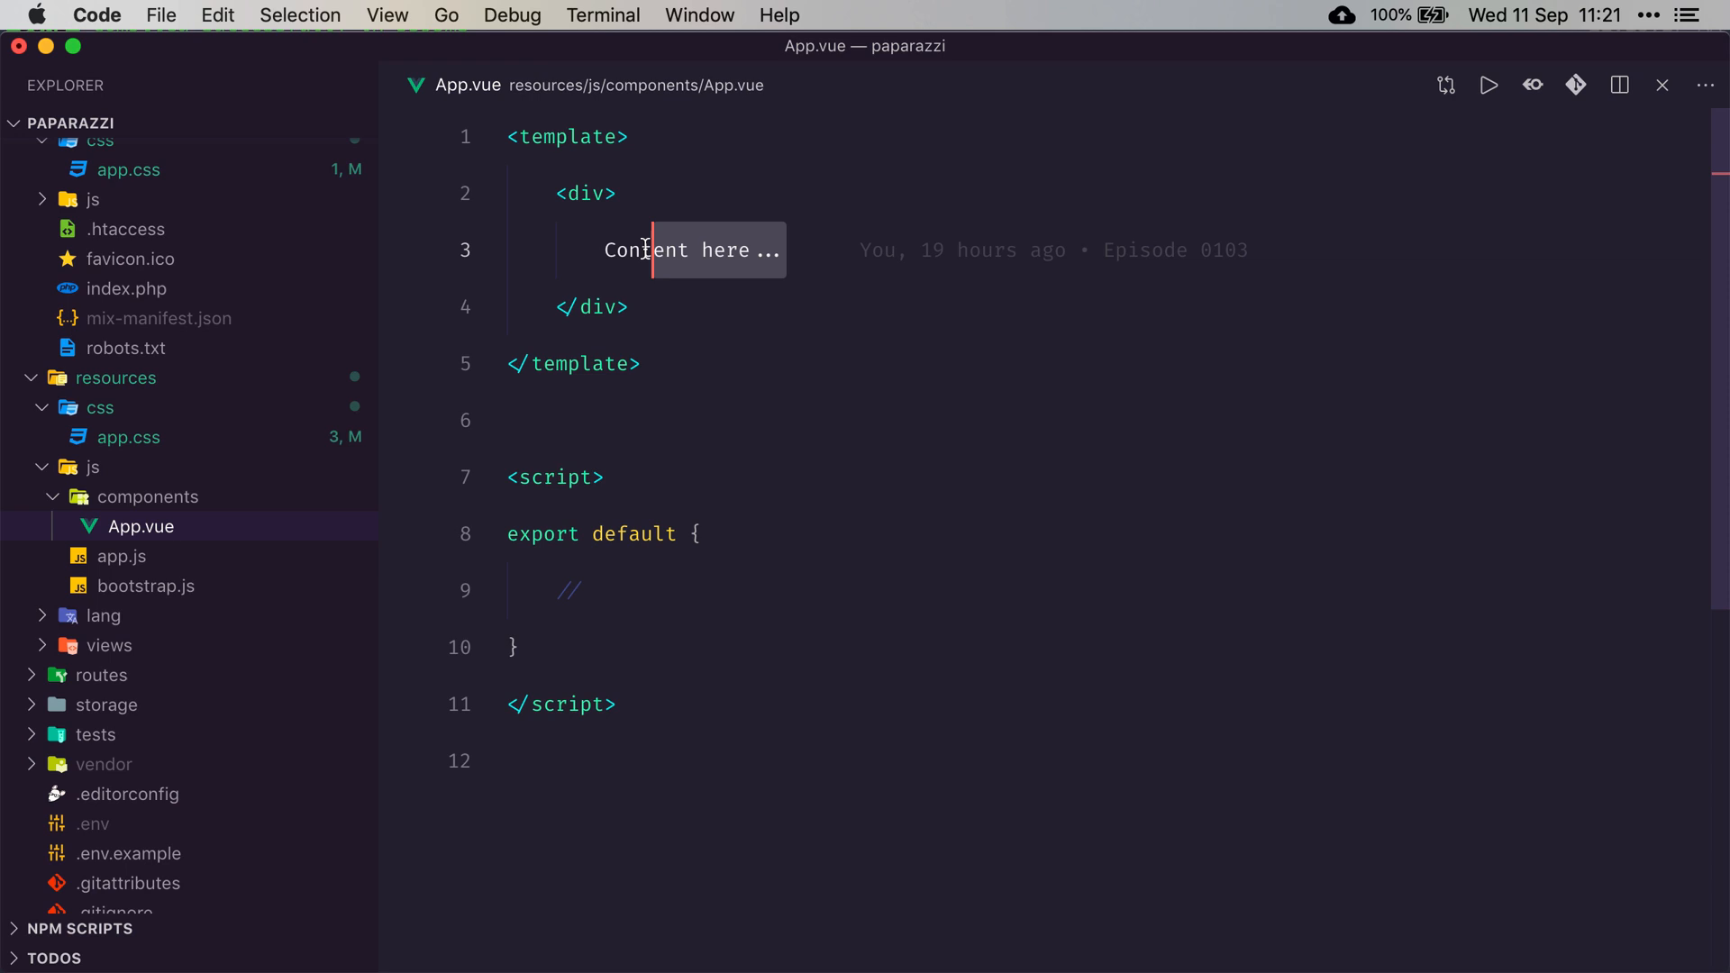
pyautogui.write('<div></div>')
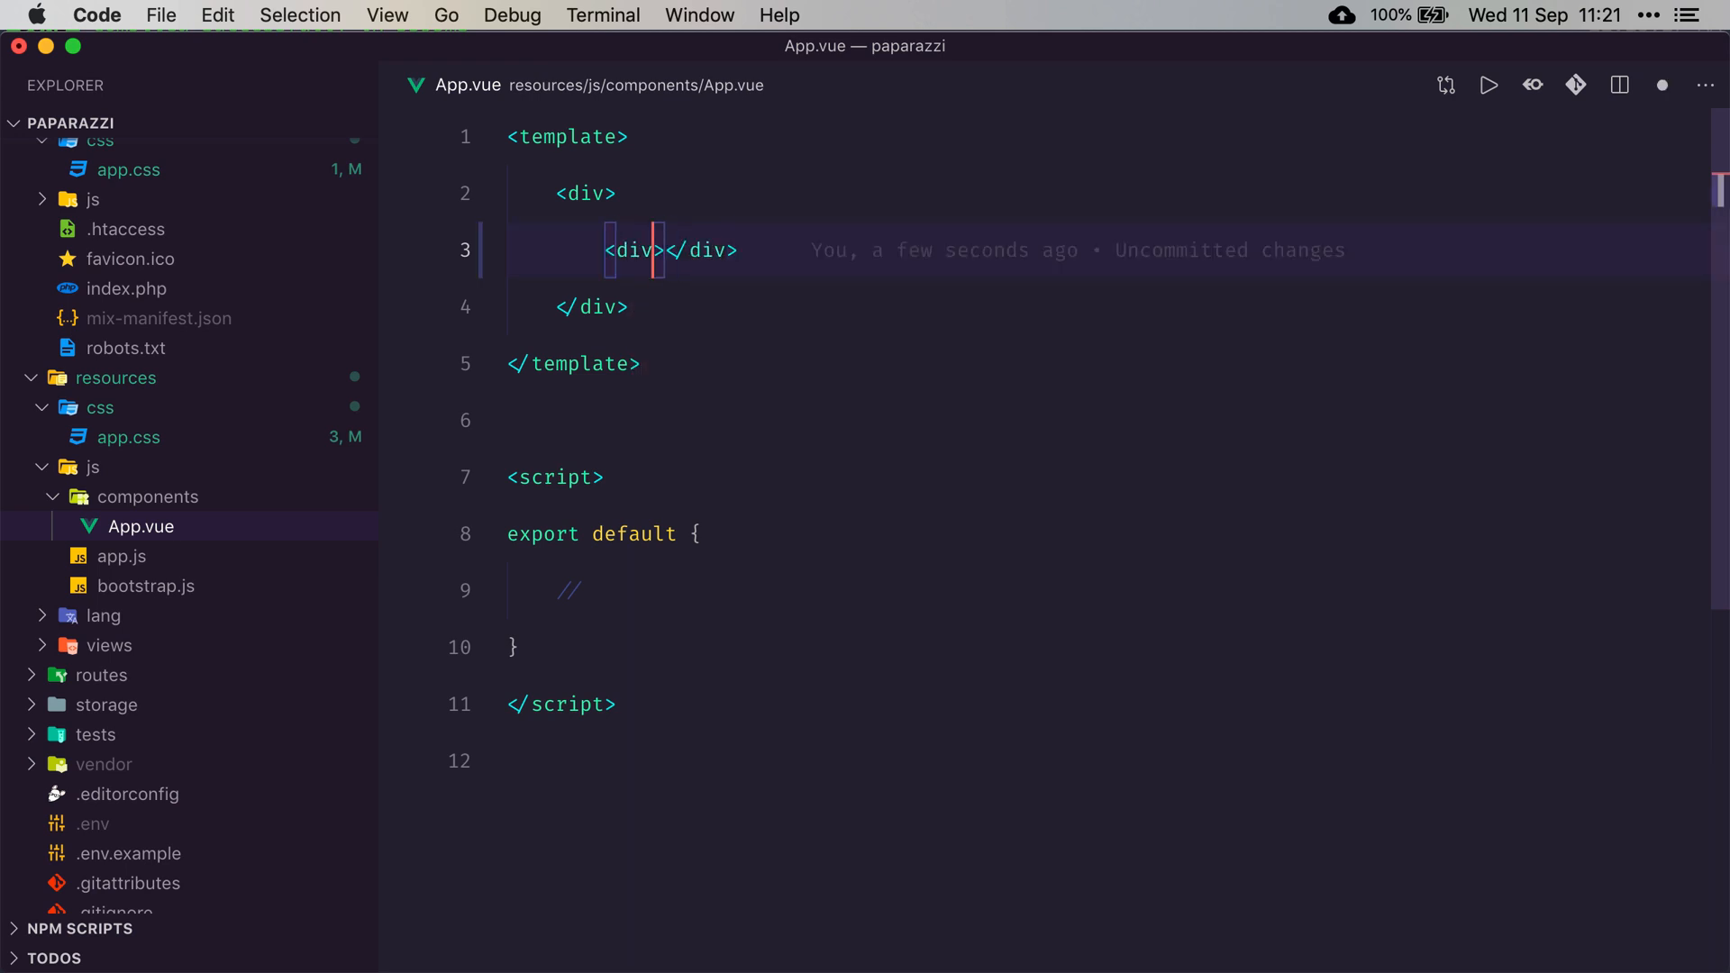
pyautogui.write('class=""')
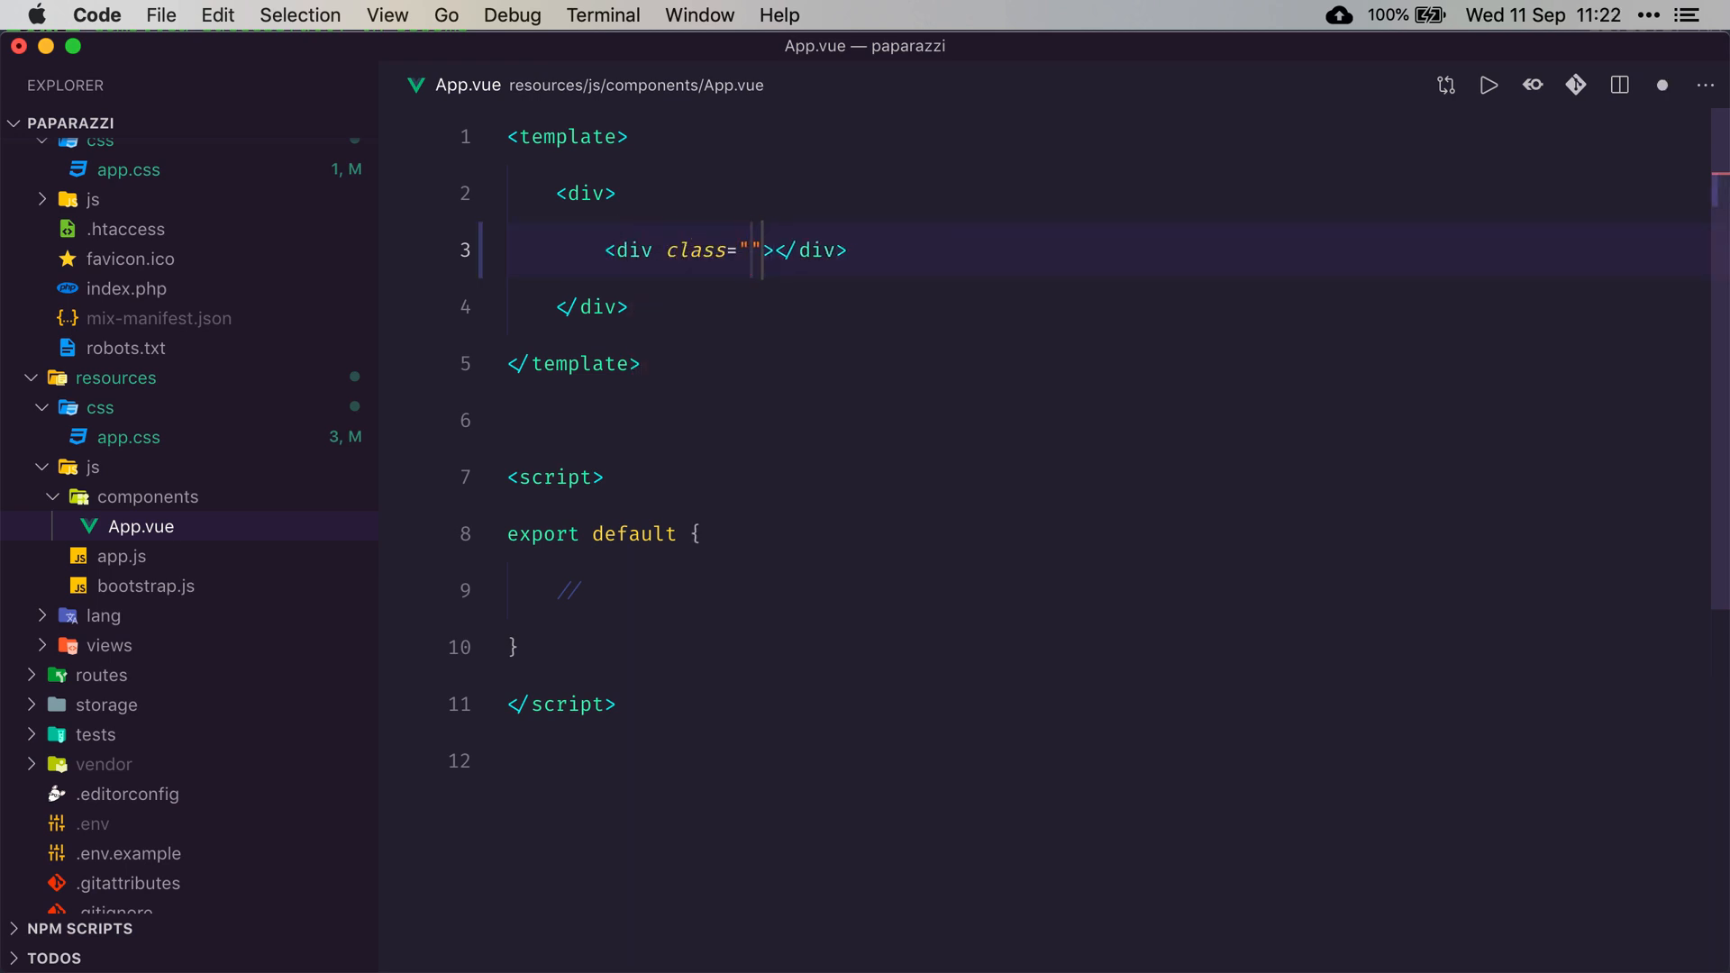
pyautogui.write('w-32 h-32 b')
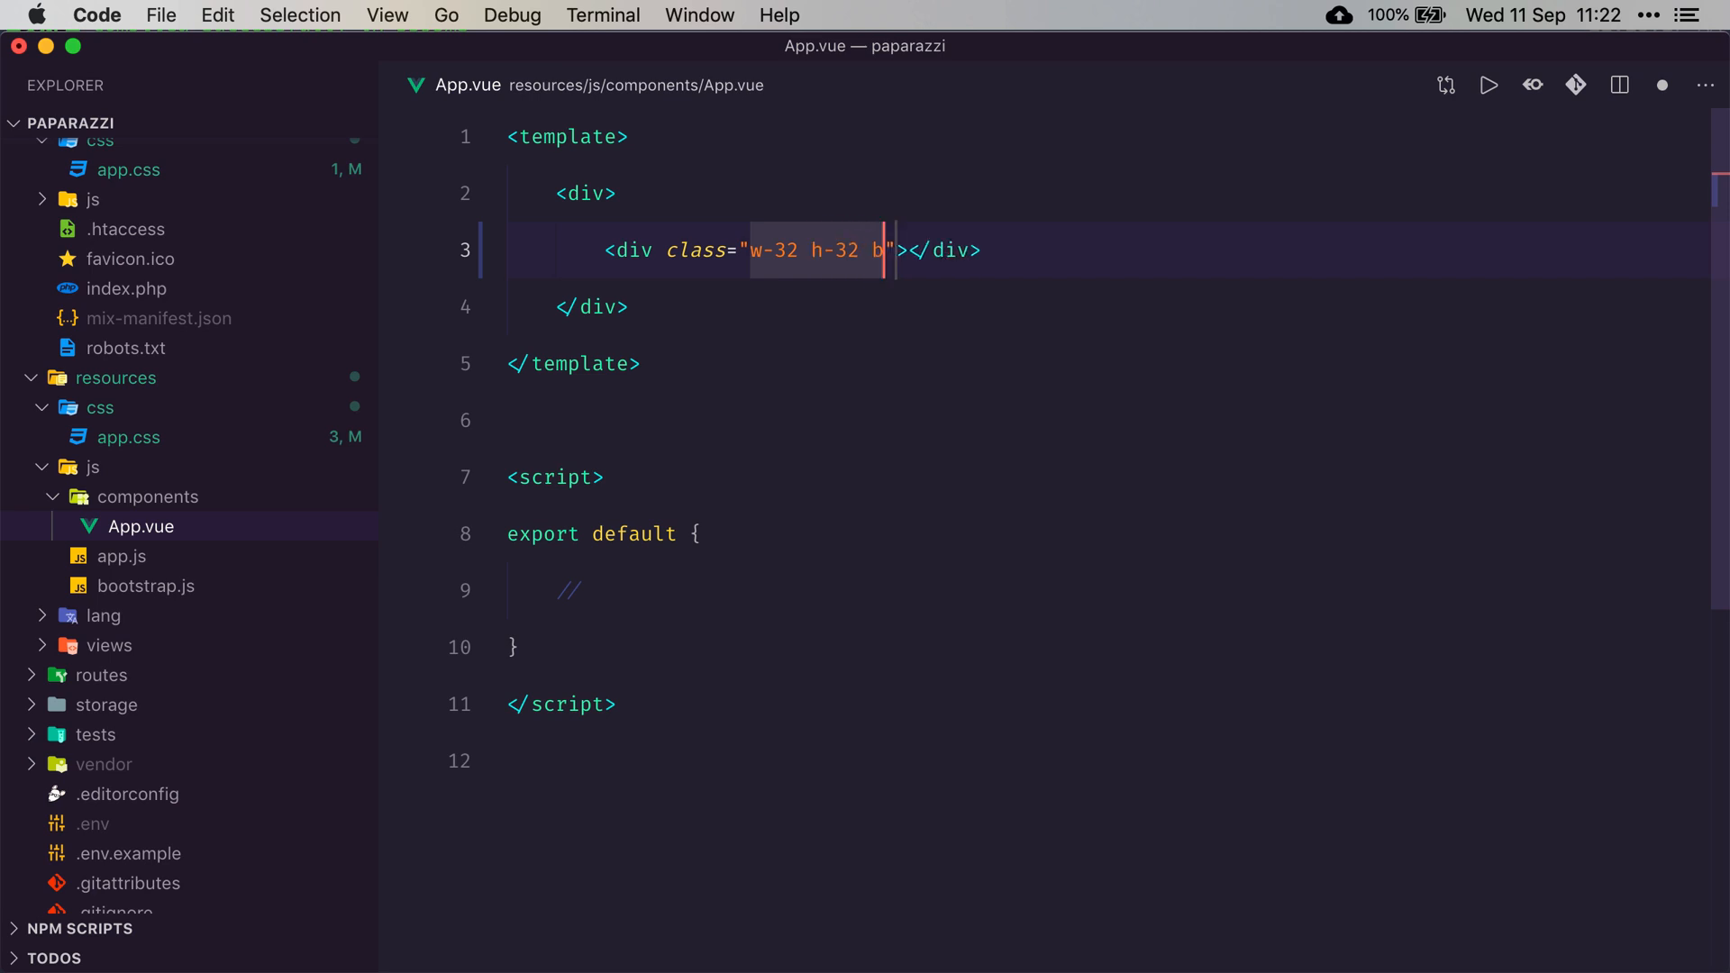
pyautogui.write('g-blue-500')
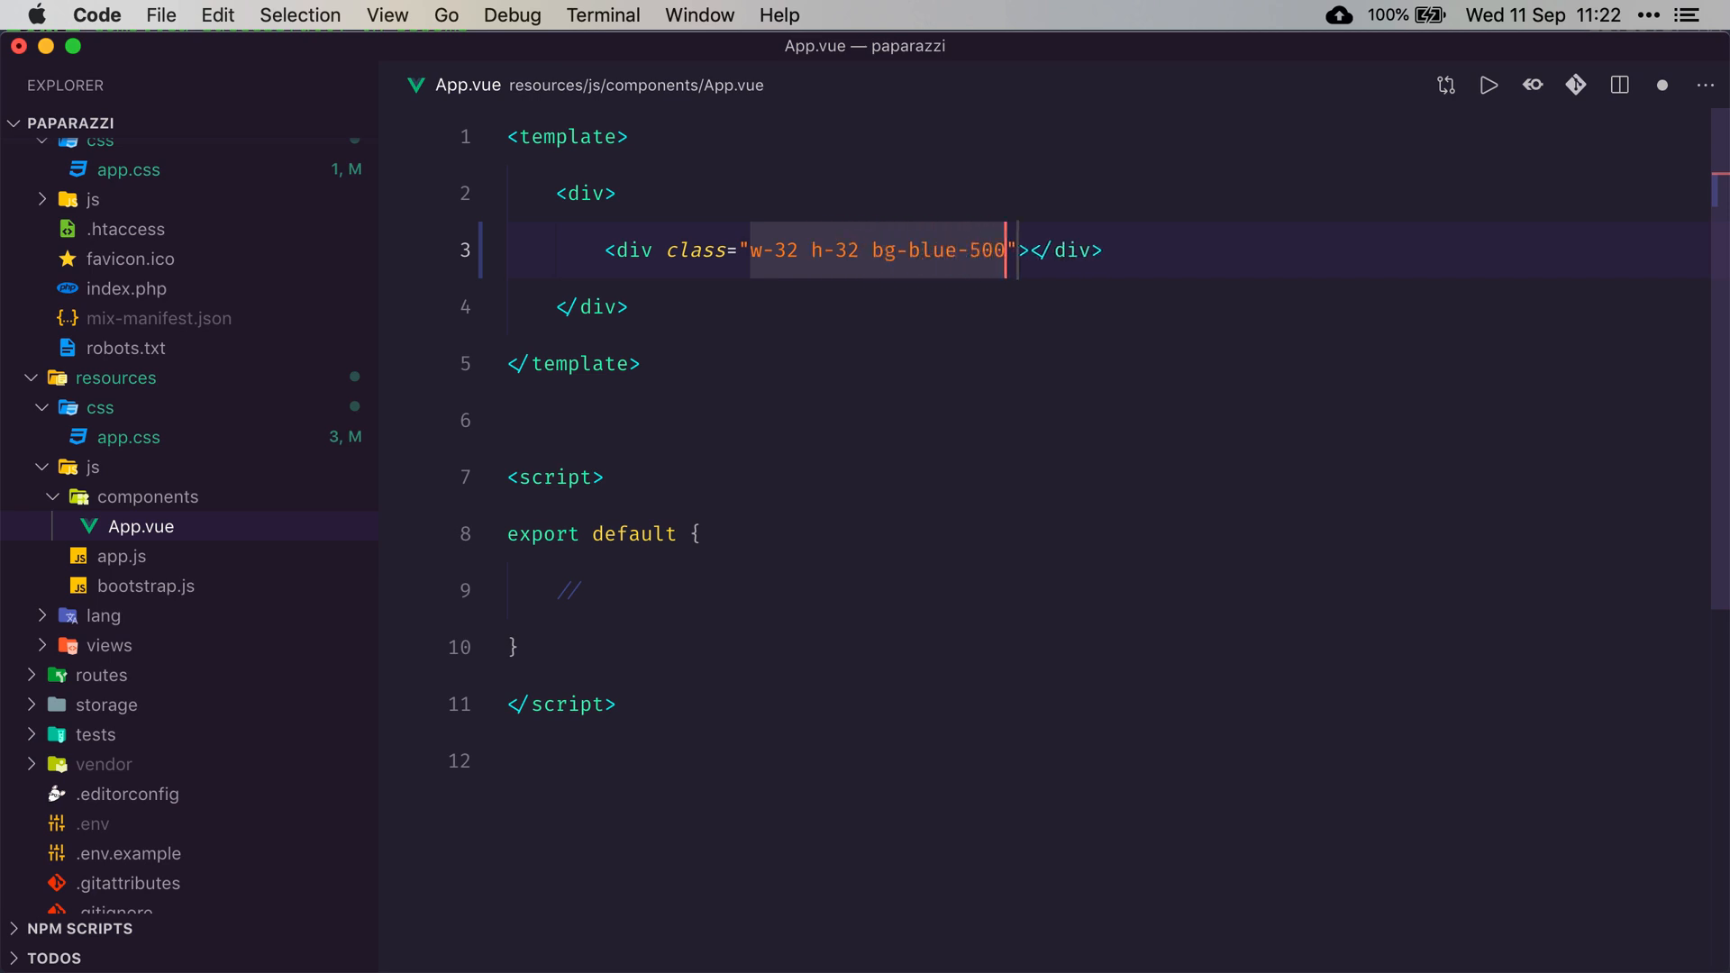
pyautogui.write('rounded-full')
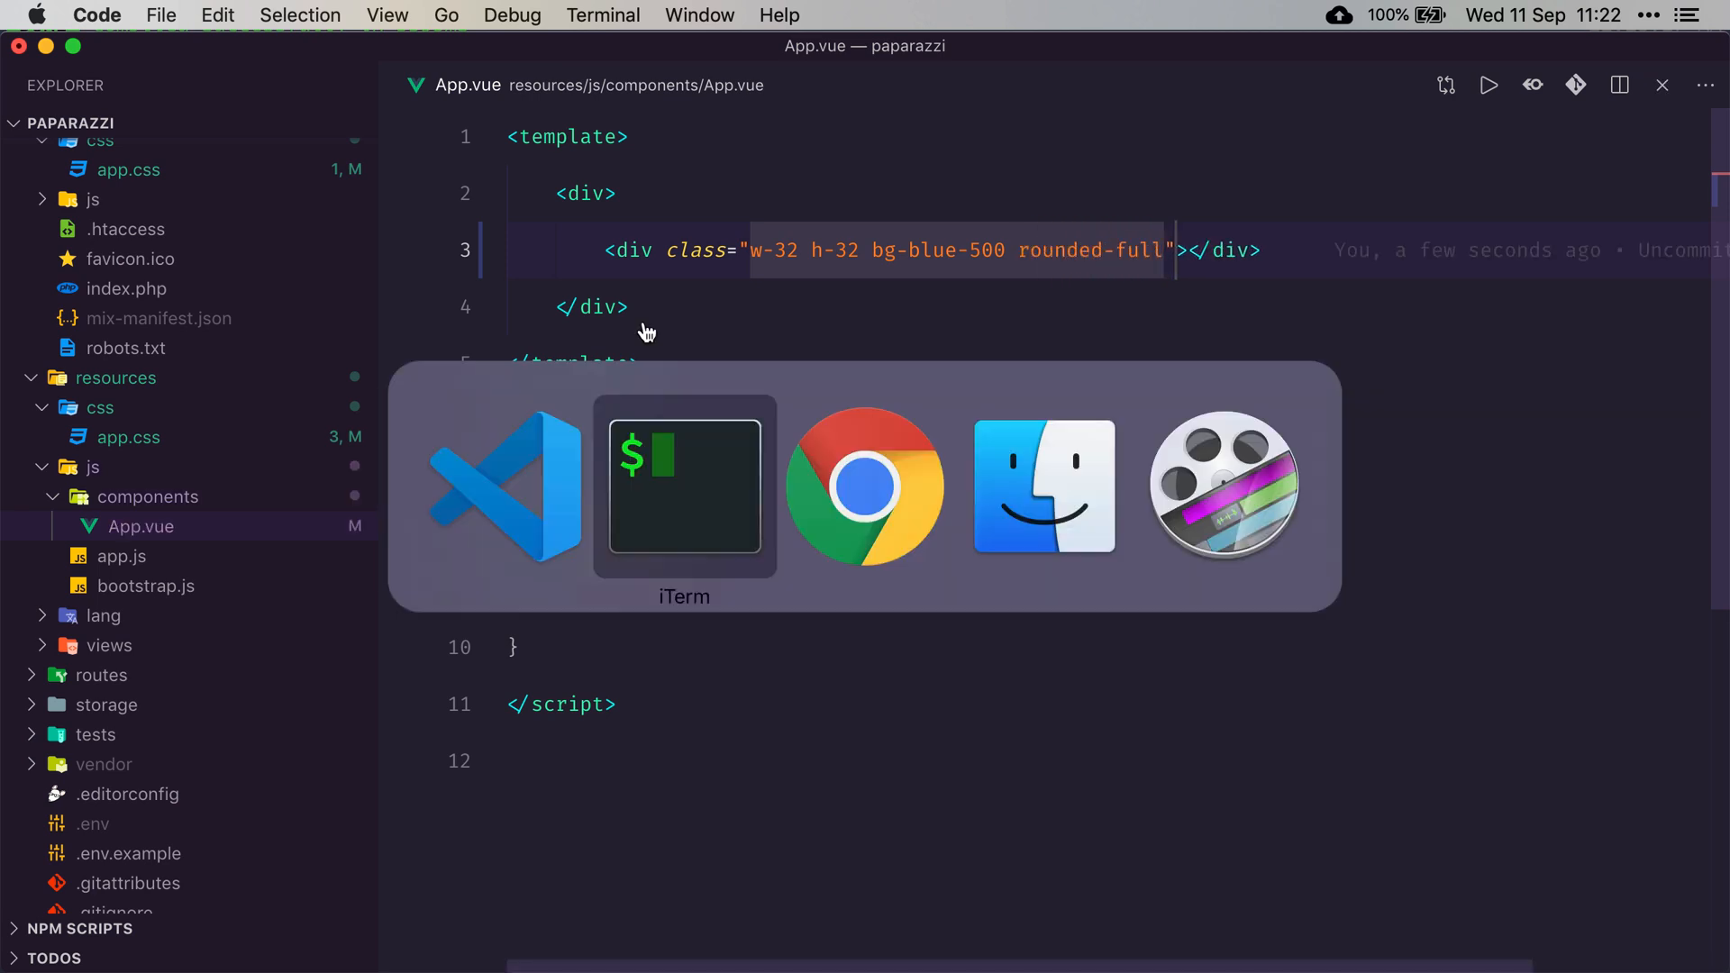
pyautogui.click(682, 485)
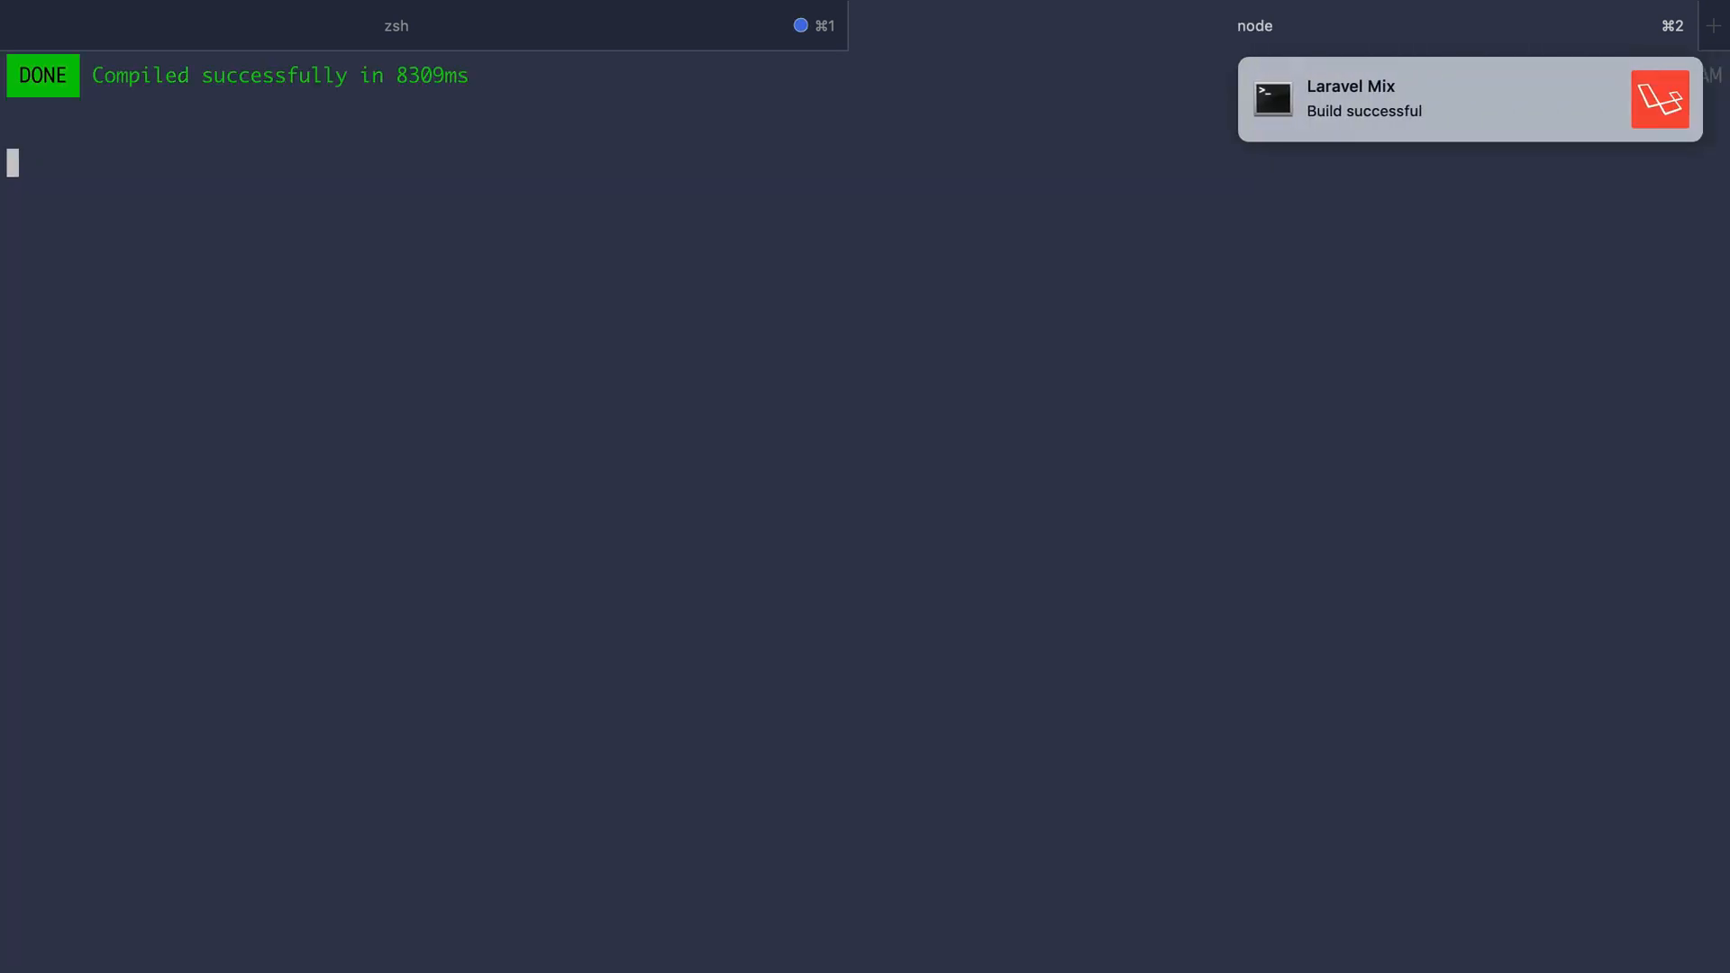
# Let Laravel Mix finish compiling in the iTerm2 node tab
pyautogui.click(864, 488)
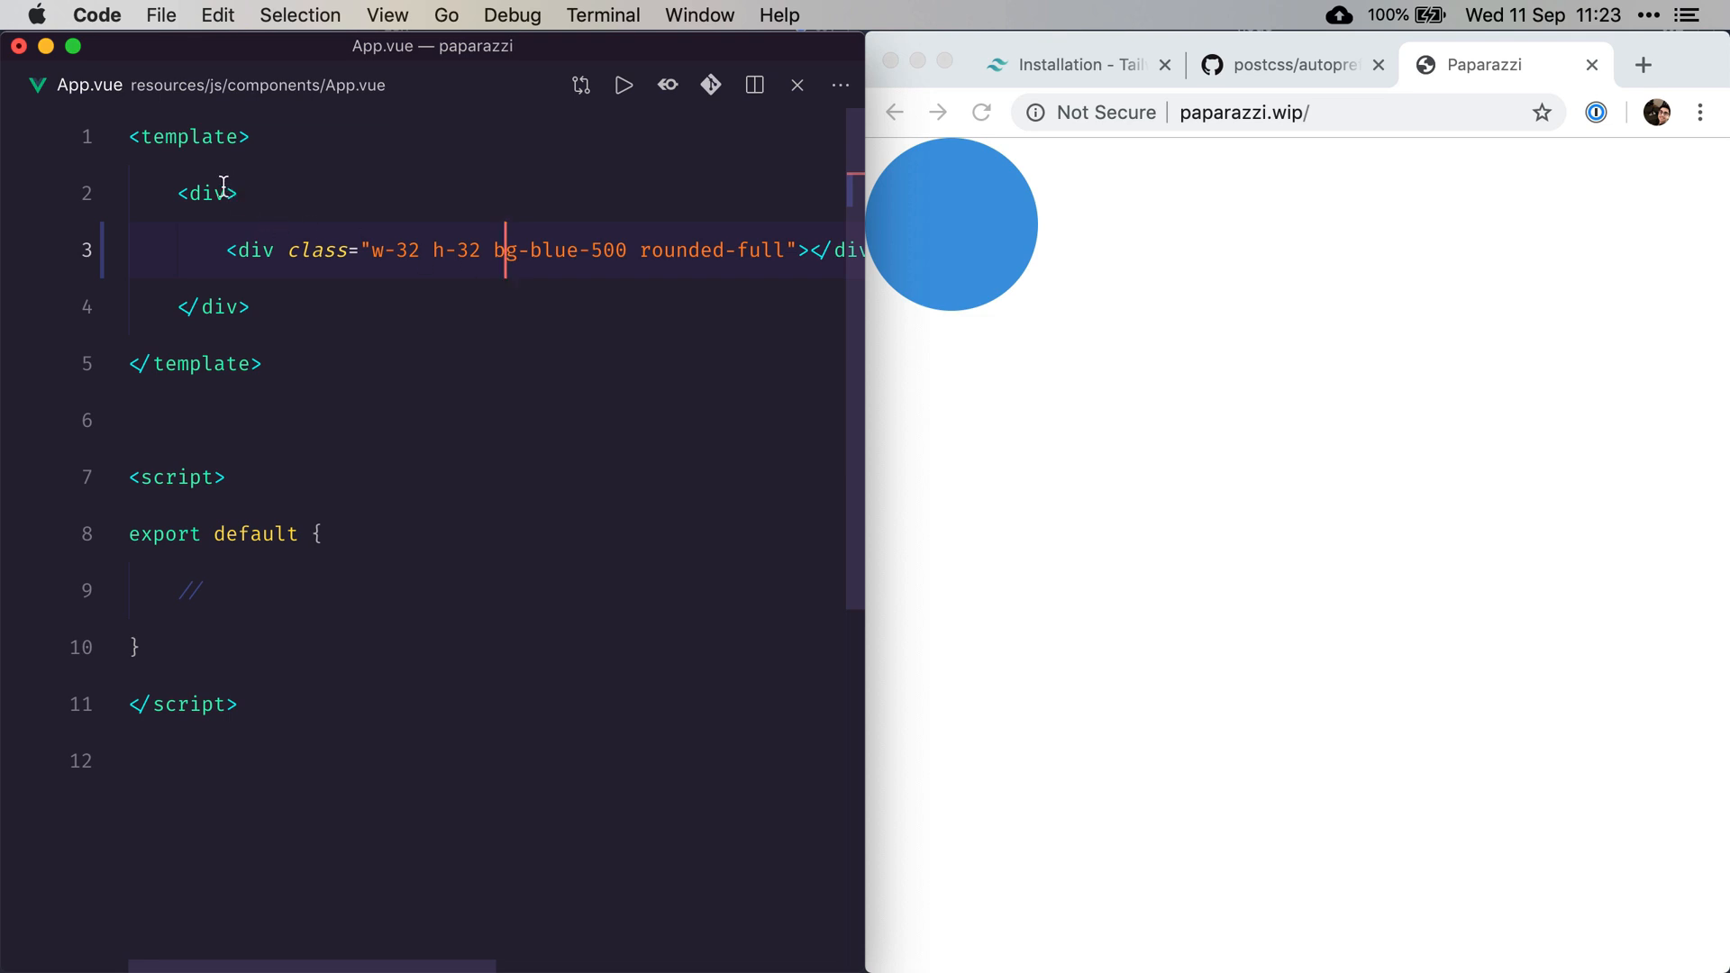
# Add h-screen flex items-center justify-center to App.vue's outer div
pyautogui.write('class=""')
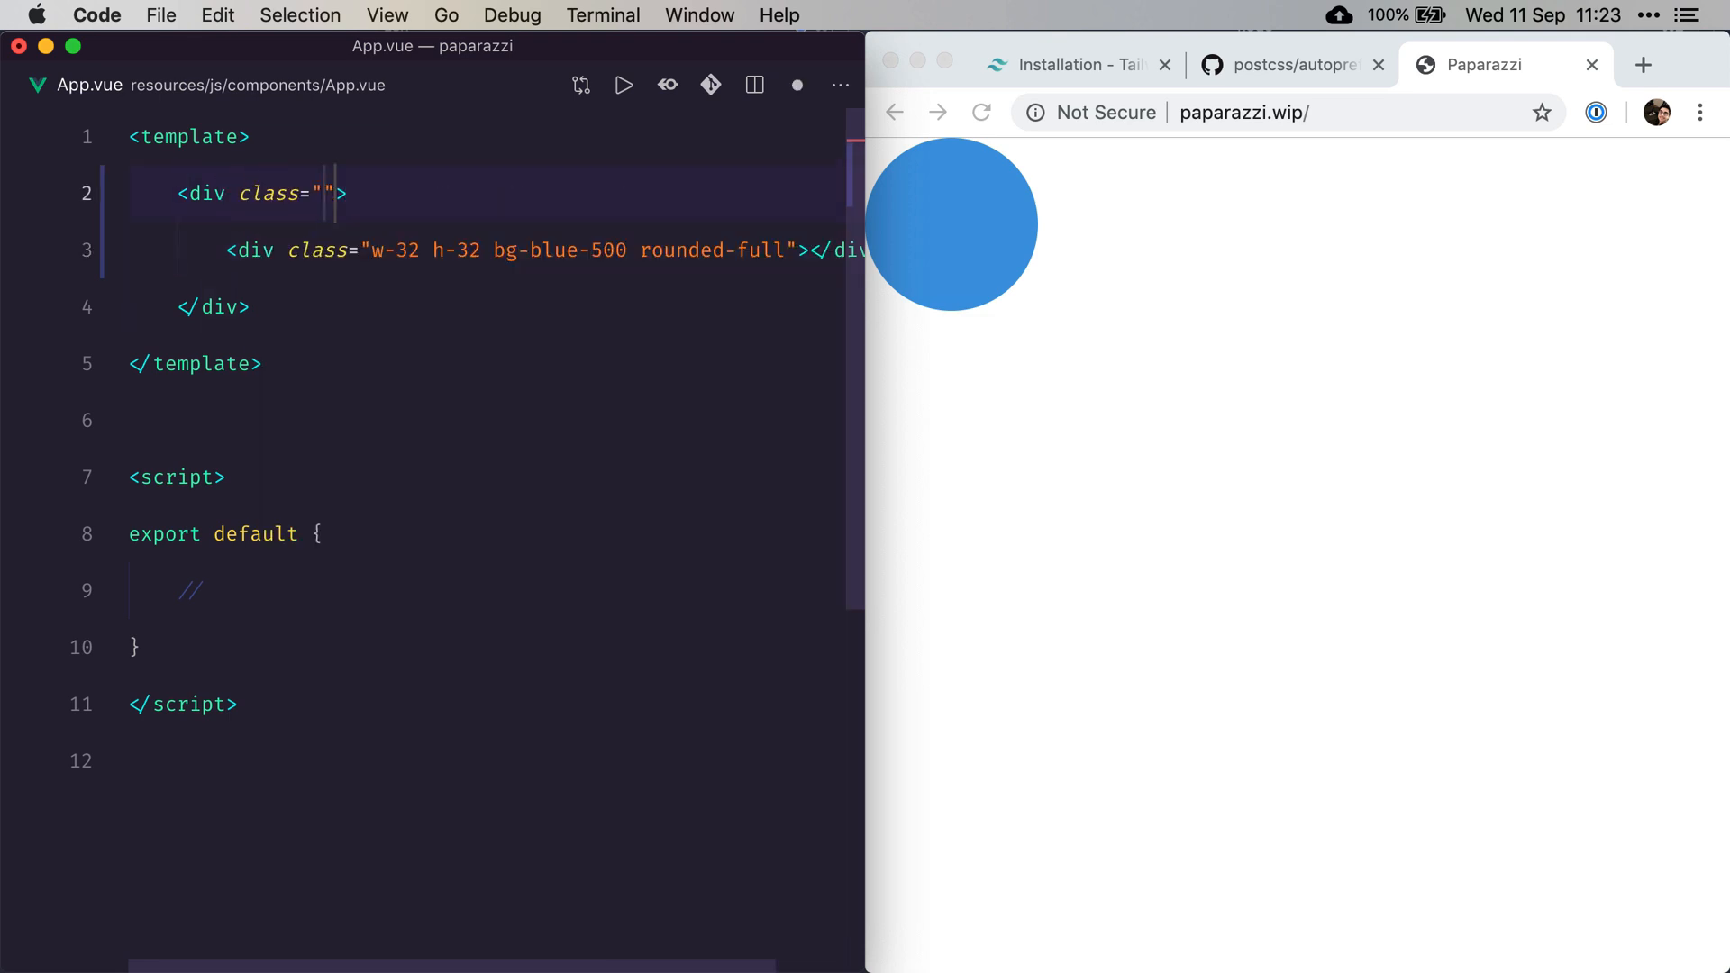
pyautogui.write('flex items-center')
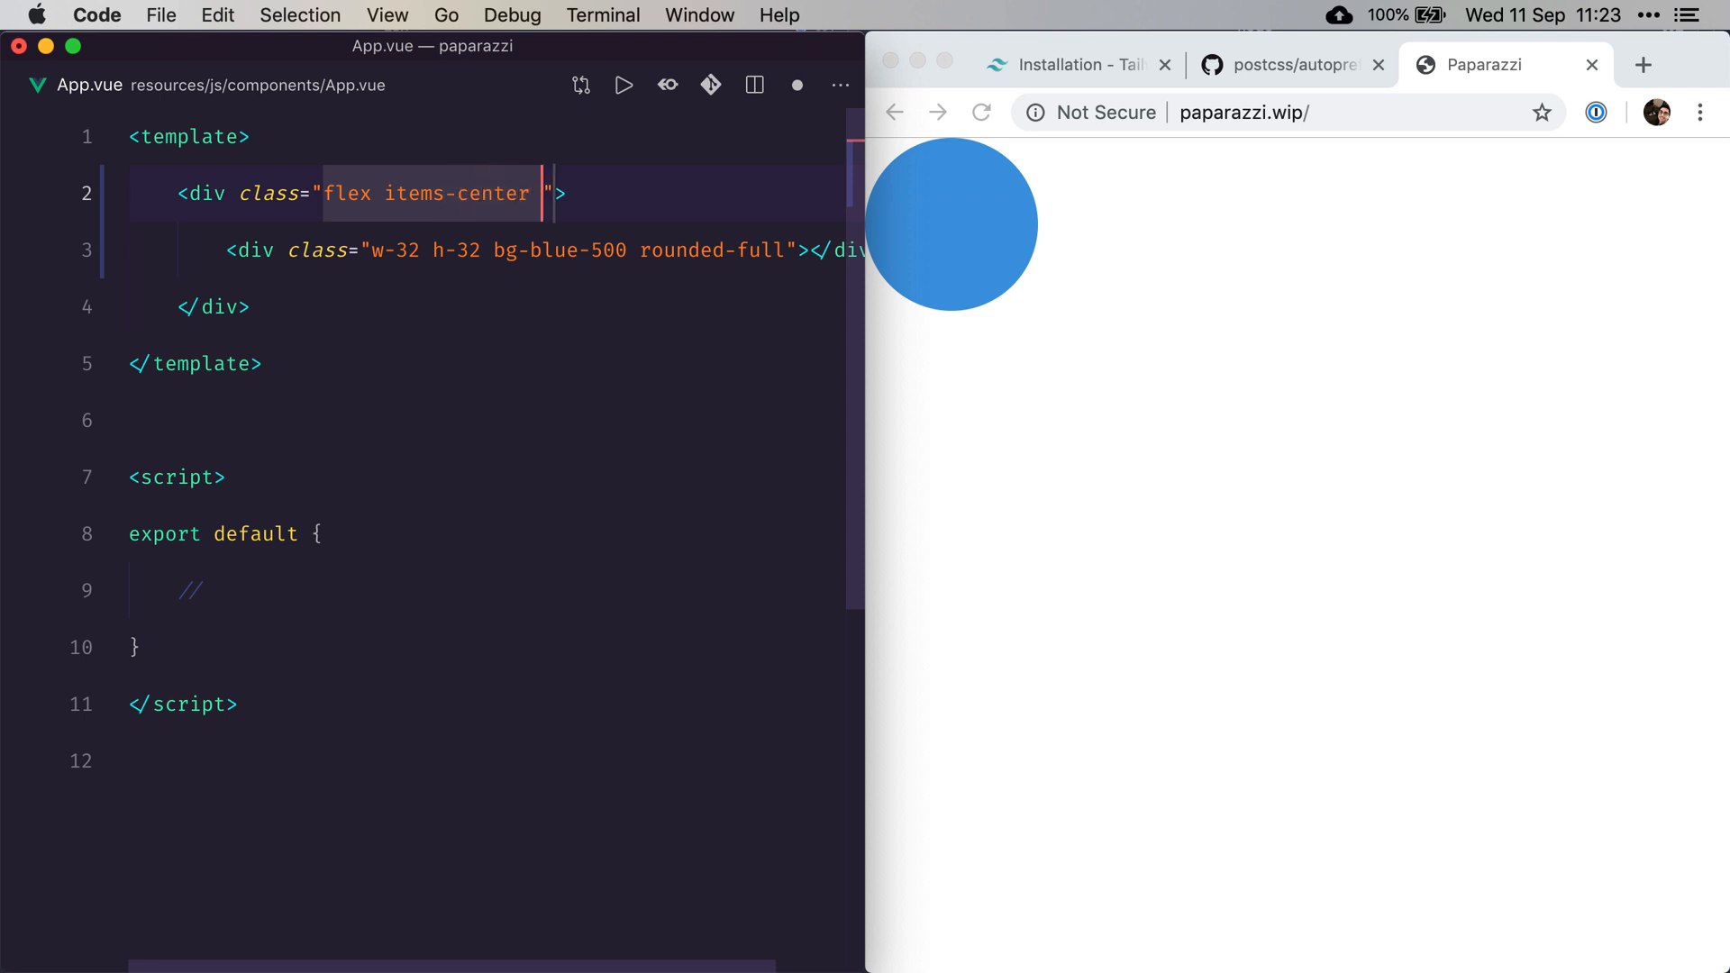
pyautogui.write('justify')
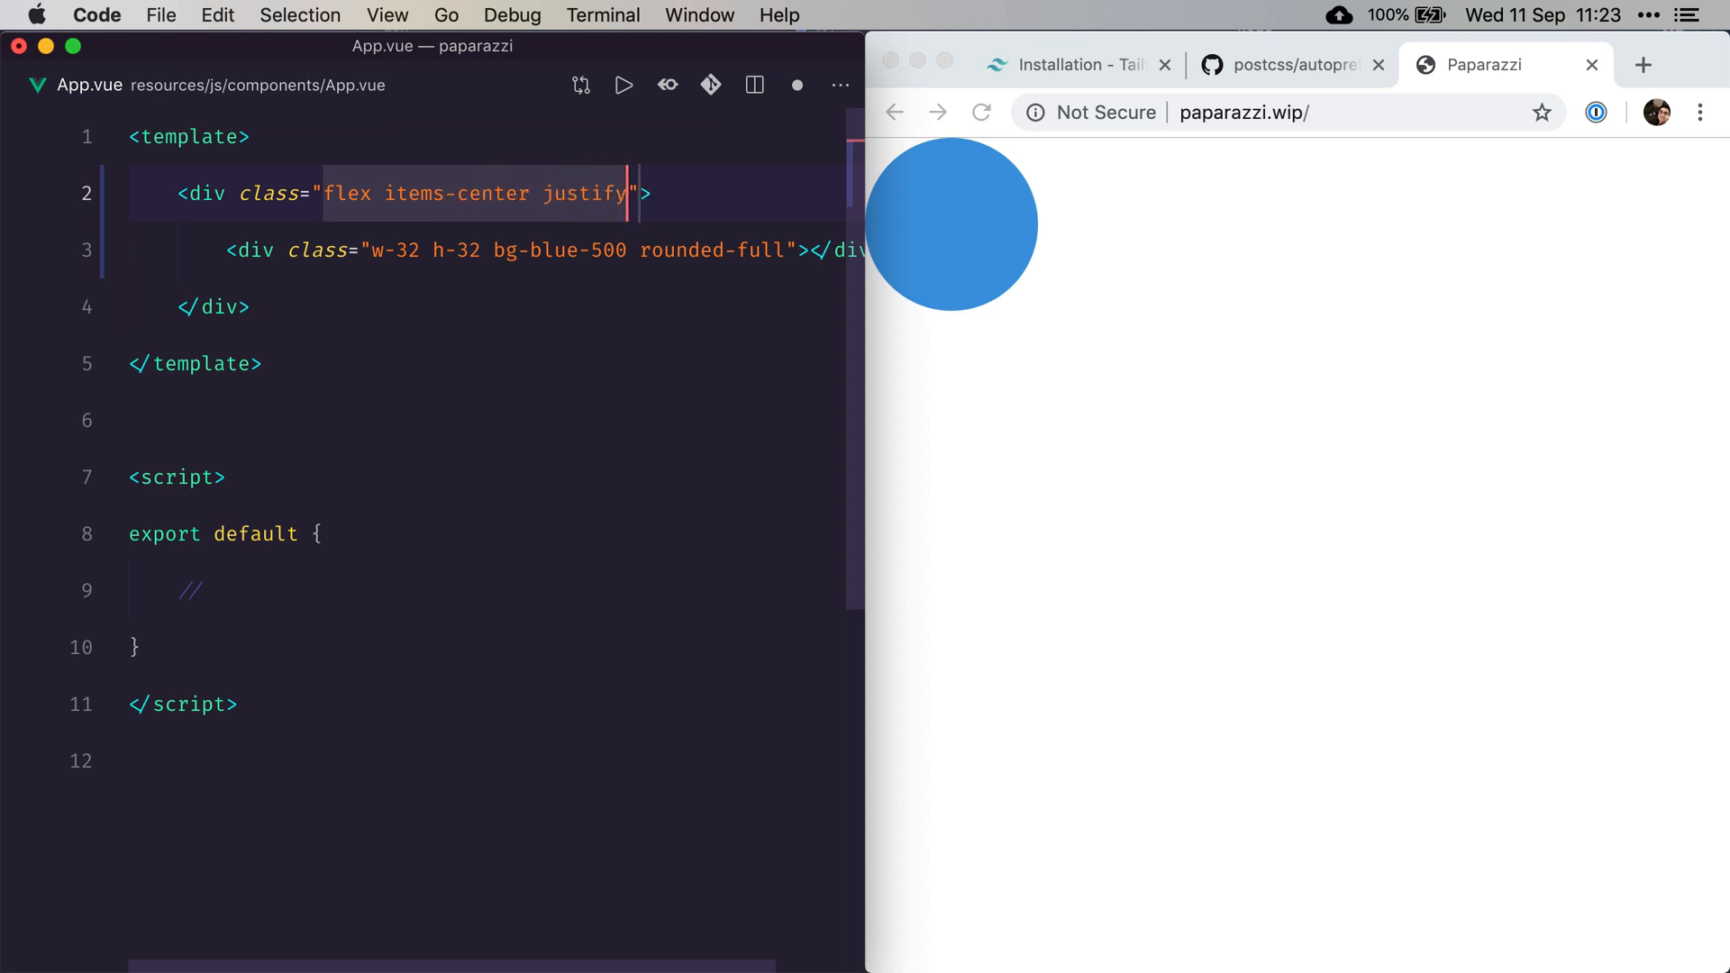
pyautogui.write('-center')
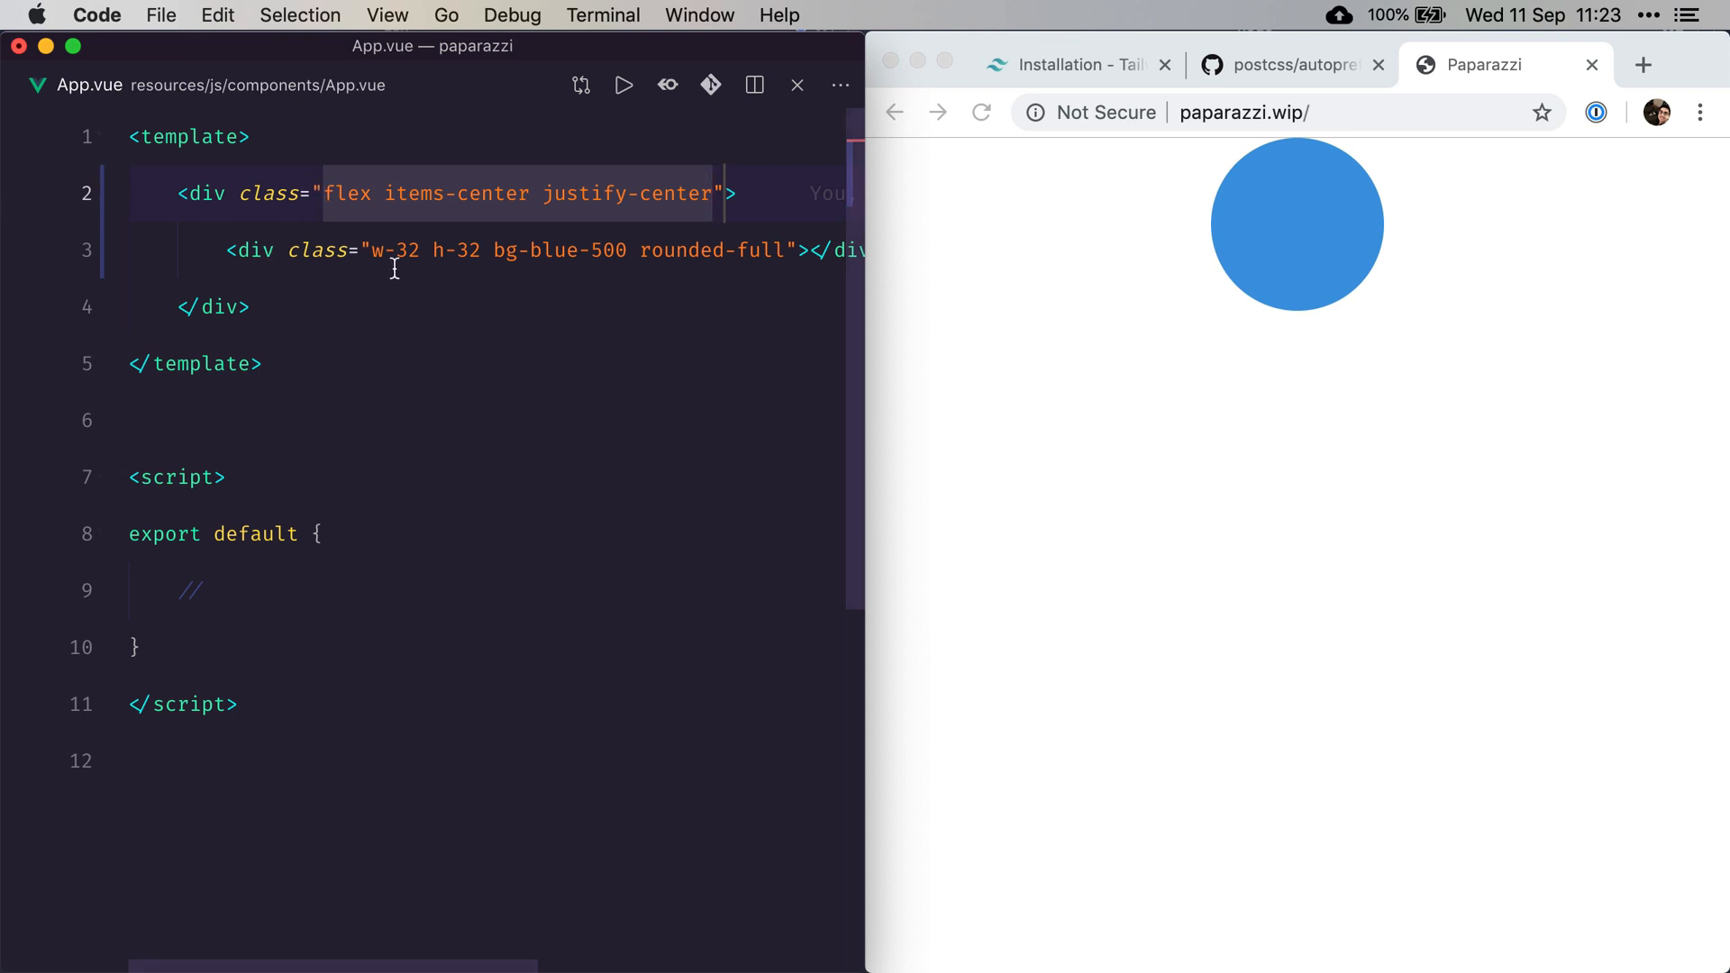
pyautogui.moveTo(621, 229)
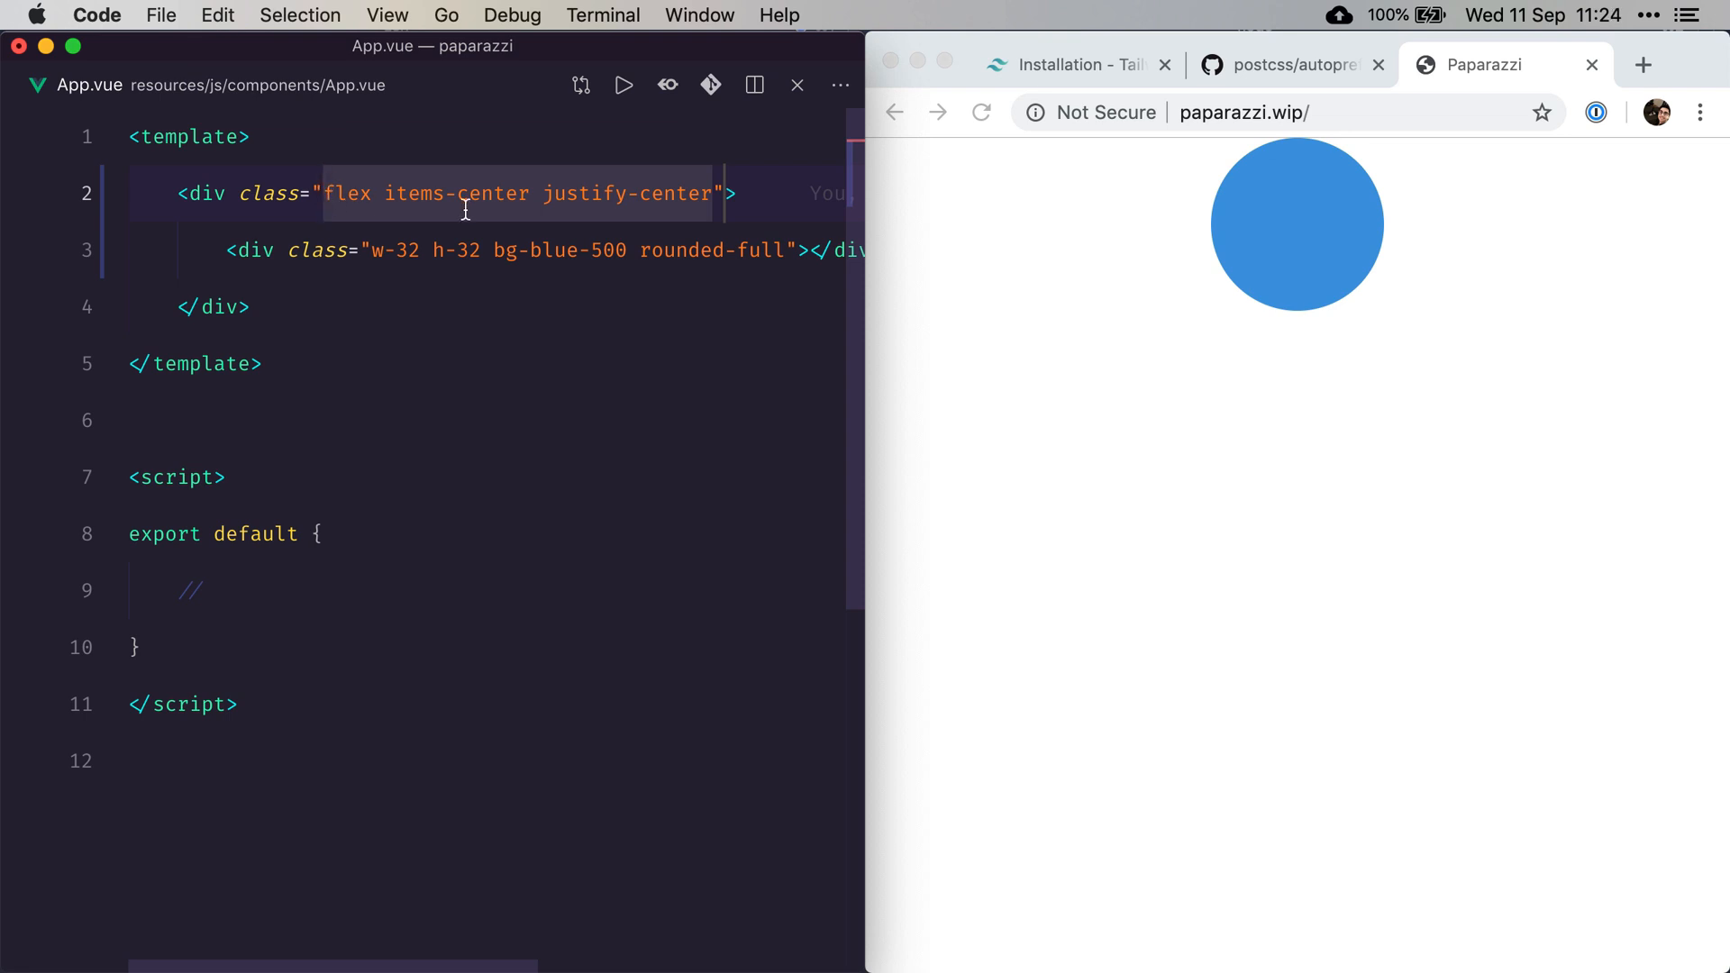
pyautogui.write('h-screen')
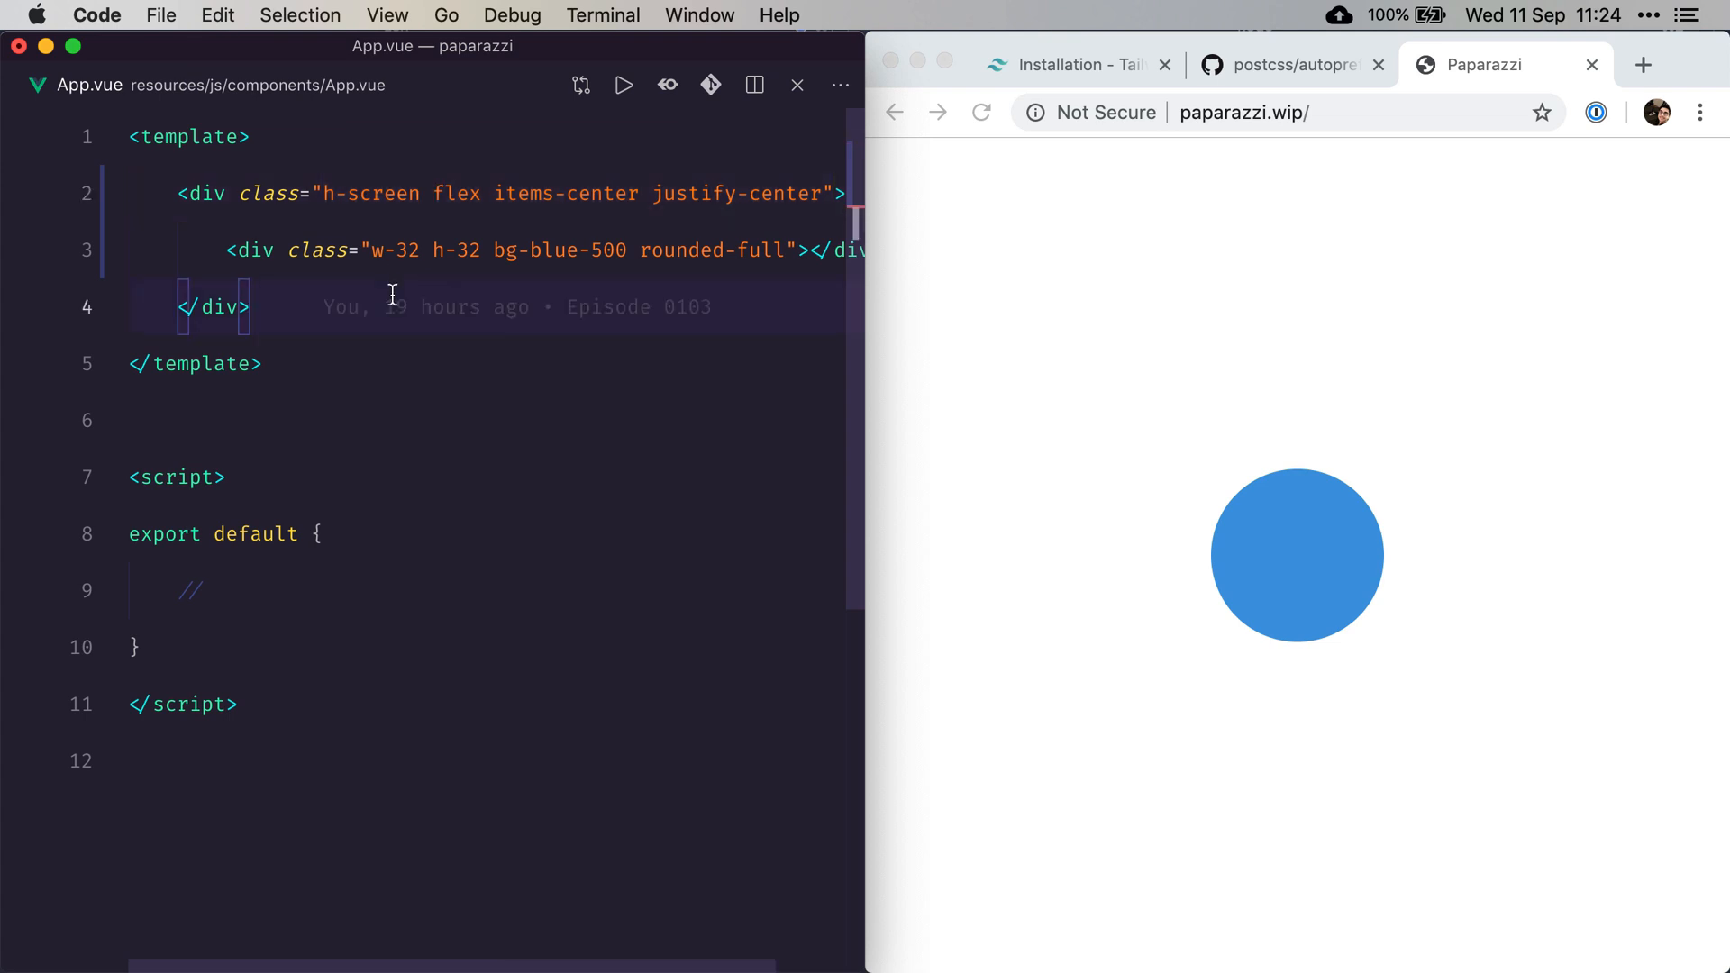
pyautogui.write('appblad')
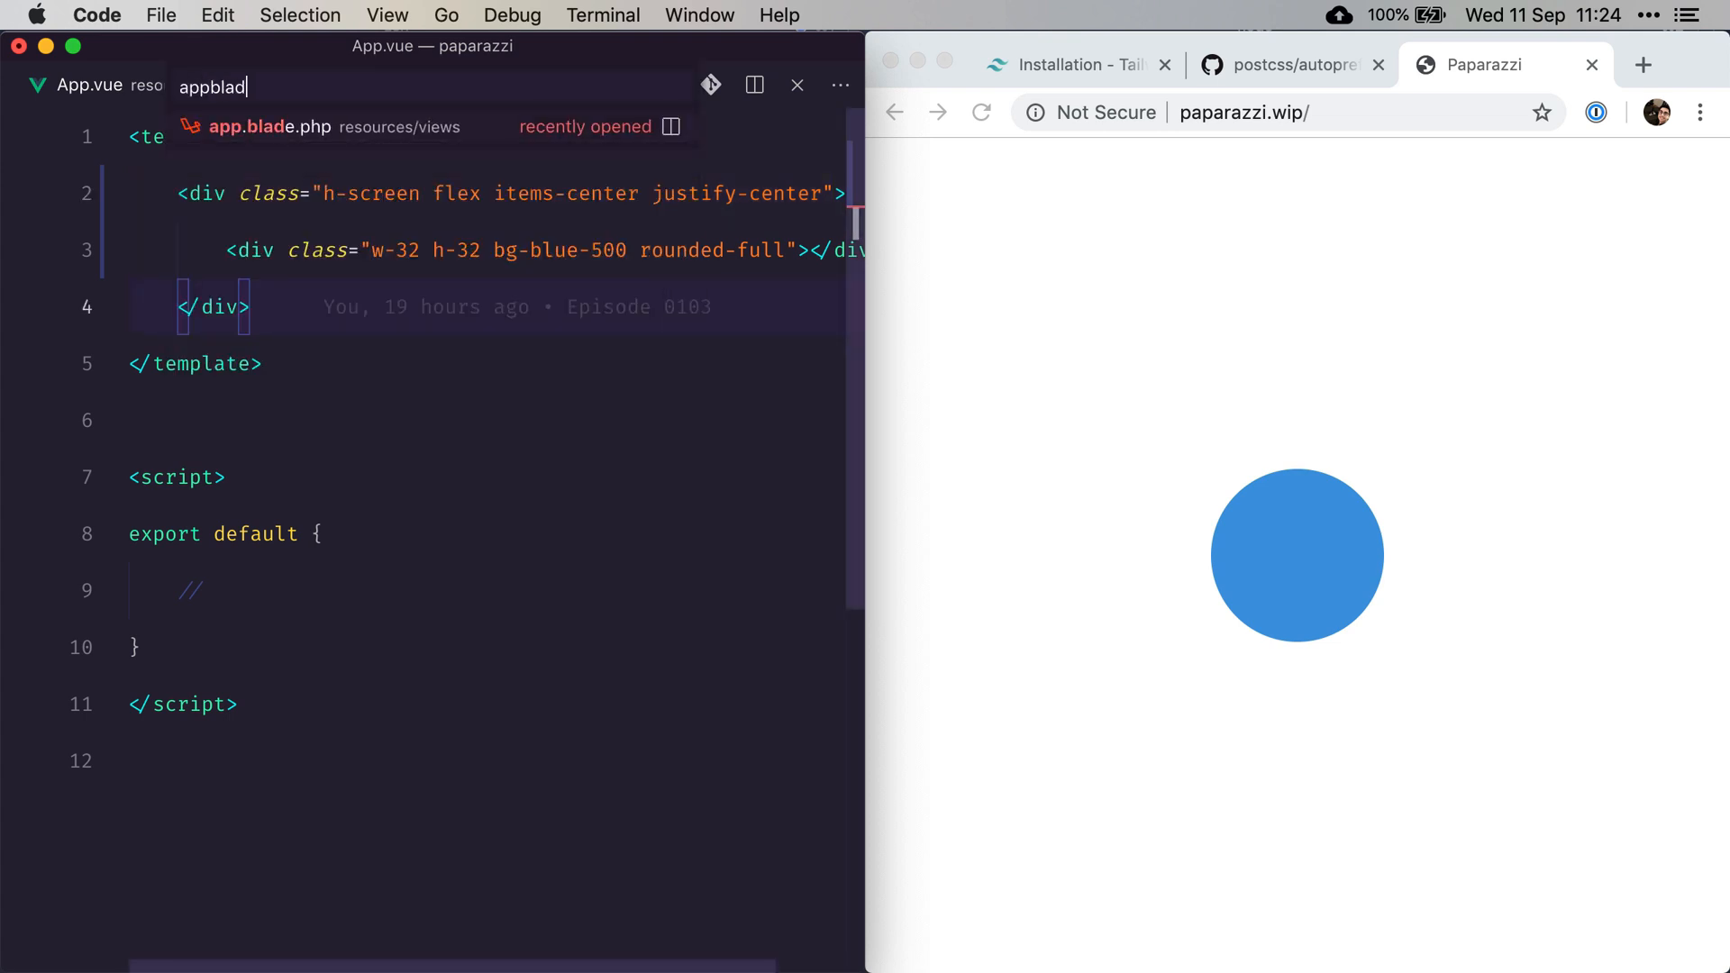
# Add class "bg-gray-200 text-gray-700" to the body tag in app.blade.php
pyautogui.click(269, 127)
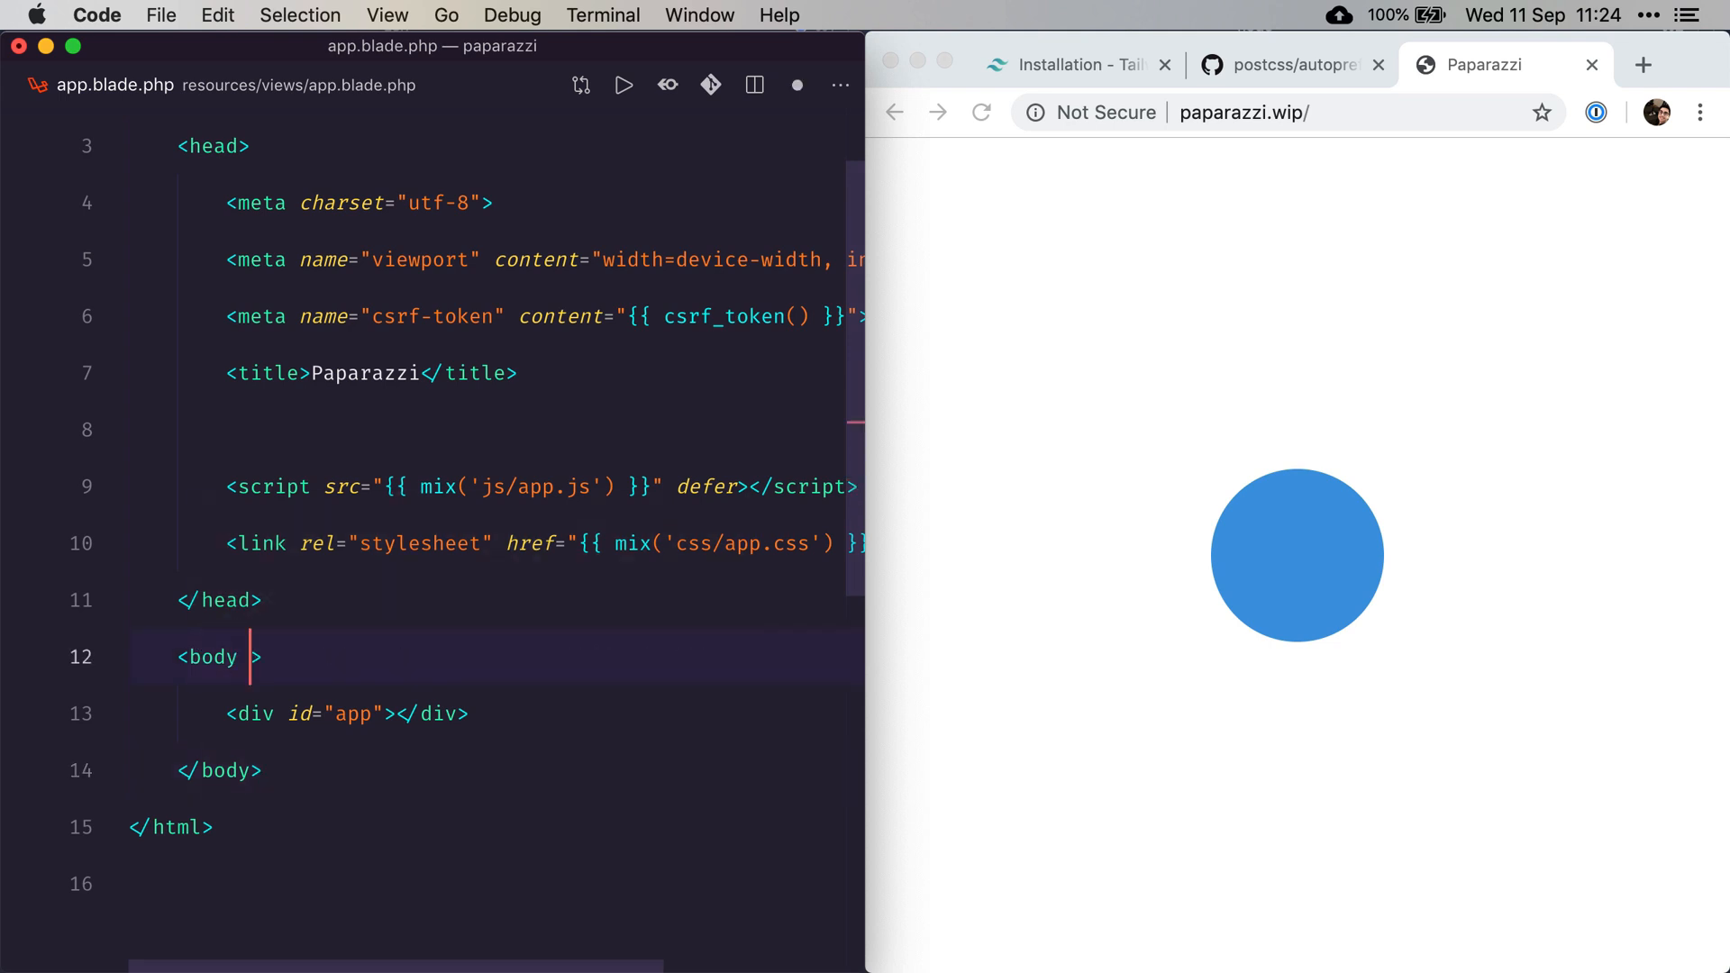
pyautogui.write('class=""')
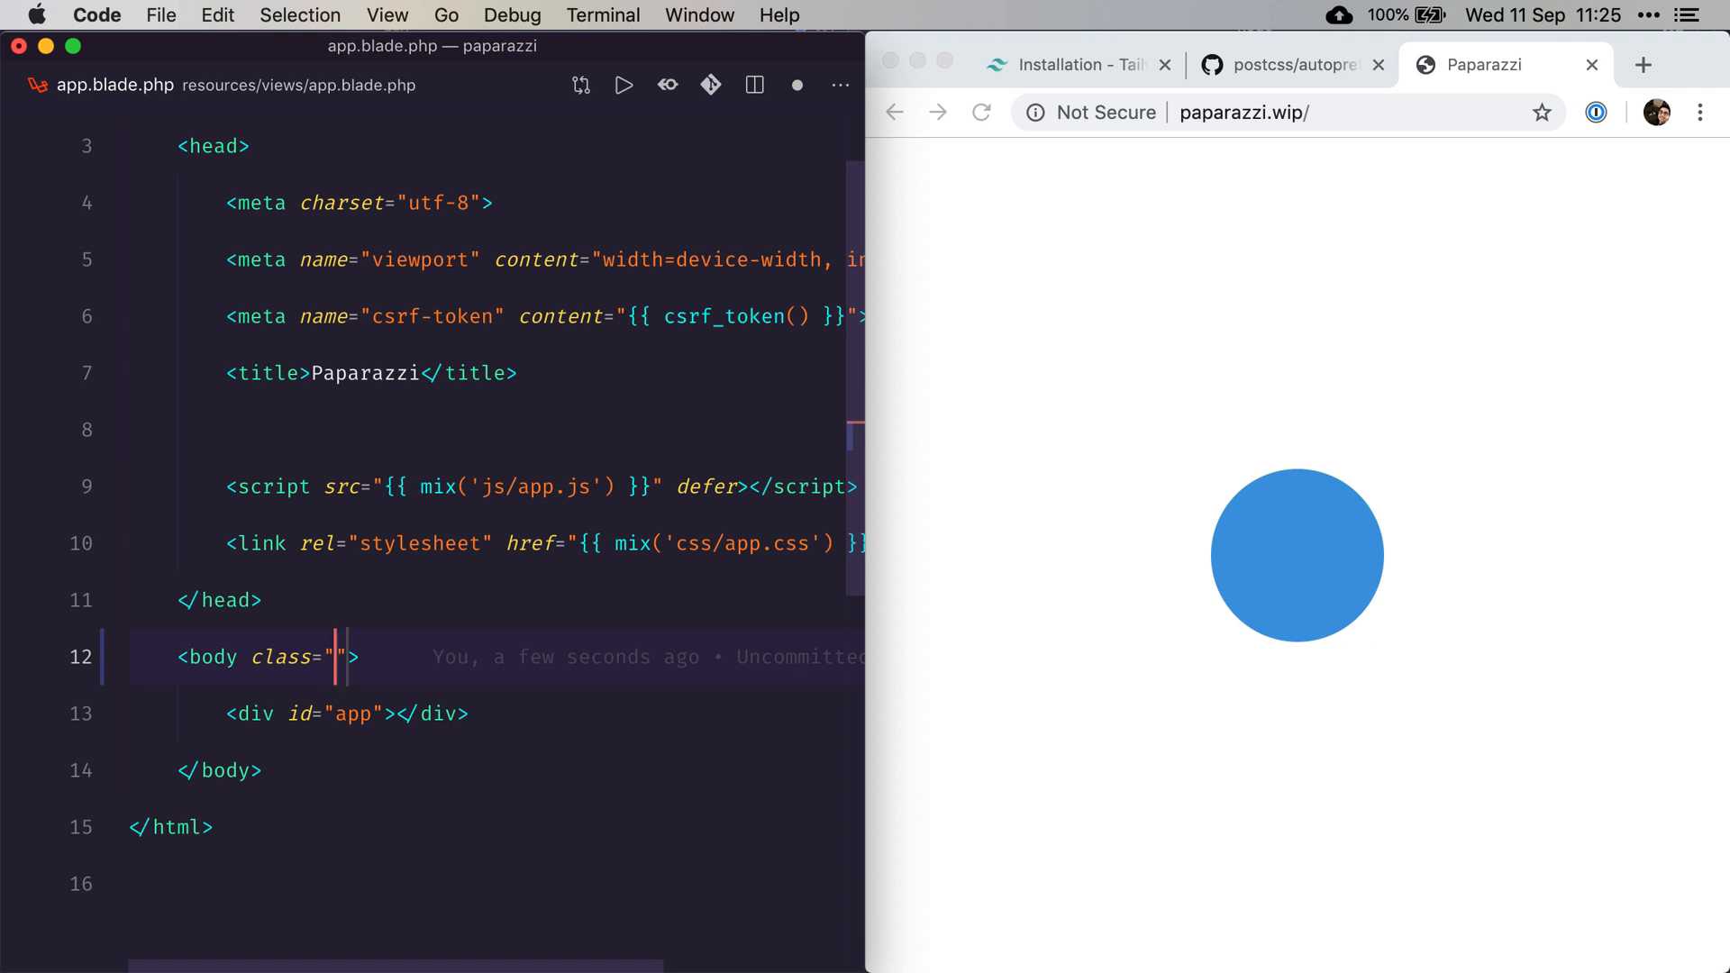
pyautogui.write('bg-gray')
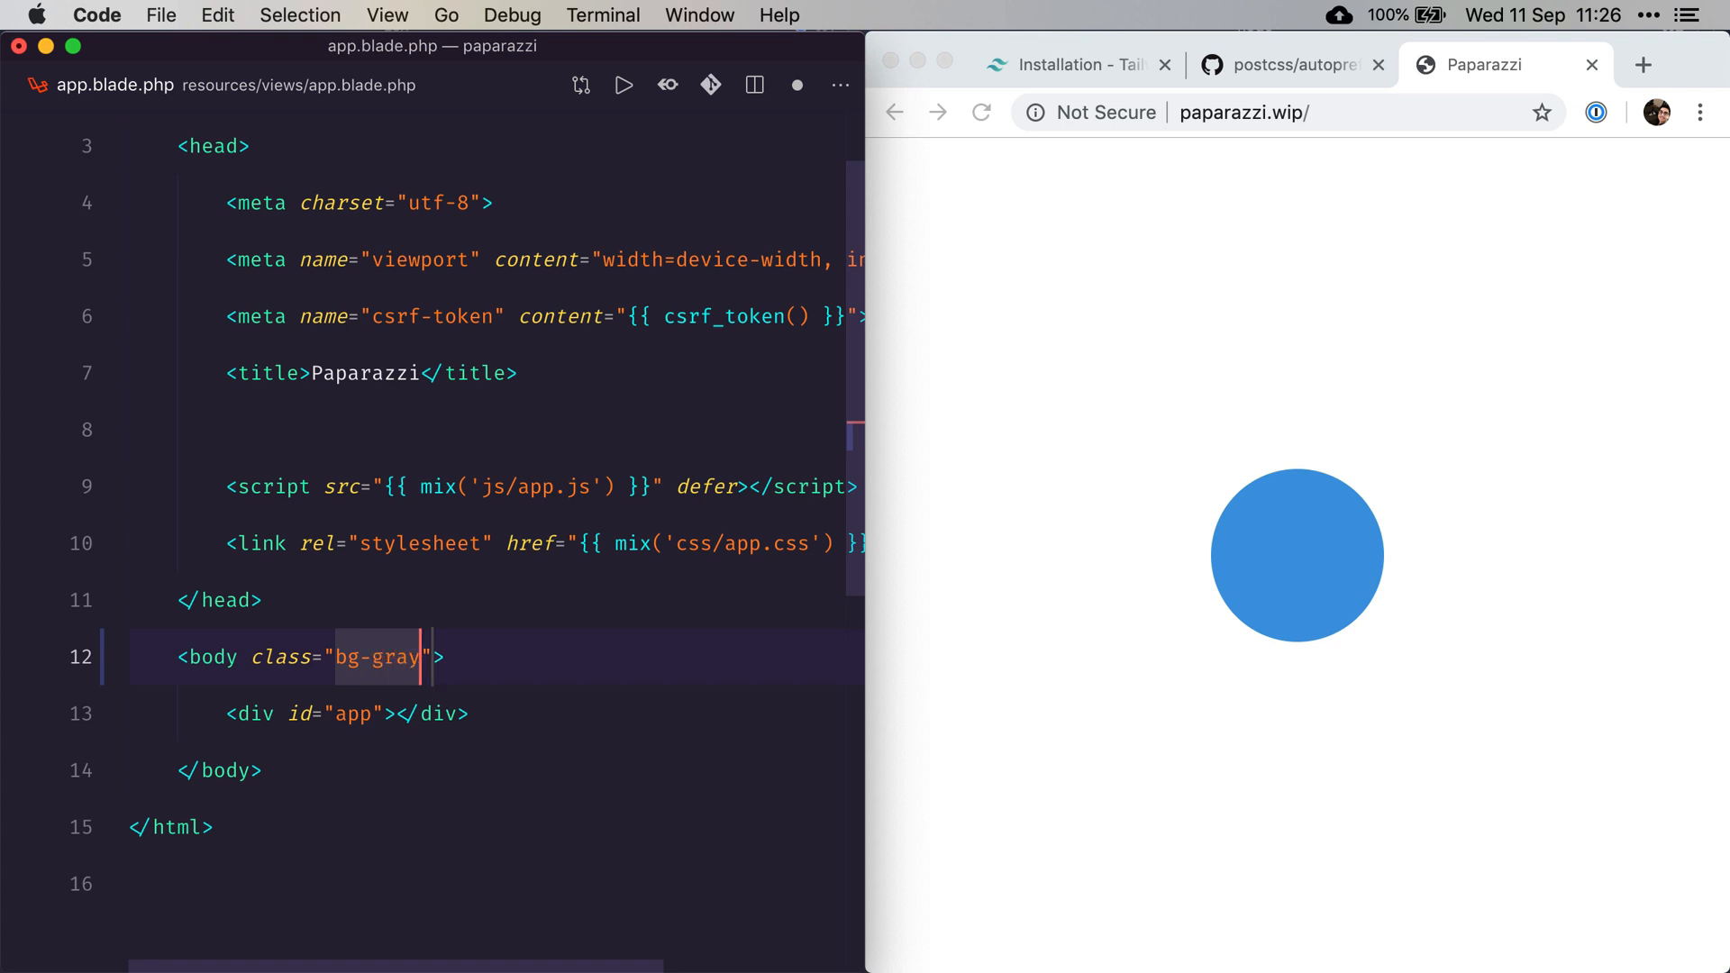
pyautogui.write('-200 text-g')
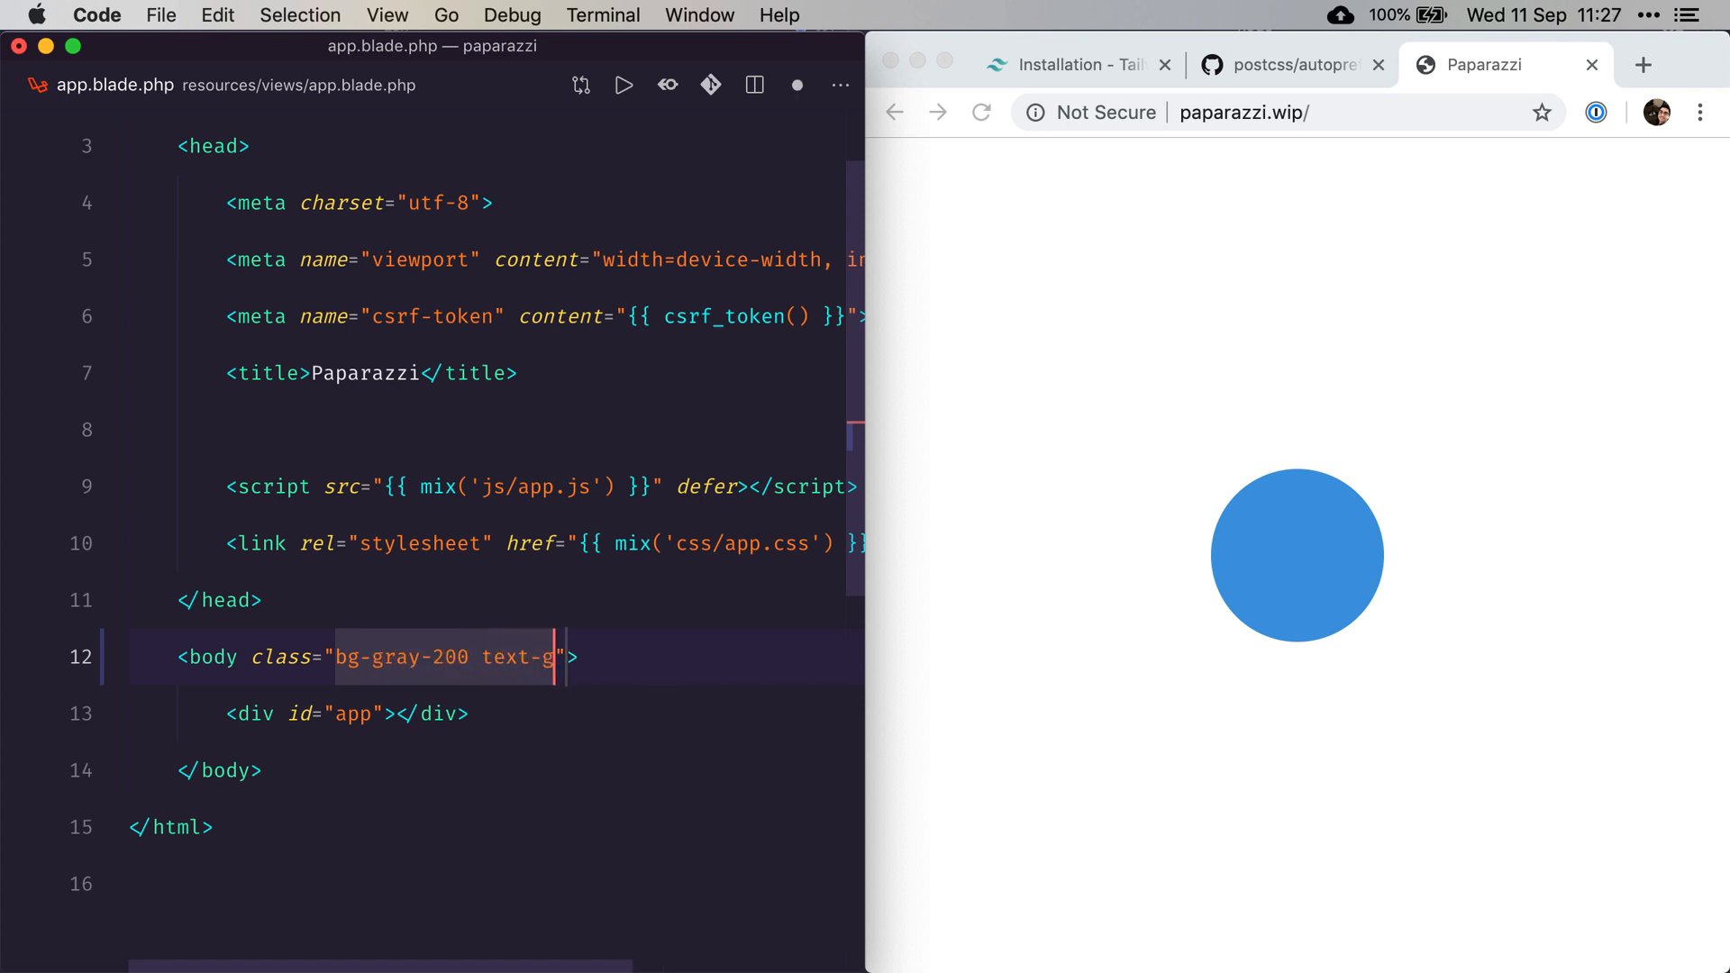
pyautogui.write('ray-700')
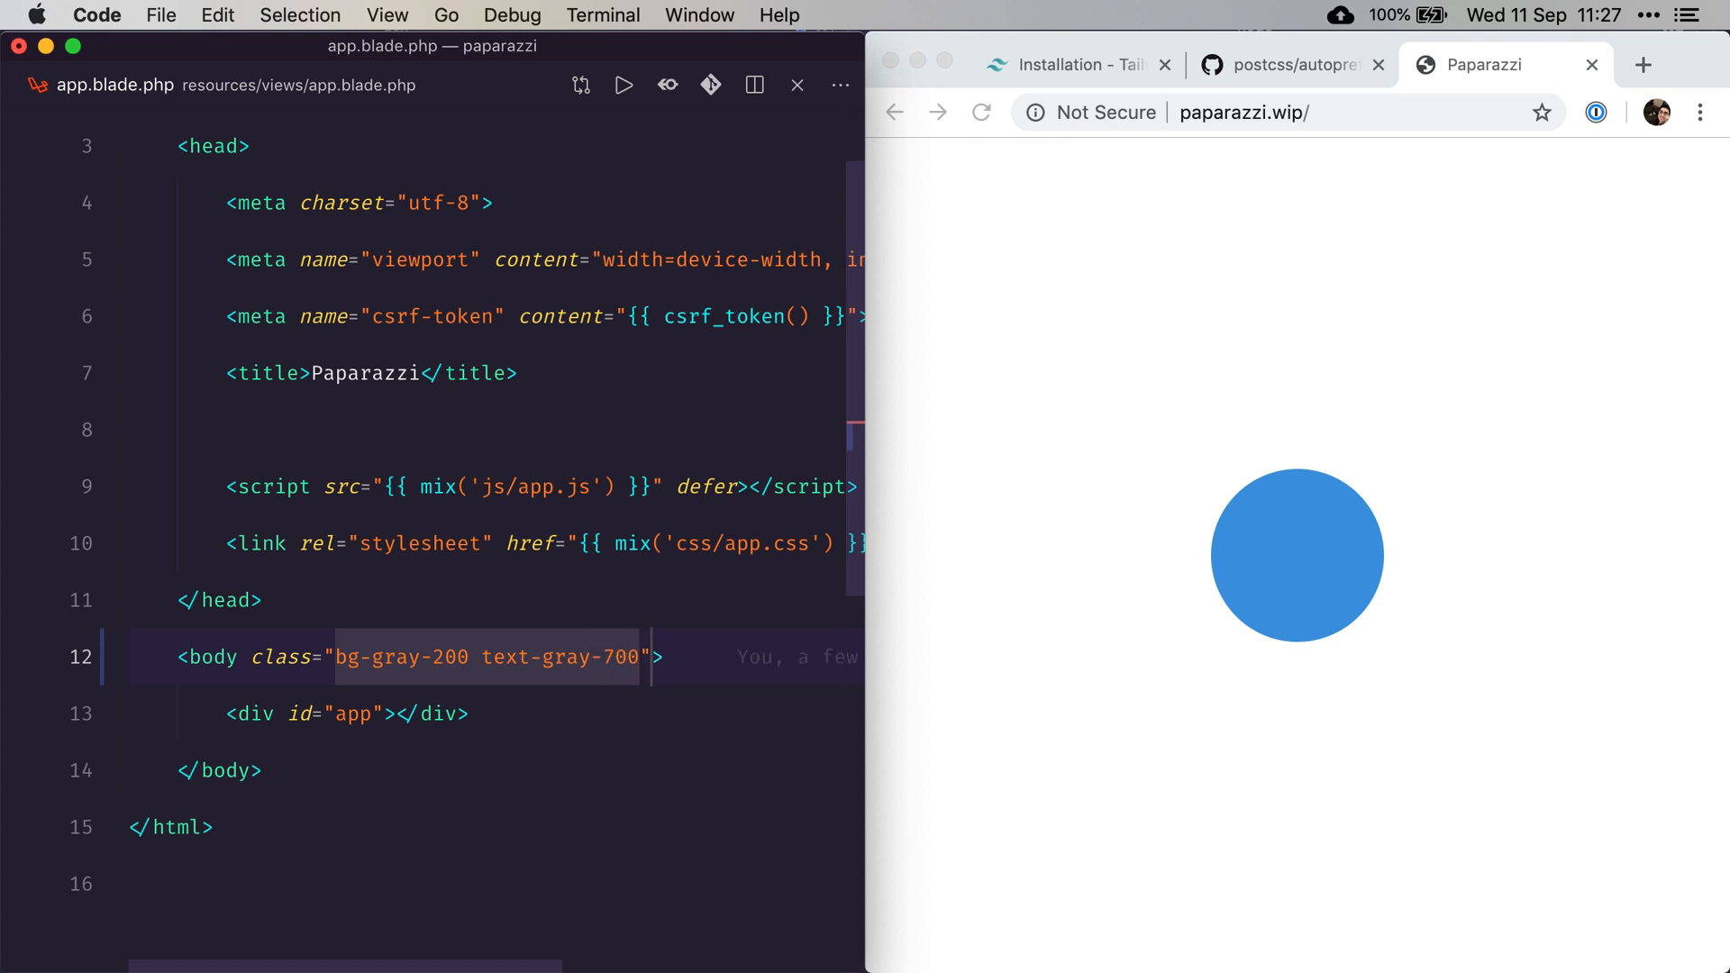
pyautogui.click(642, 656)
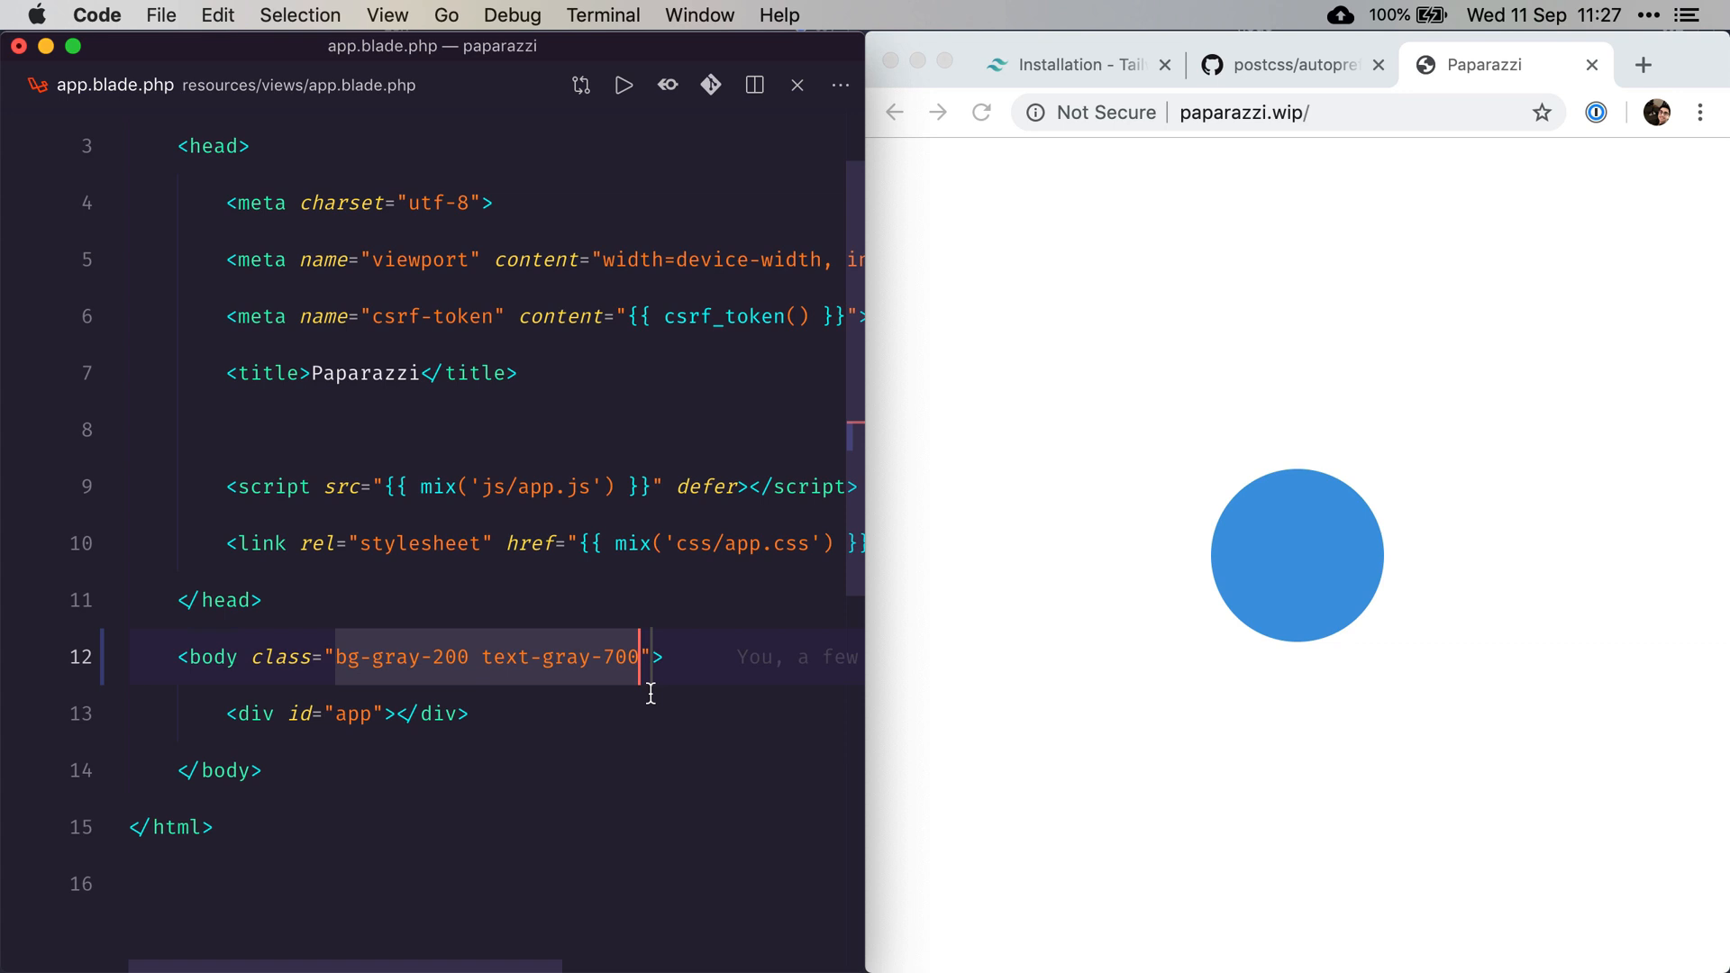
# Reload the paparazzi.wip page in Chrome to show the light gray background with the blue circle
pyautogui.click(981, 112)
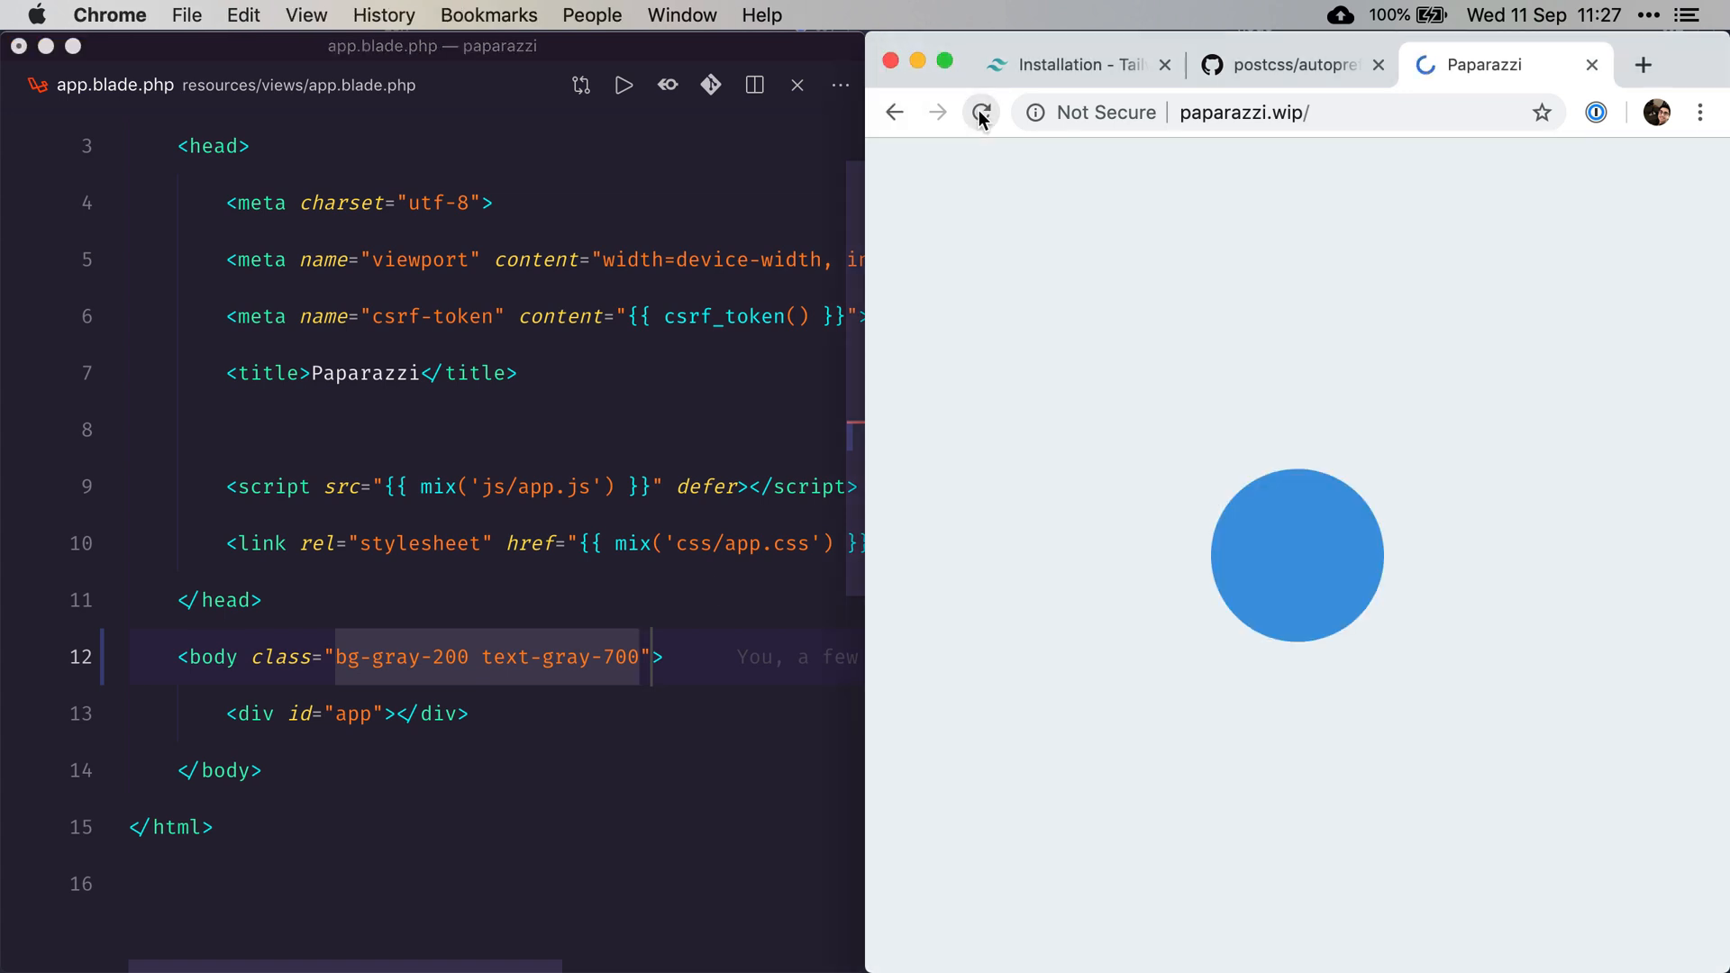
pyautogui.click(981, 112)
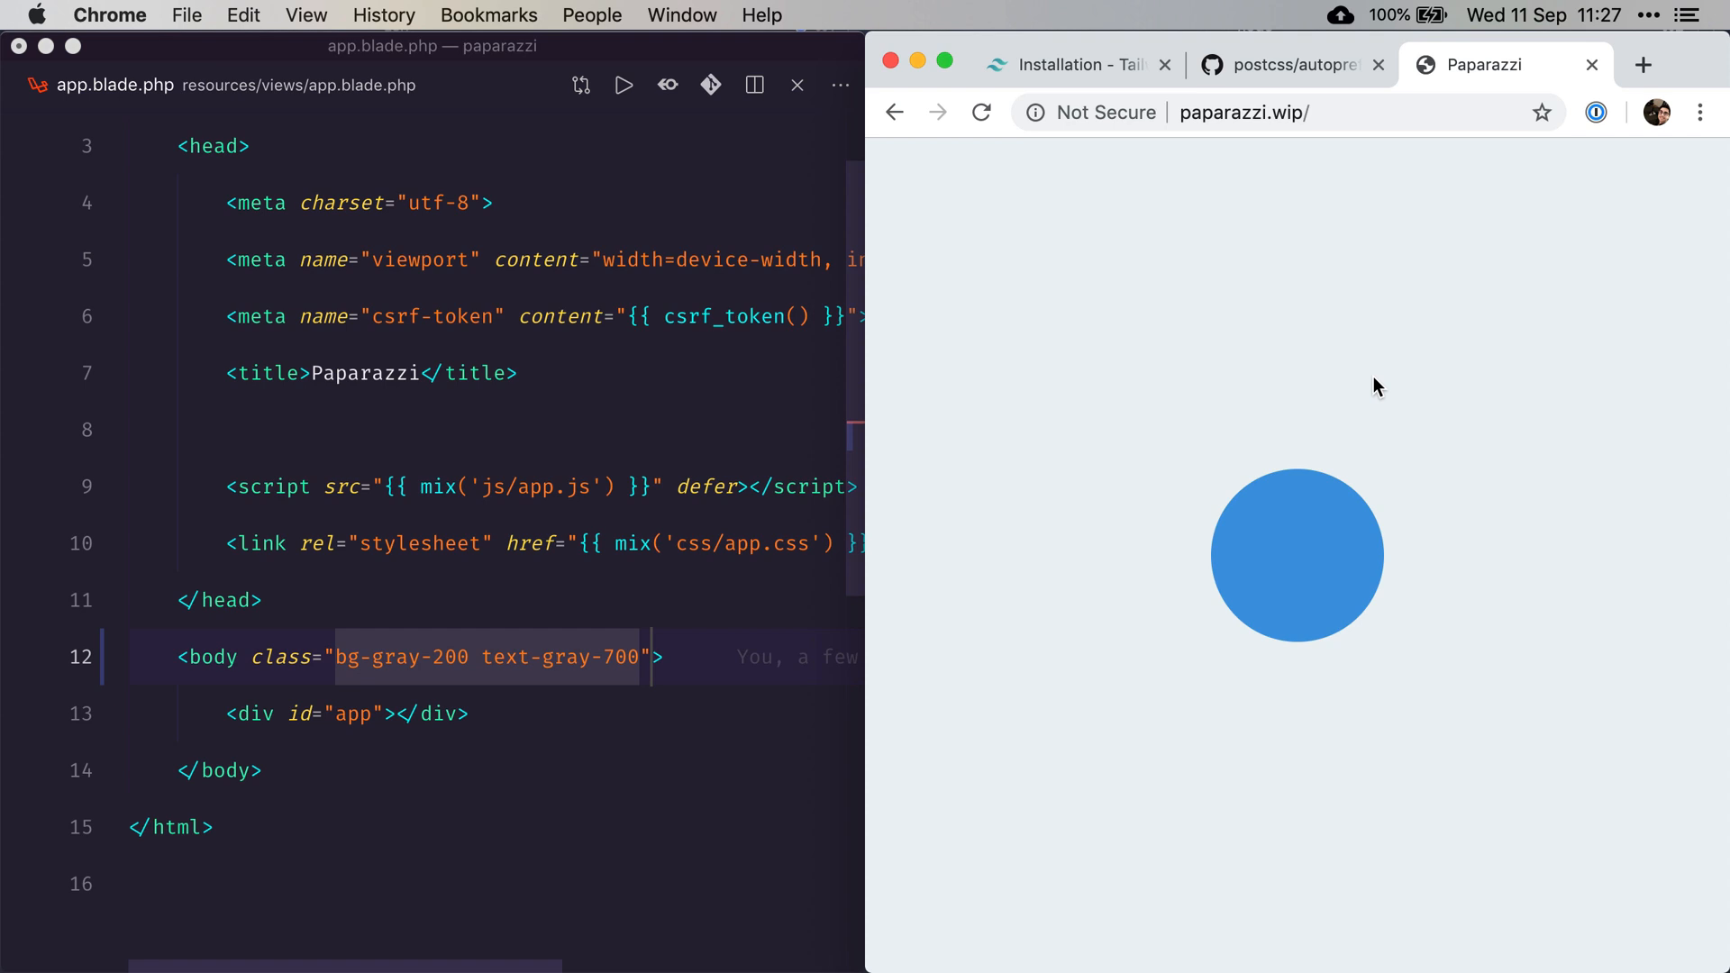
pyautogui.click(717, 656)
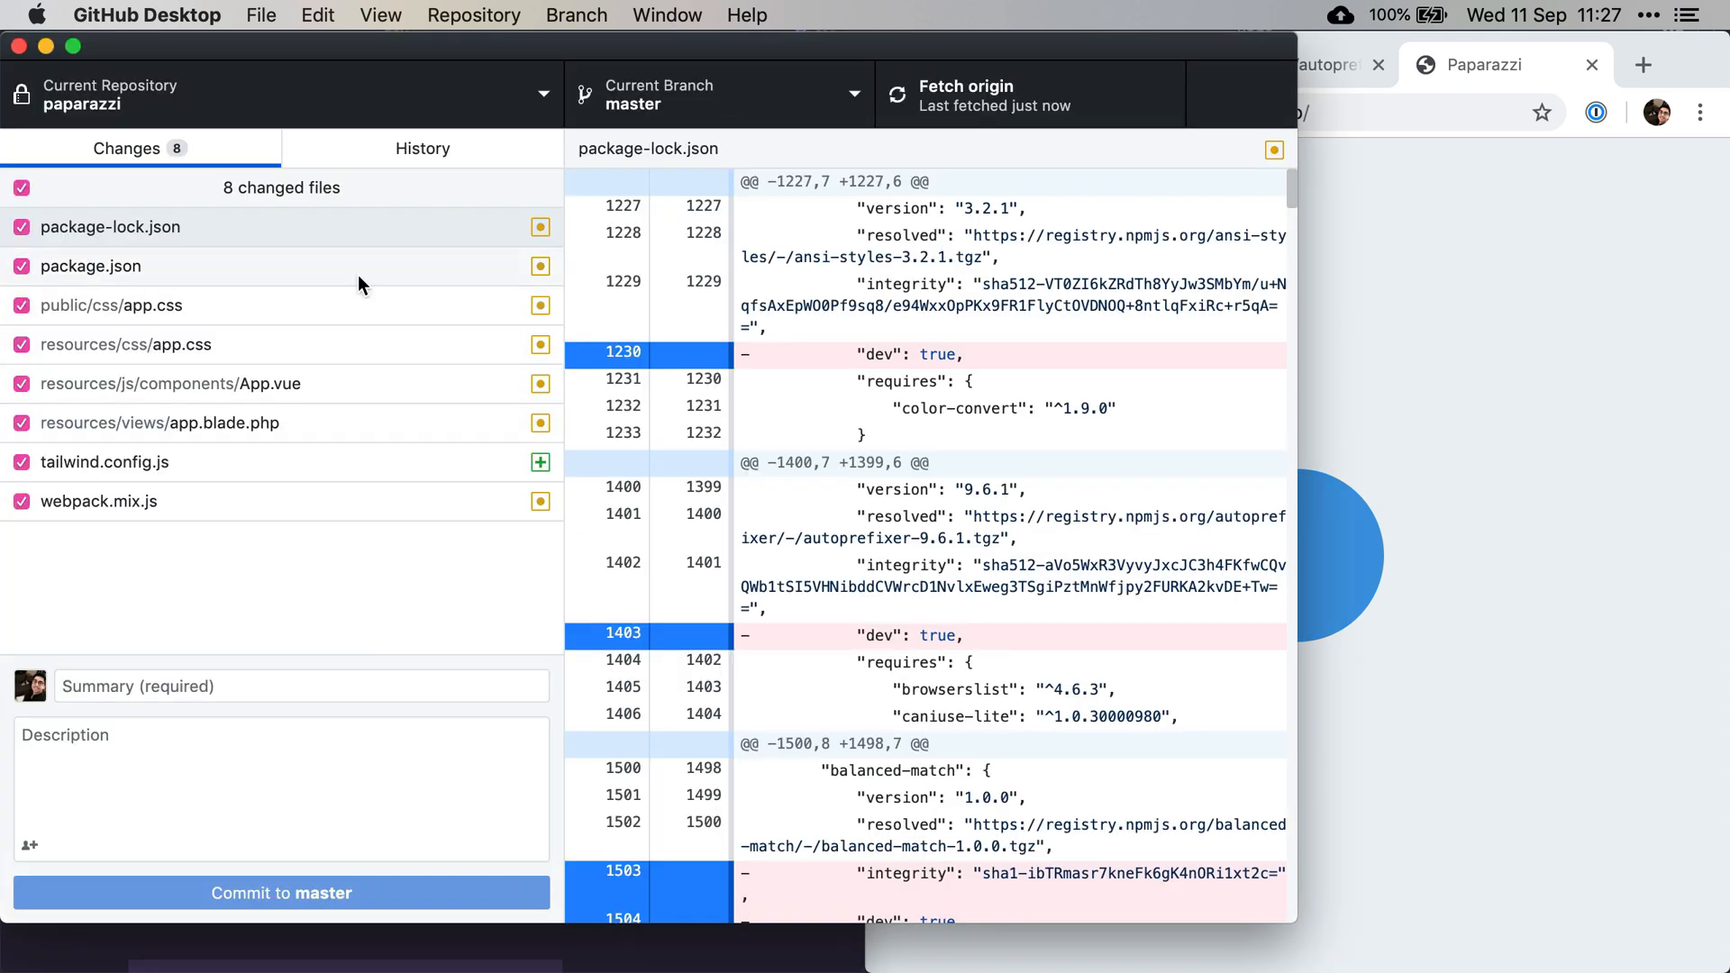
# Inspect the package.json, webpack.mix.js (postCss, autoprefixer) and resources/css/app.css diffs
pyautogui.click(93, 266)
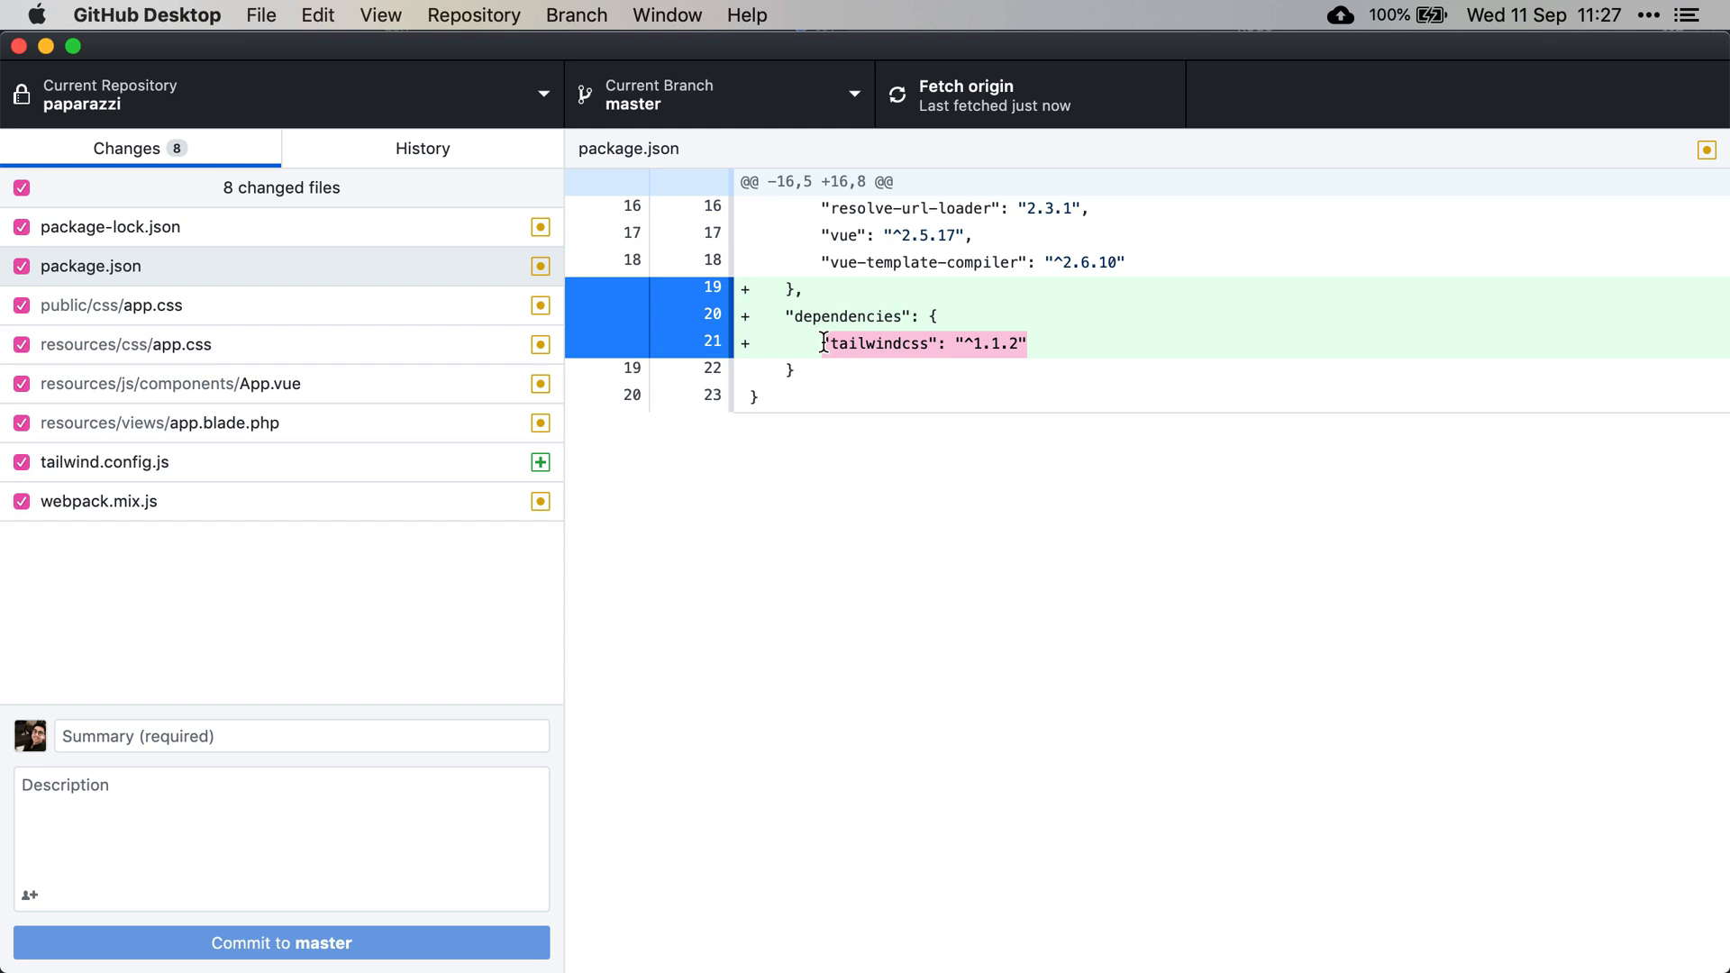
pyautogui.click(99, 501)
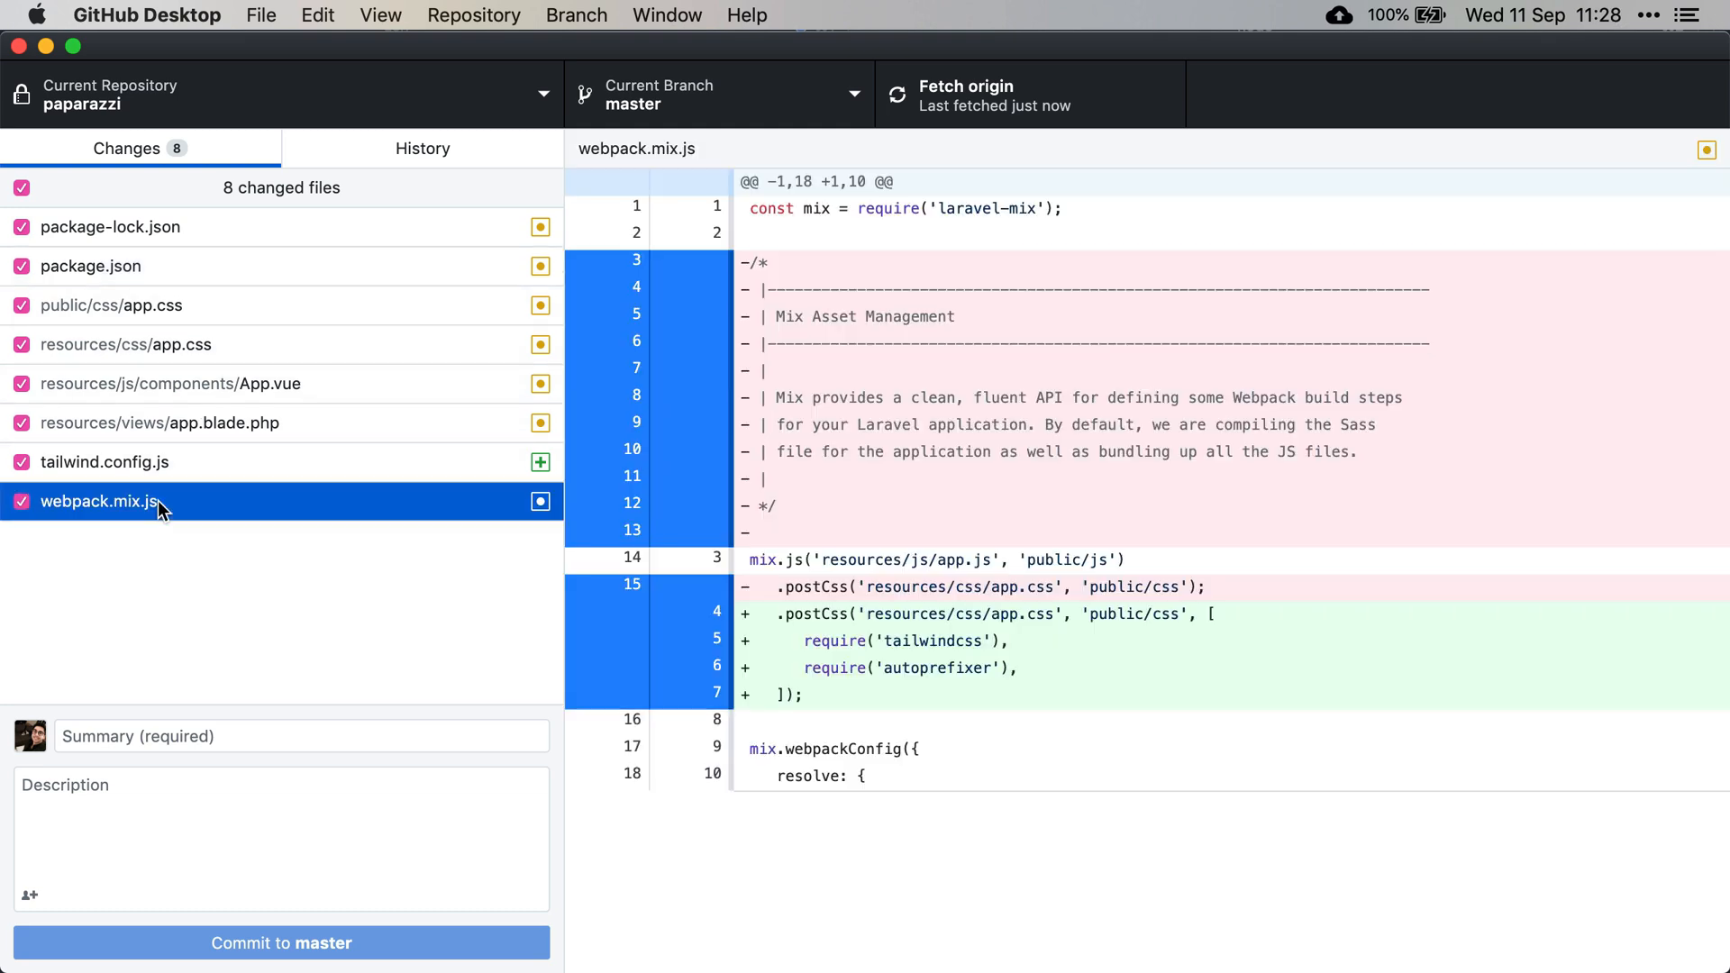
pyautogui.moveTo(827, 649)
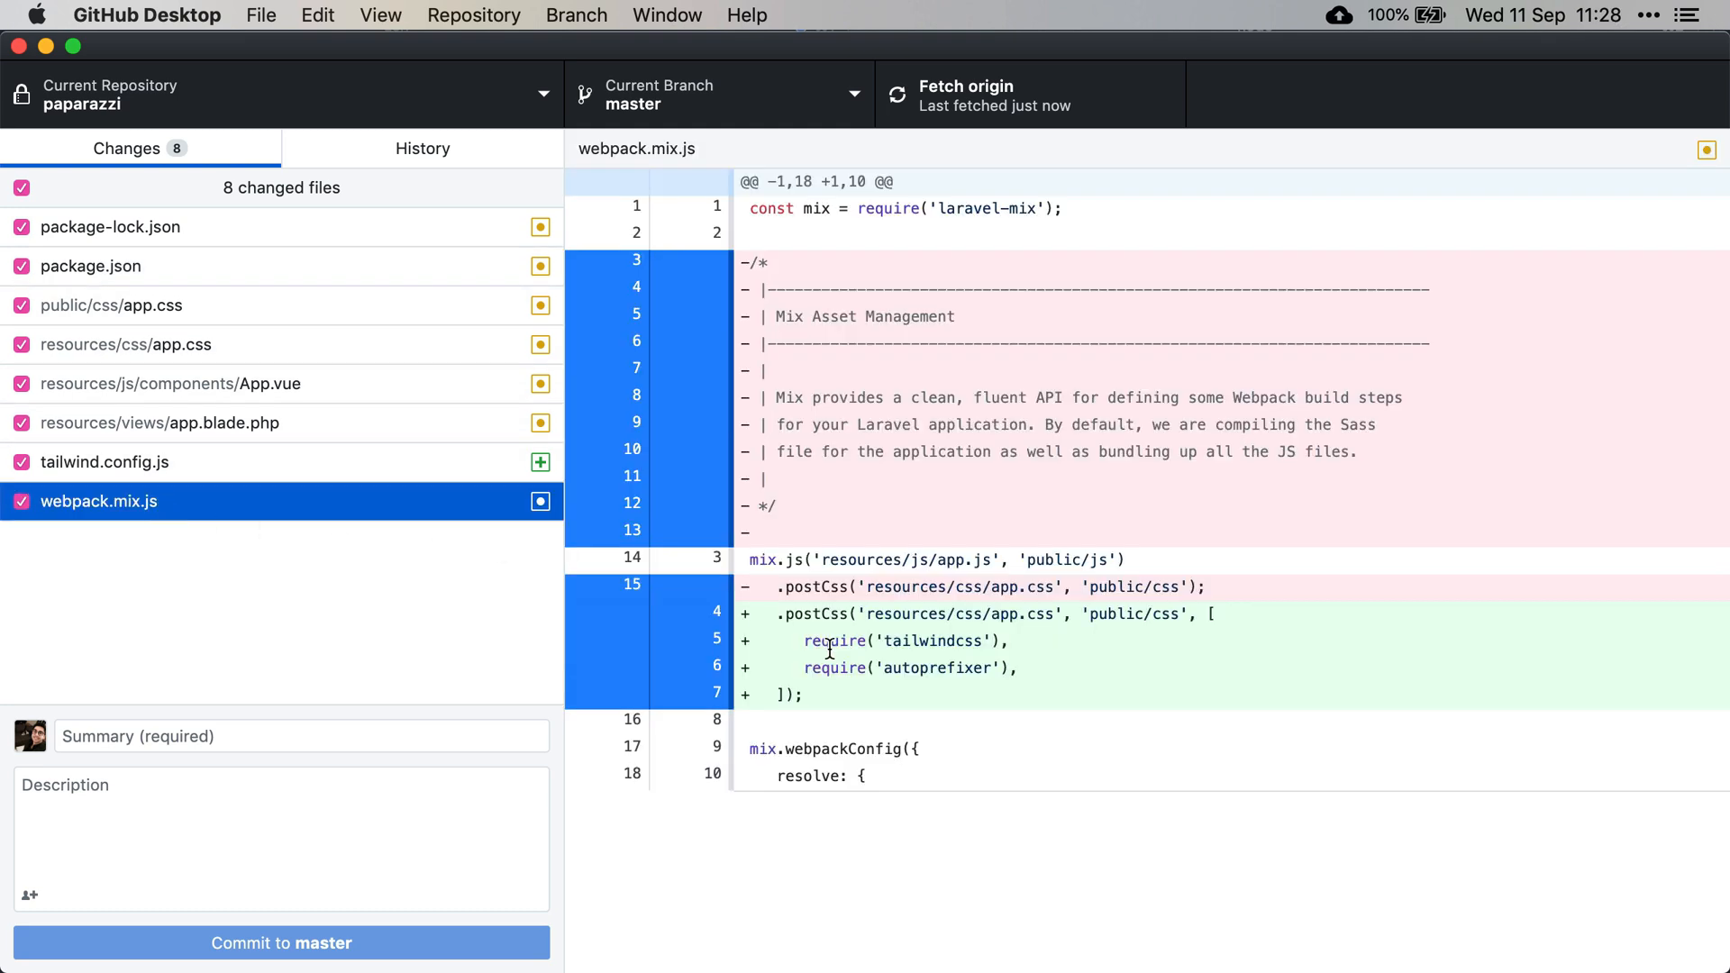
pyautogui.doubleClick(816, 614)
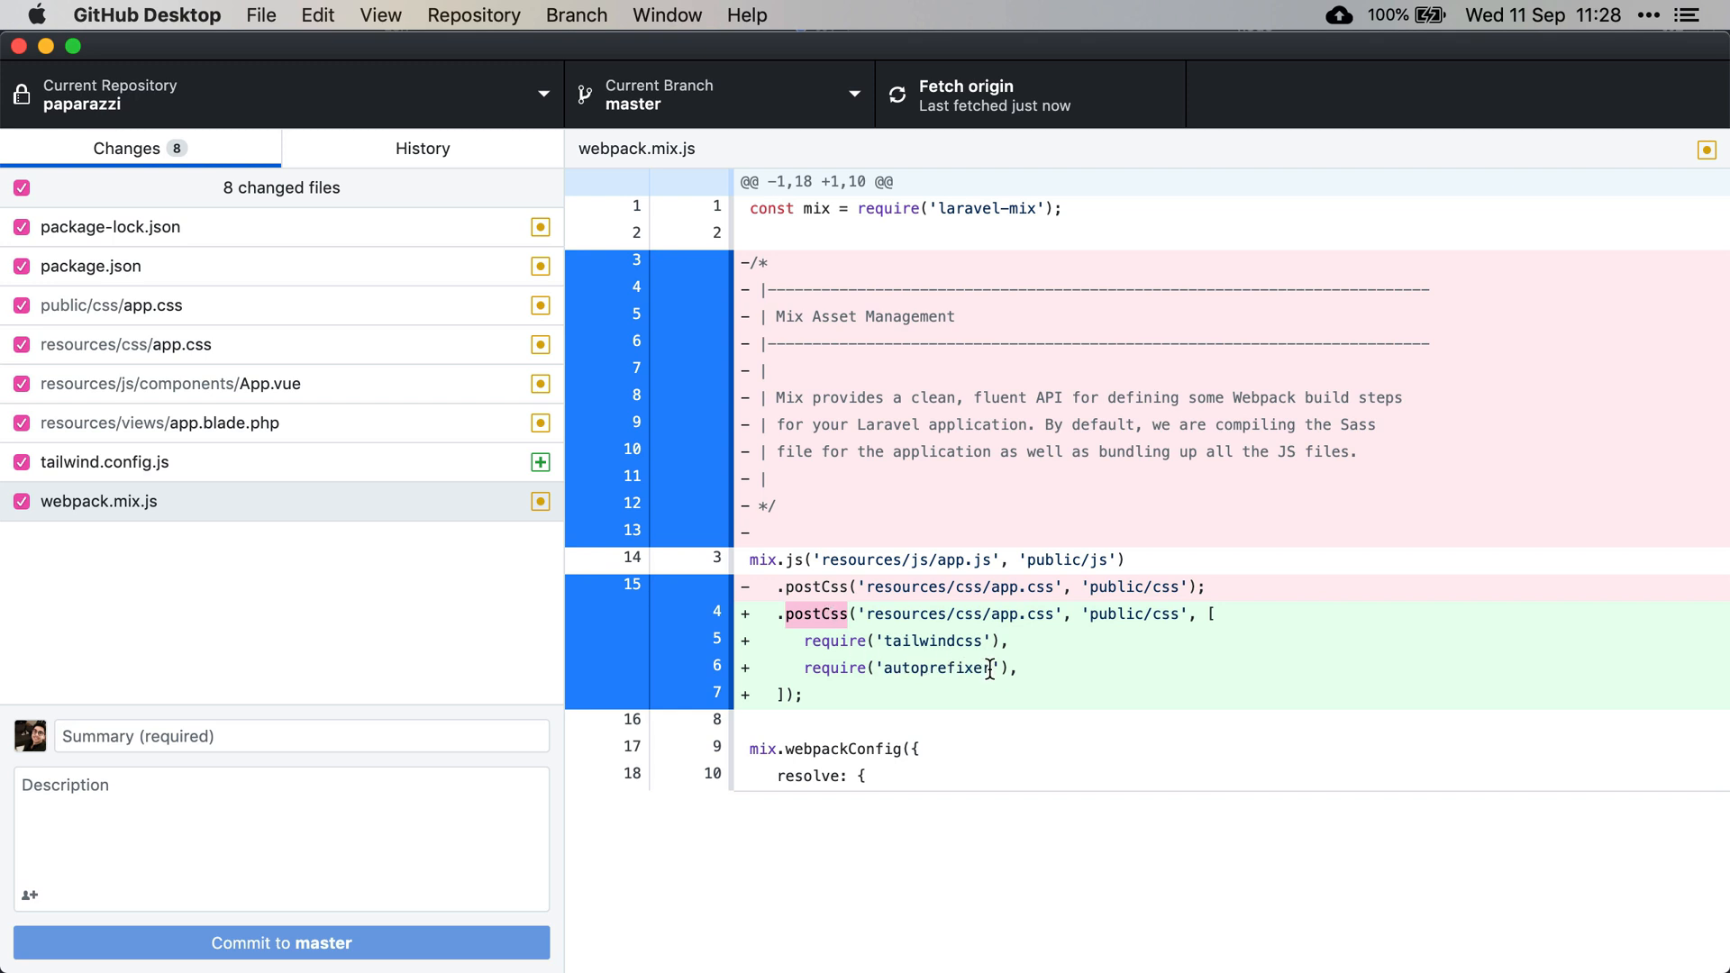
pyautogui.doubleClick(936, 668)
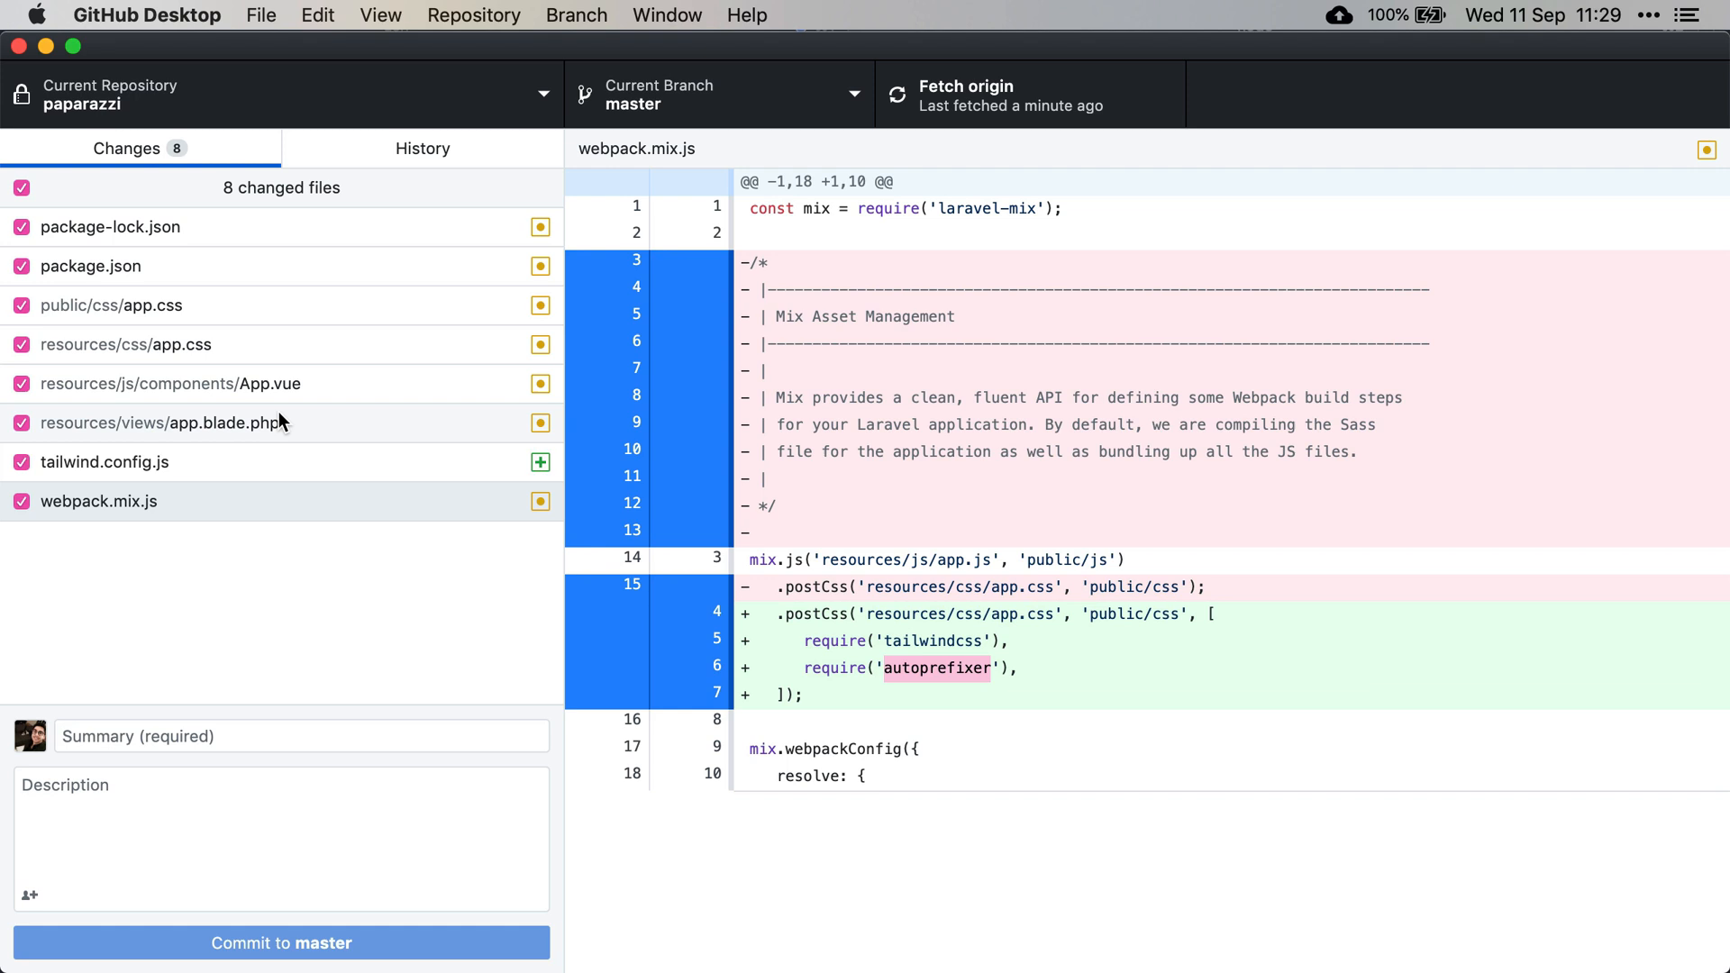
pyautogui.click(126, 344)
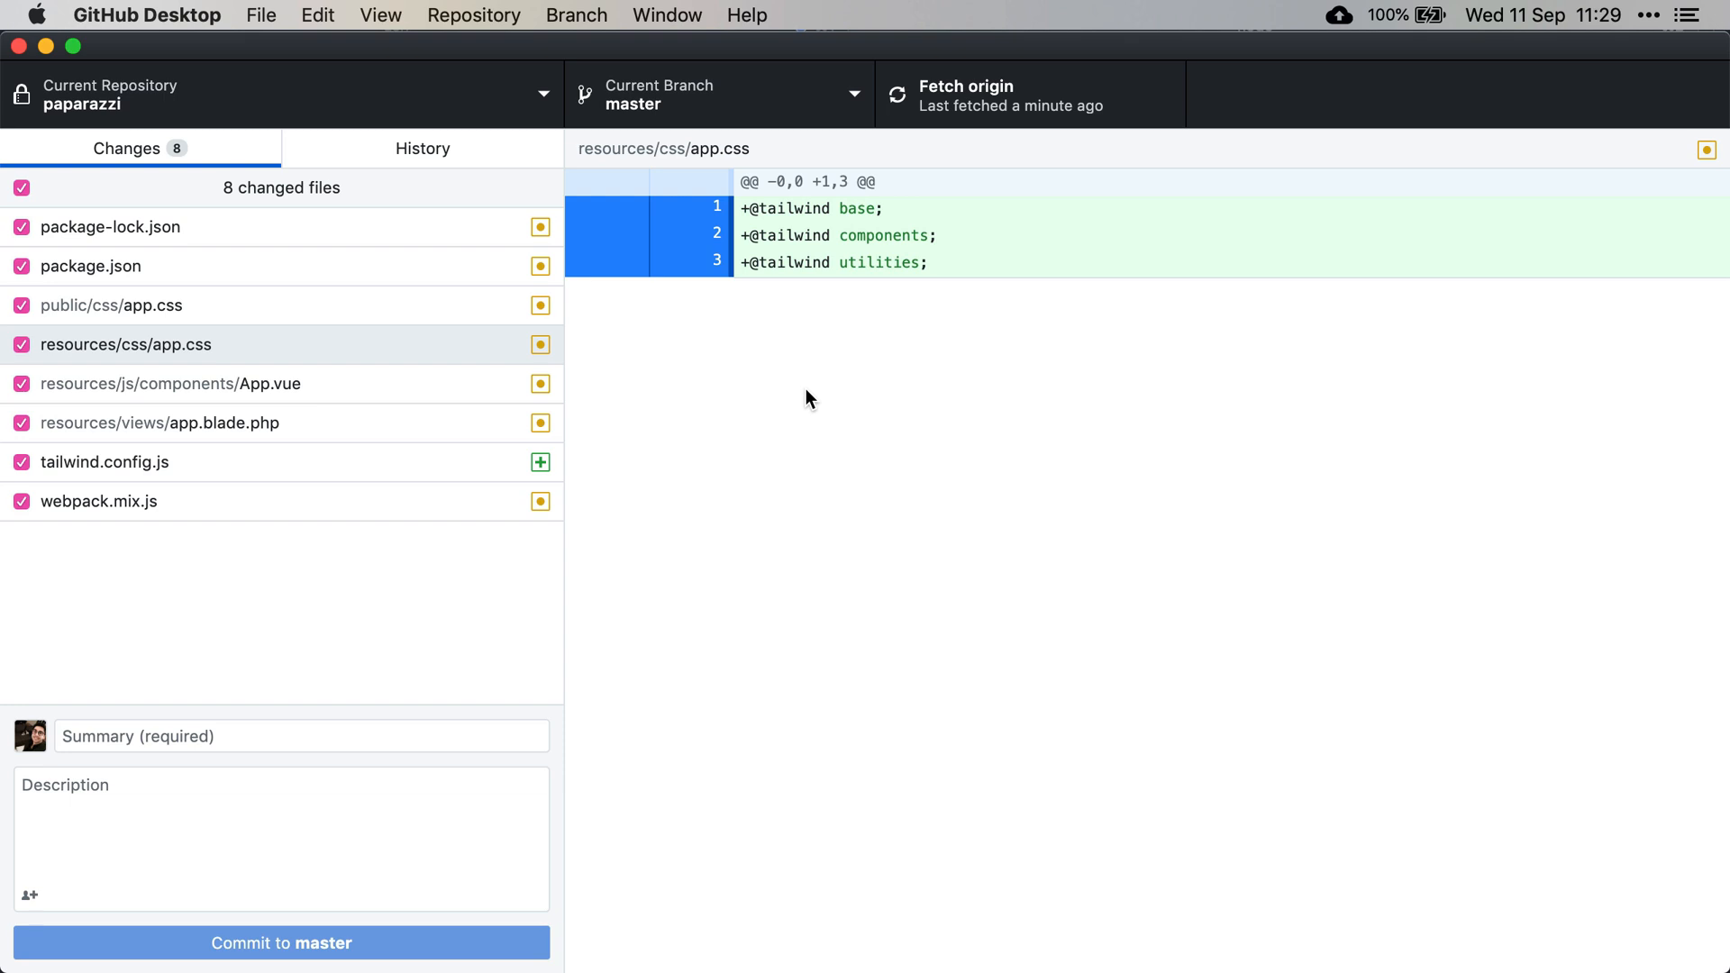
# Inspect diffs of compiled public/css/app.css, App.vue's centered circle, and app.blade.php's gray body
pyautogui.click(110, 305)
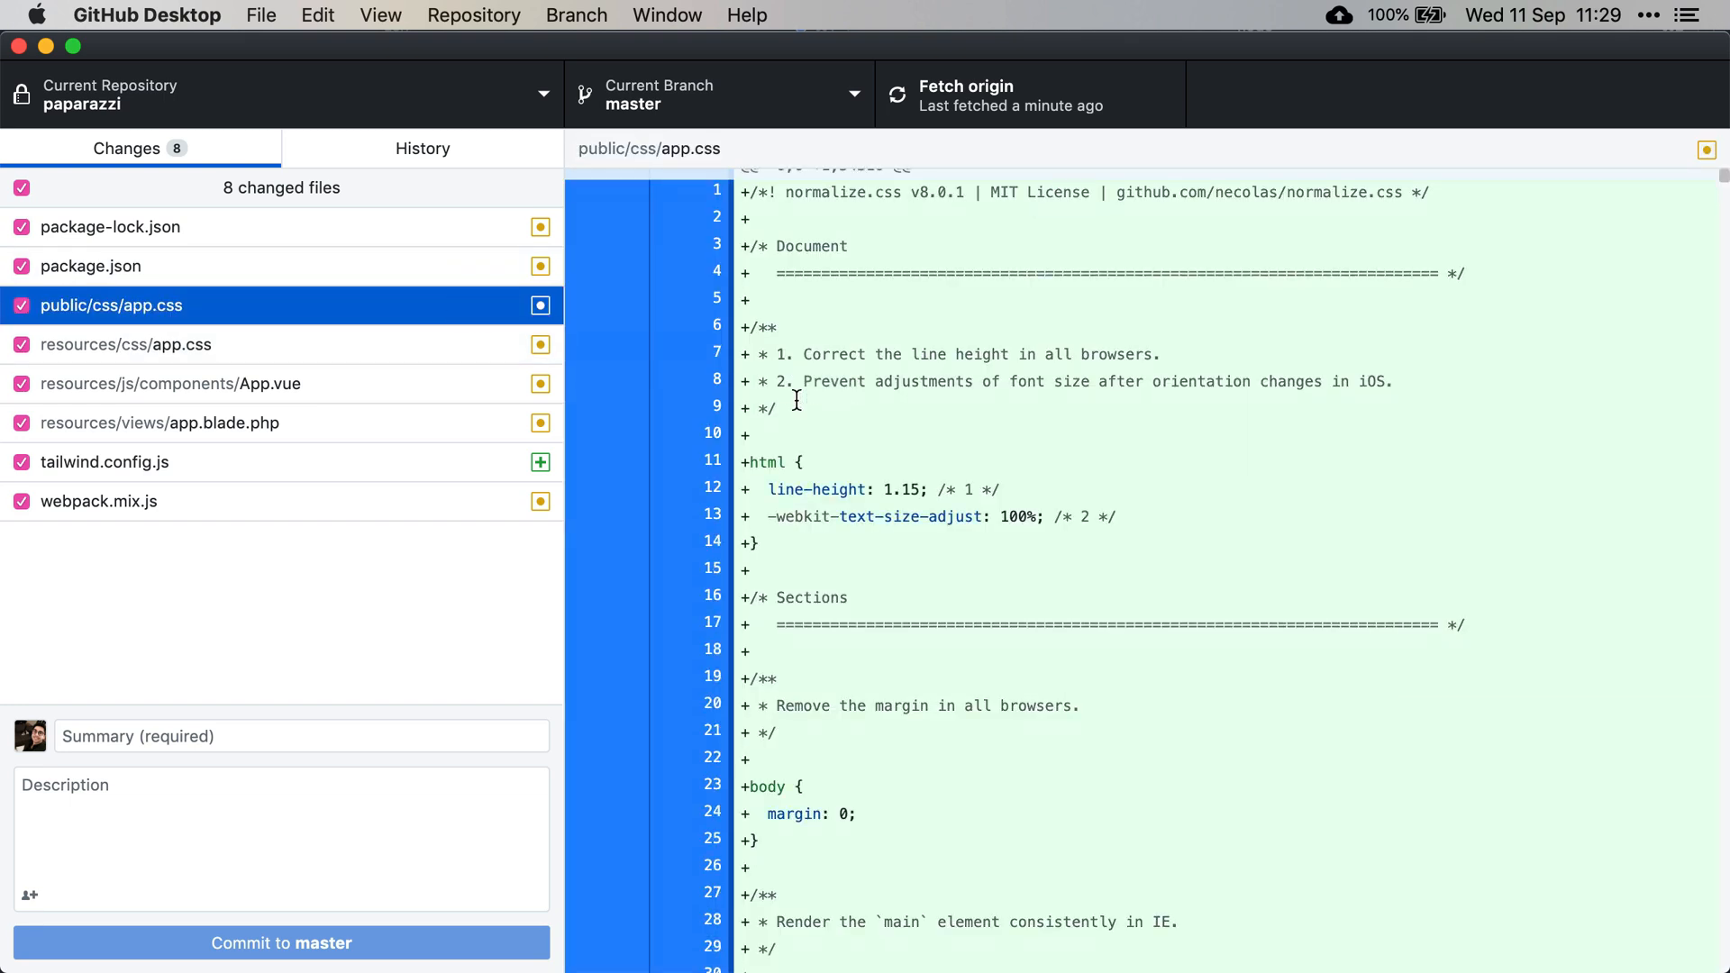
pyautogui.scroll(-3)
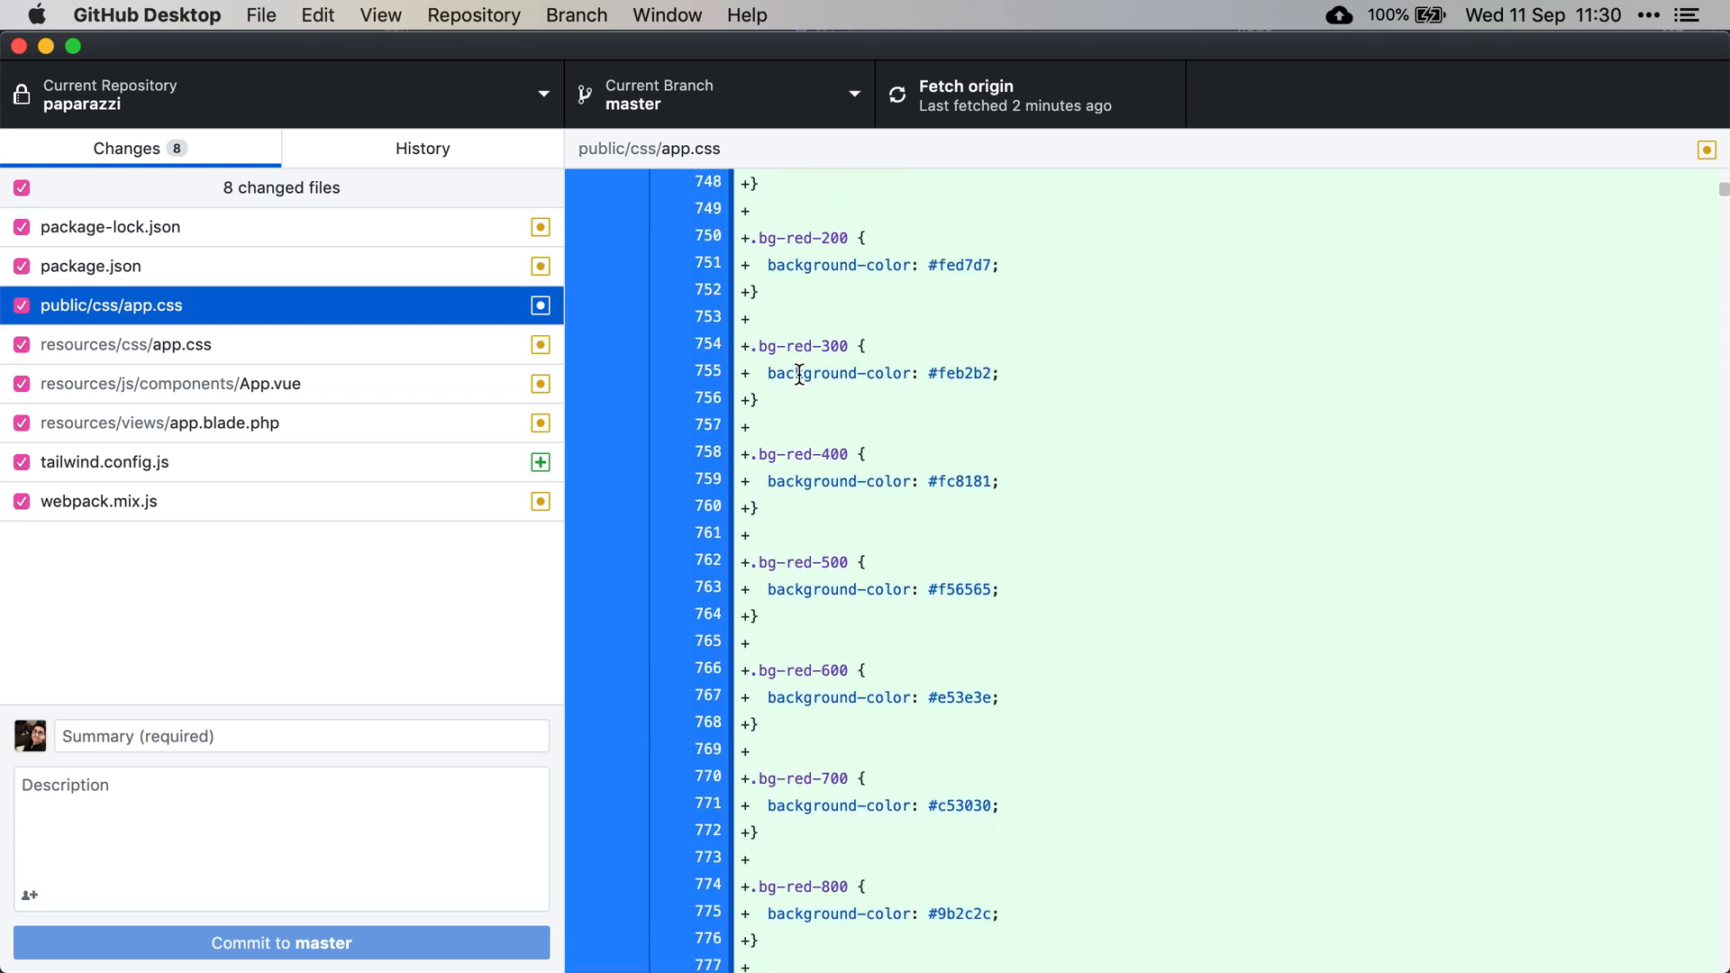
pyautogui.moveTo(463, 372)
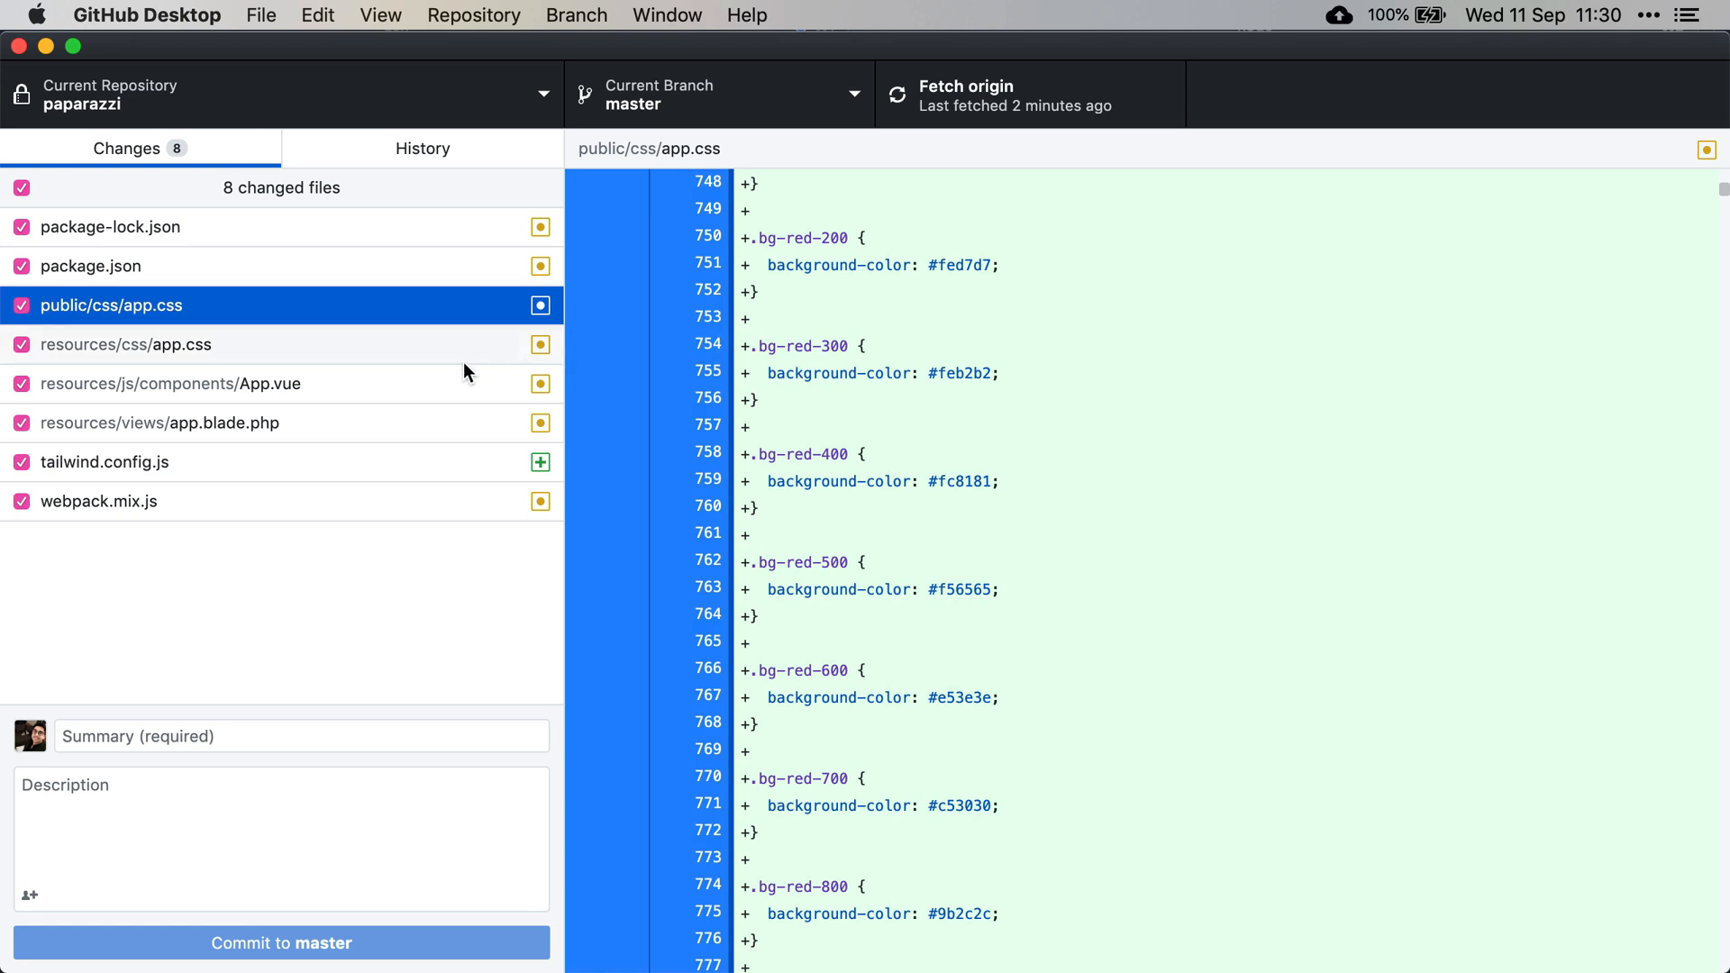
pyautogui.click(171, 383)
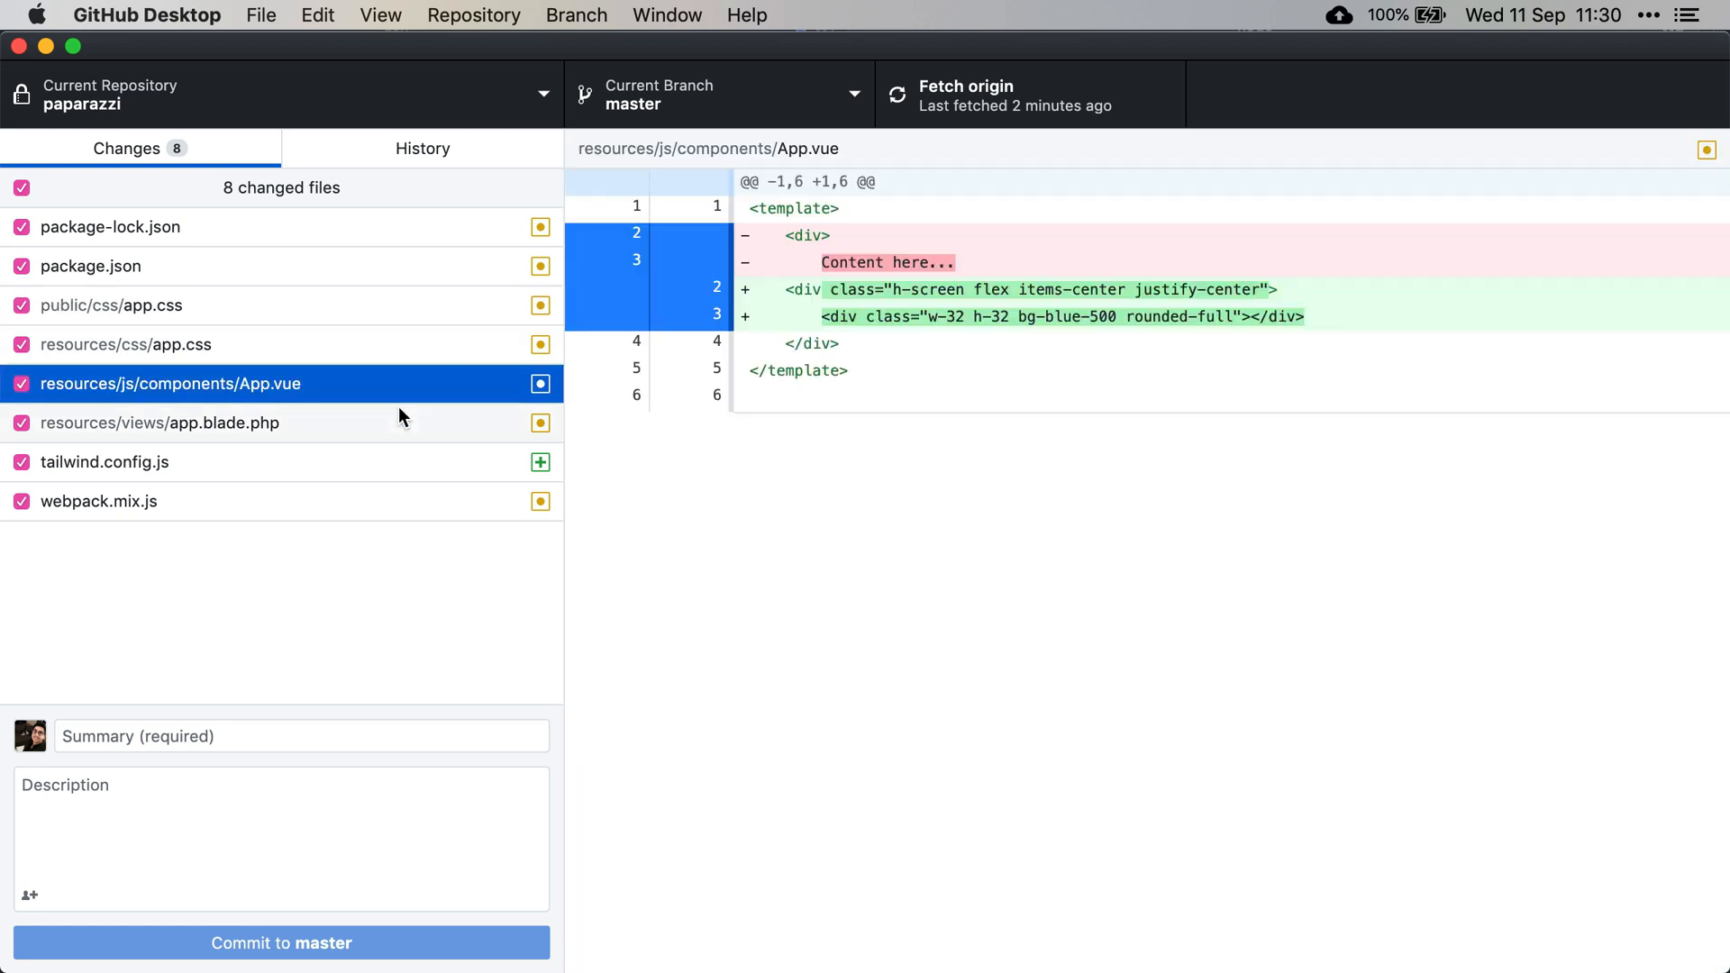
pyautogui.click(160, 423)
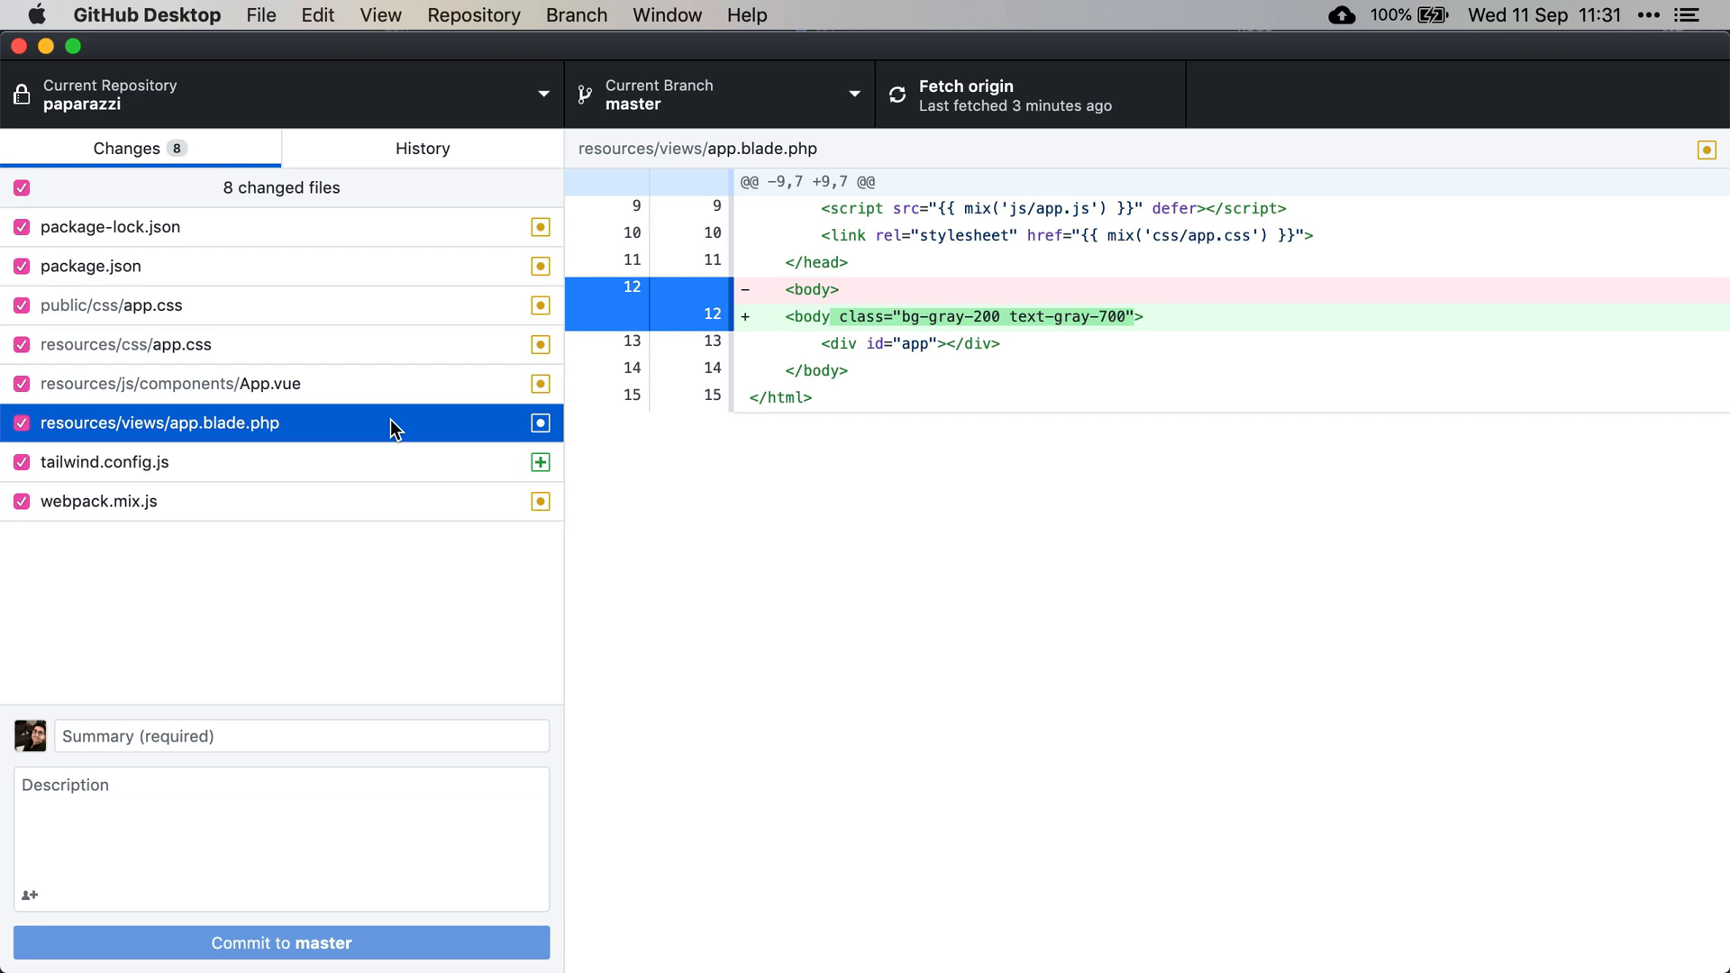